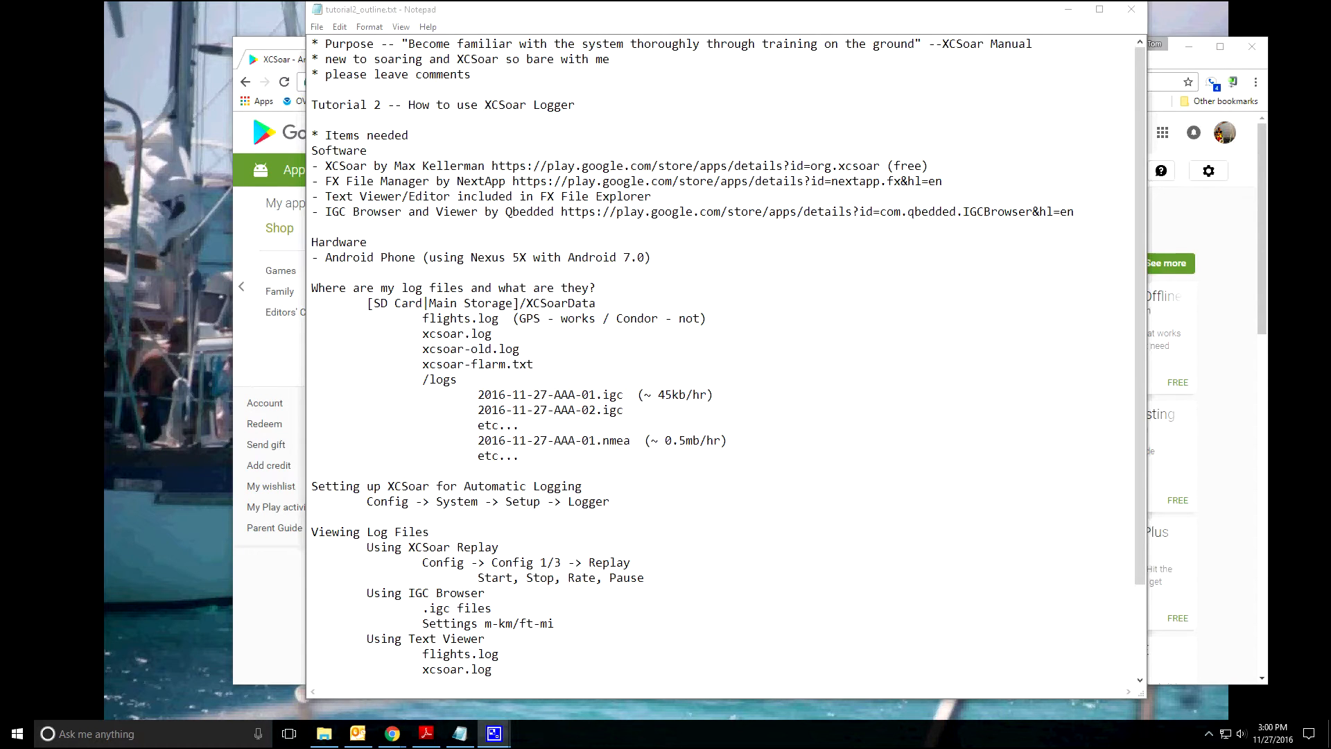
pyautogui.moveTo(736, 18)
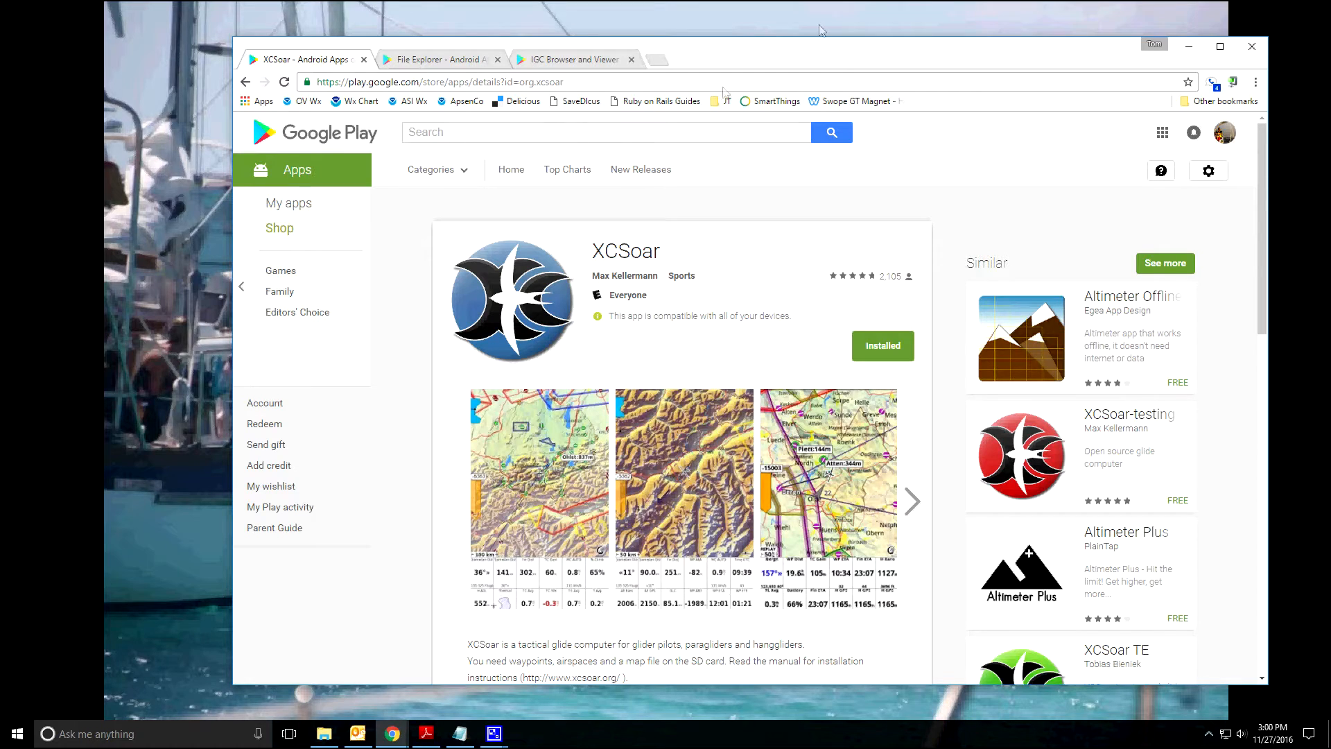
pyautogui.moveTo(439, 59)
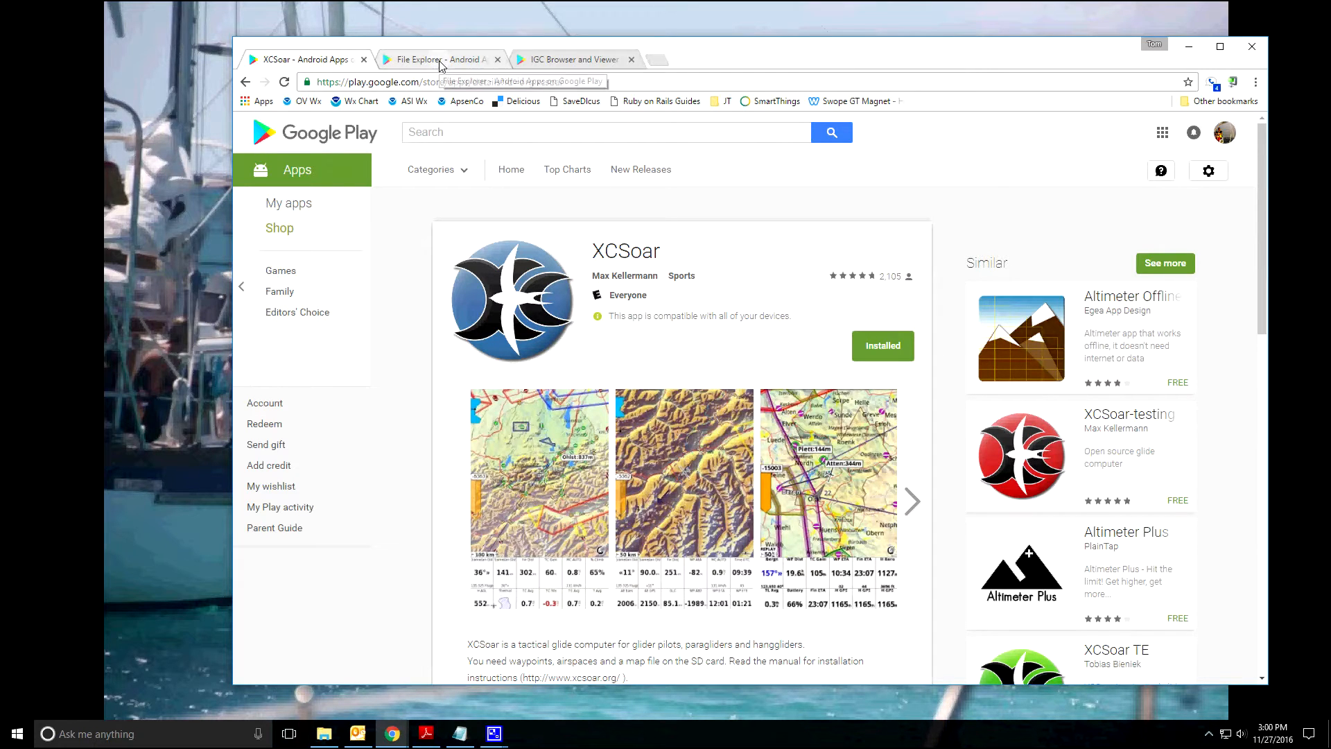
# - Review the File Explorer and IGC Browser store pages, then launch a file browsing window on the PC
pyautogui.click(434, 58)
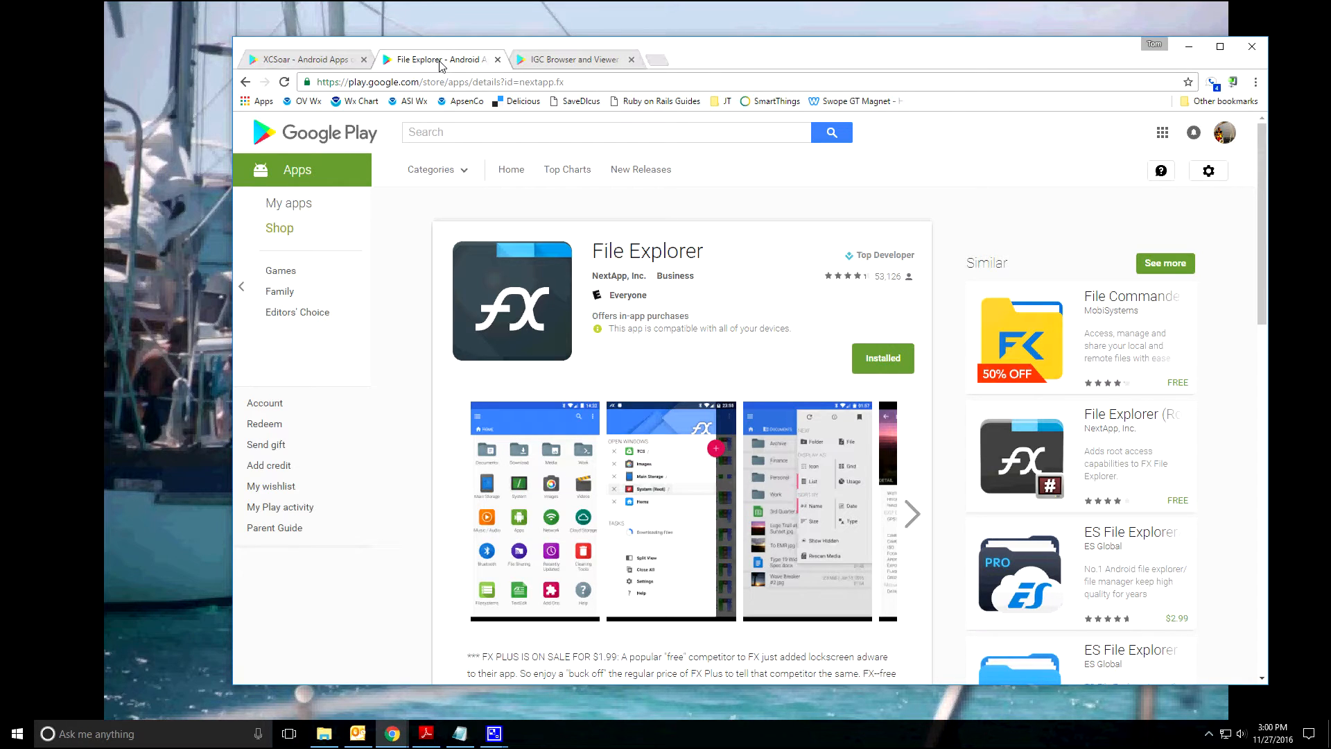
pyautogui.moveTo(596, 40)
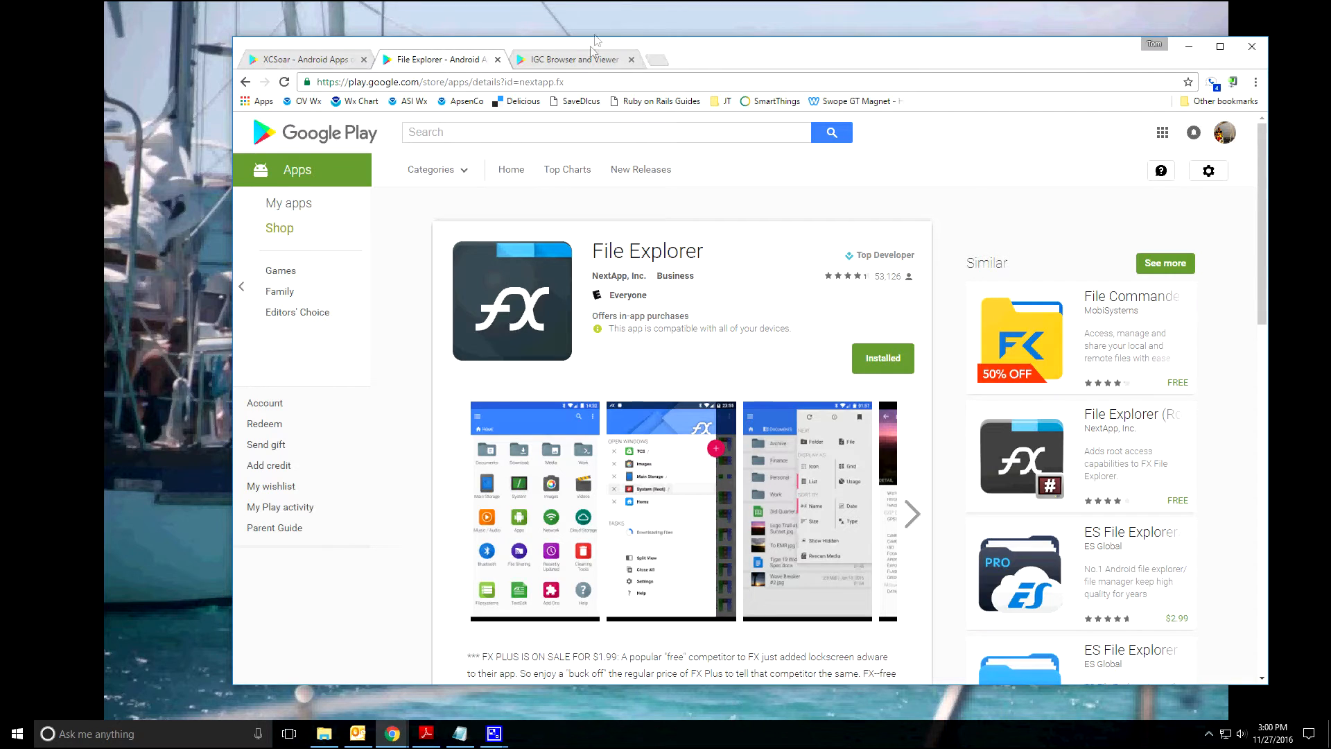
pyautogui.click(568, 59)
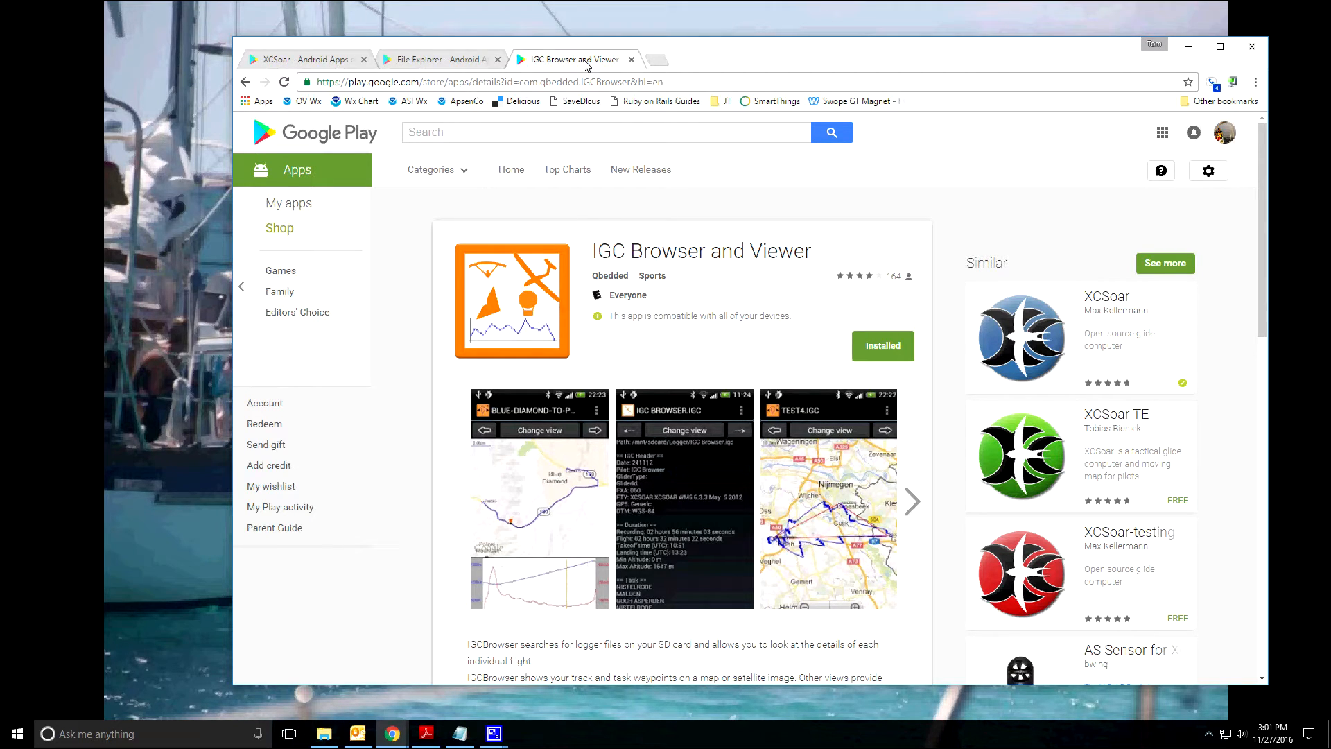
pyautogui.moveTo(320, 67)
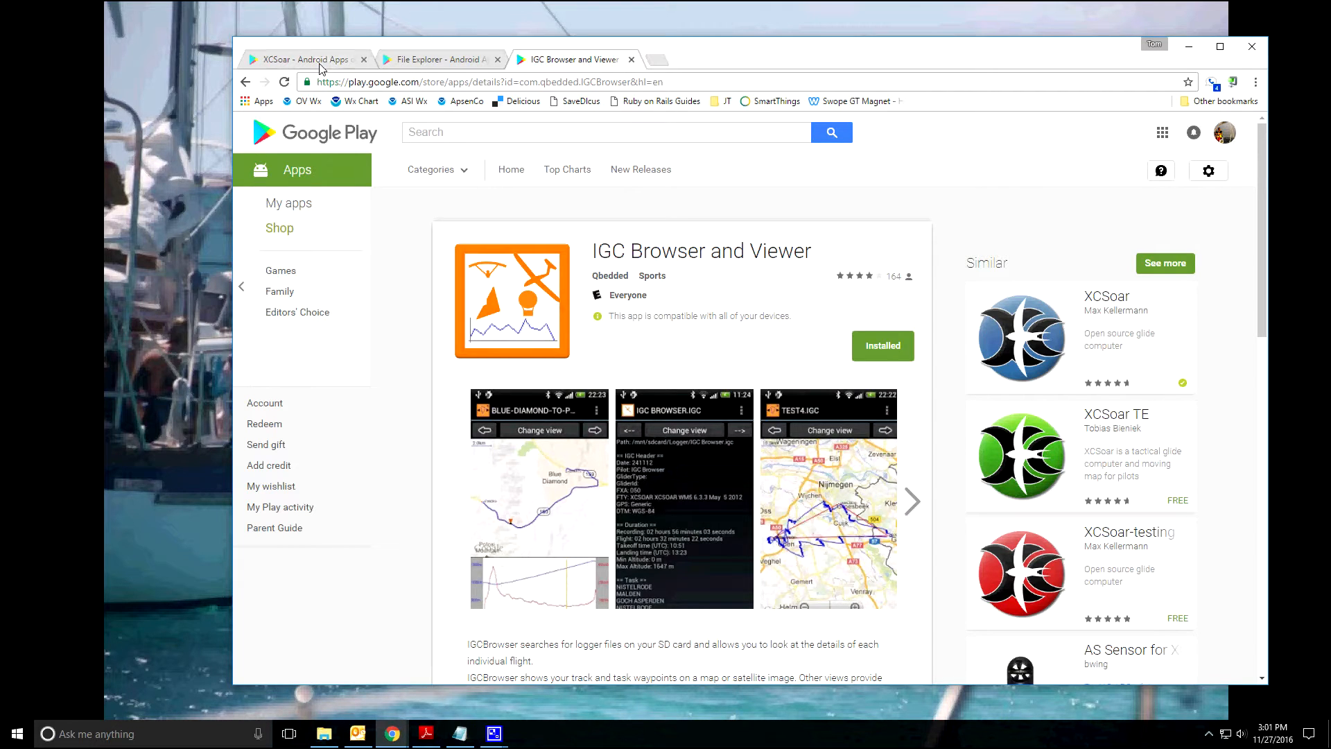
pyautogui.moveTo(304, 58)
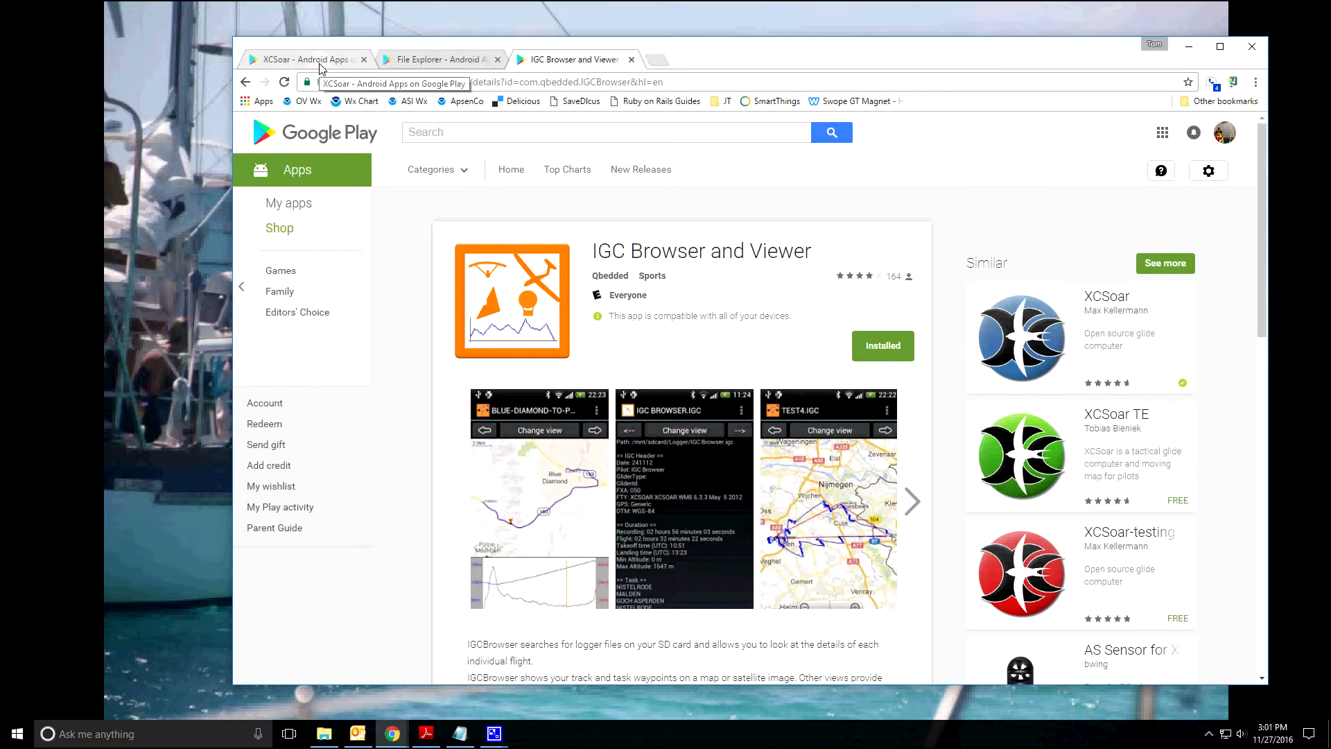
pyautogui.moveTo(459, 59)
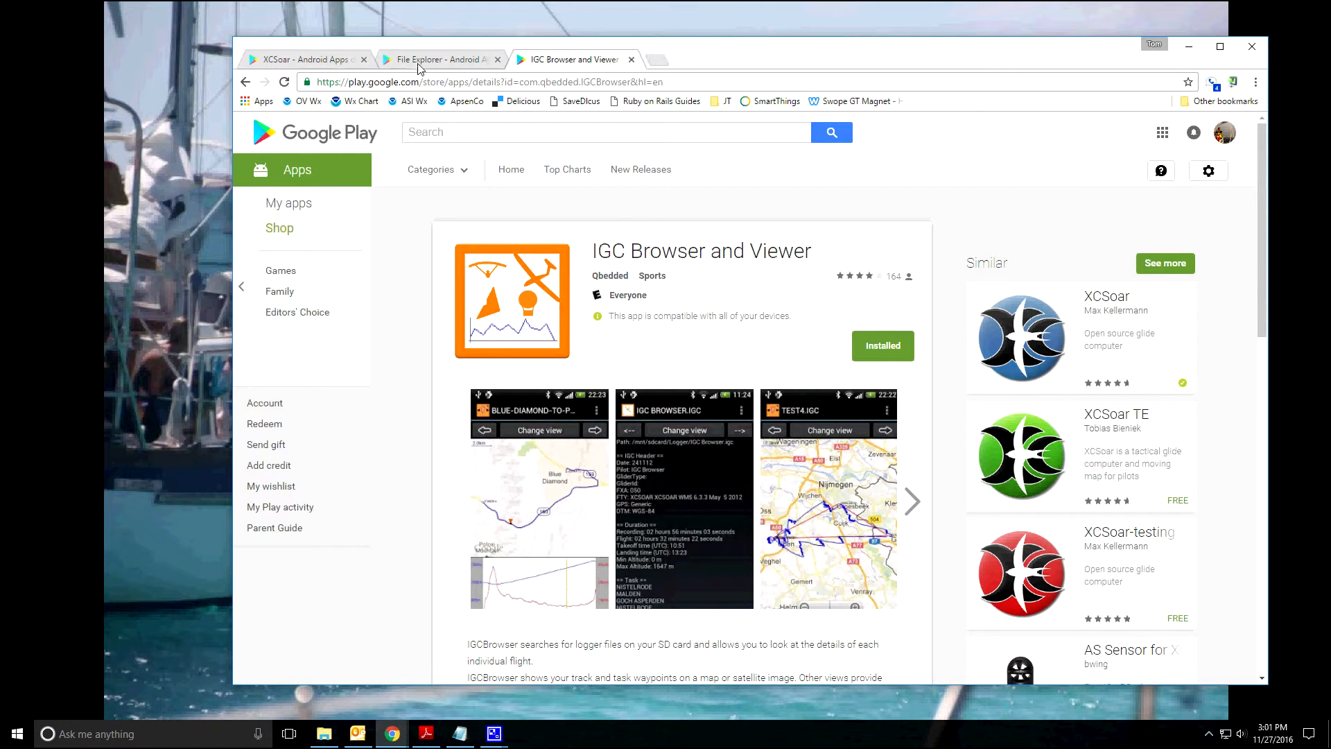
pyautogui.click(437, 59)
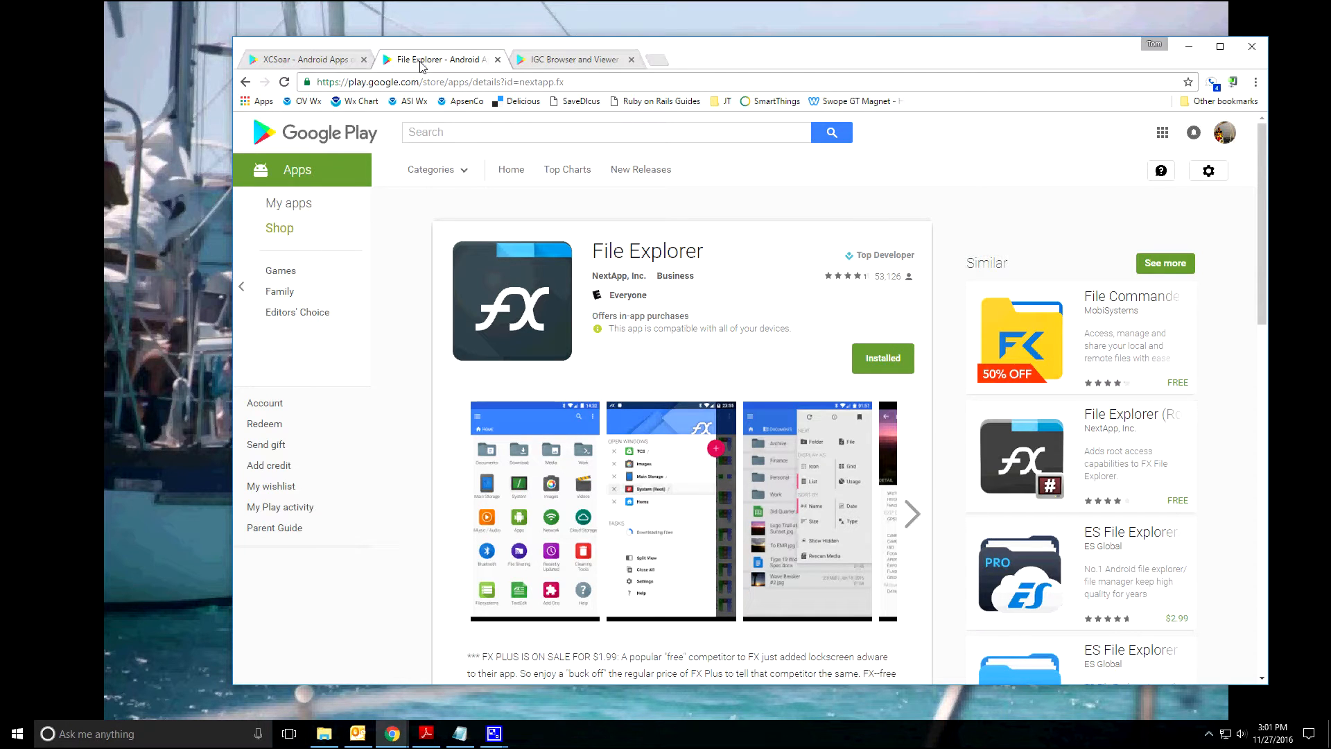
pyautogui.click(460, 734)
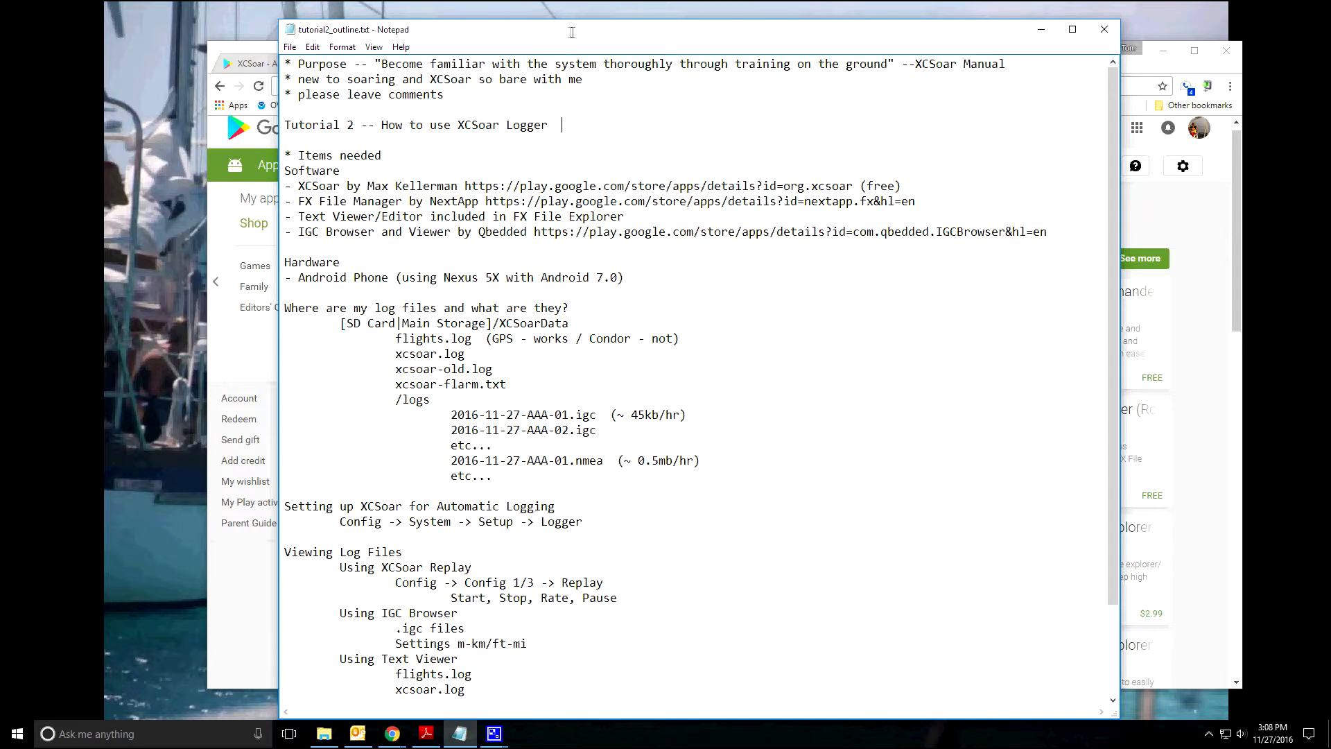
pyautogui.click(323, 733)
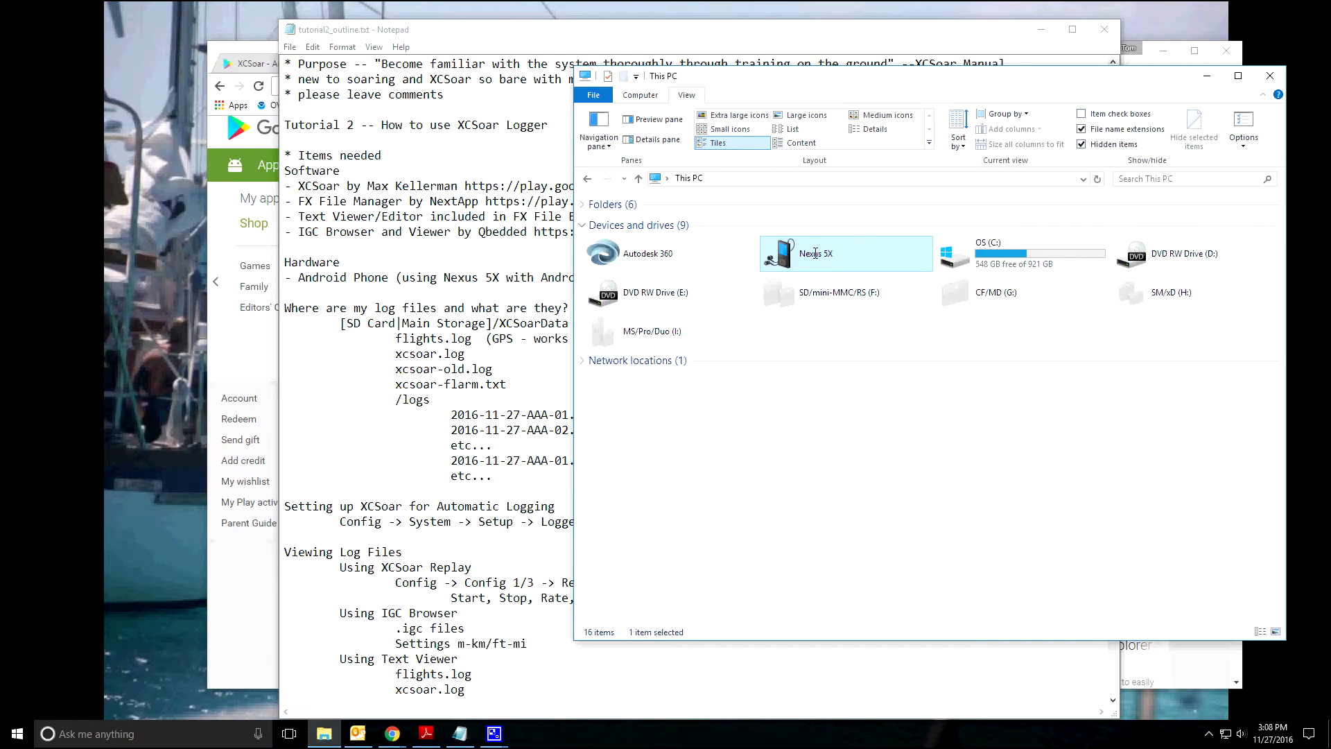
# - Browse Nexus 5X storage into XCSoarData and its logs folder of IGC flight files
pyautogui.doubleClick(815, 252)
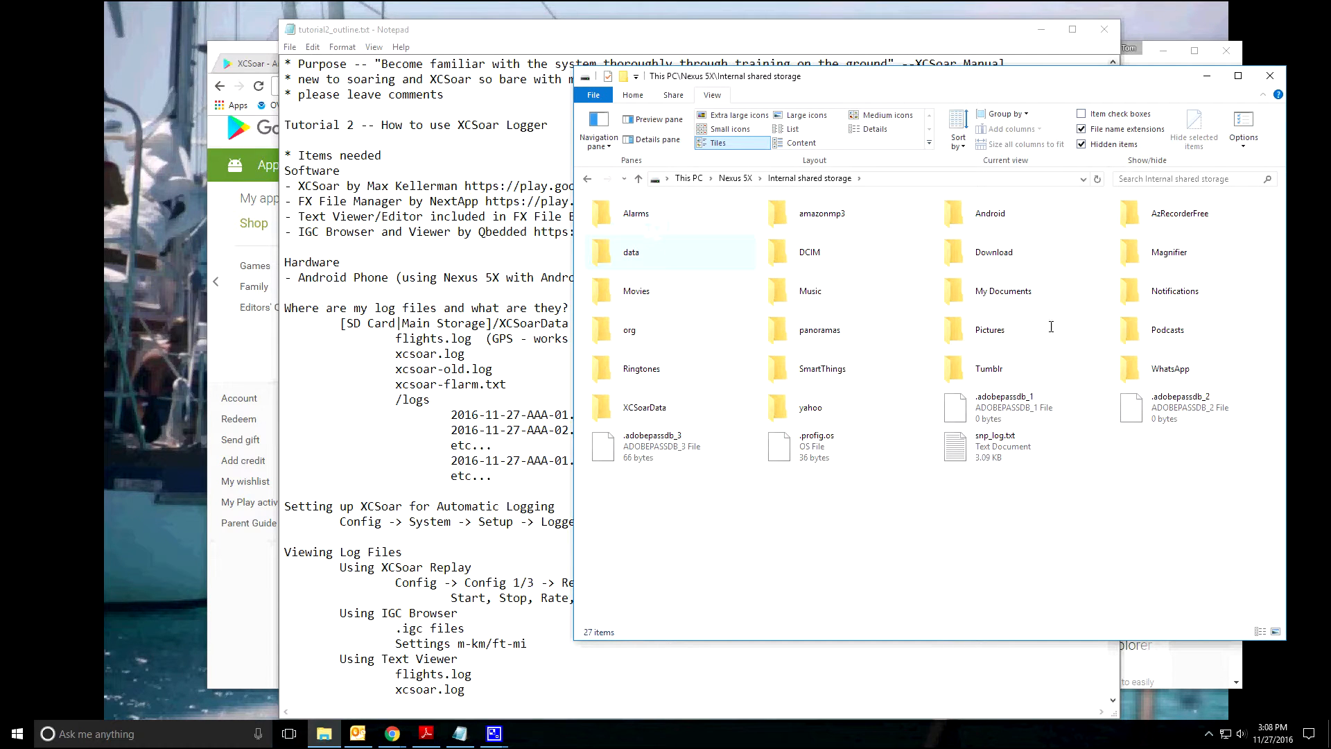
pyautogui.click(644, 406)
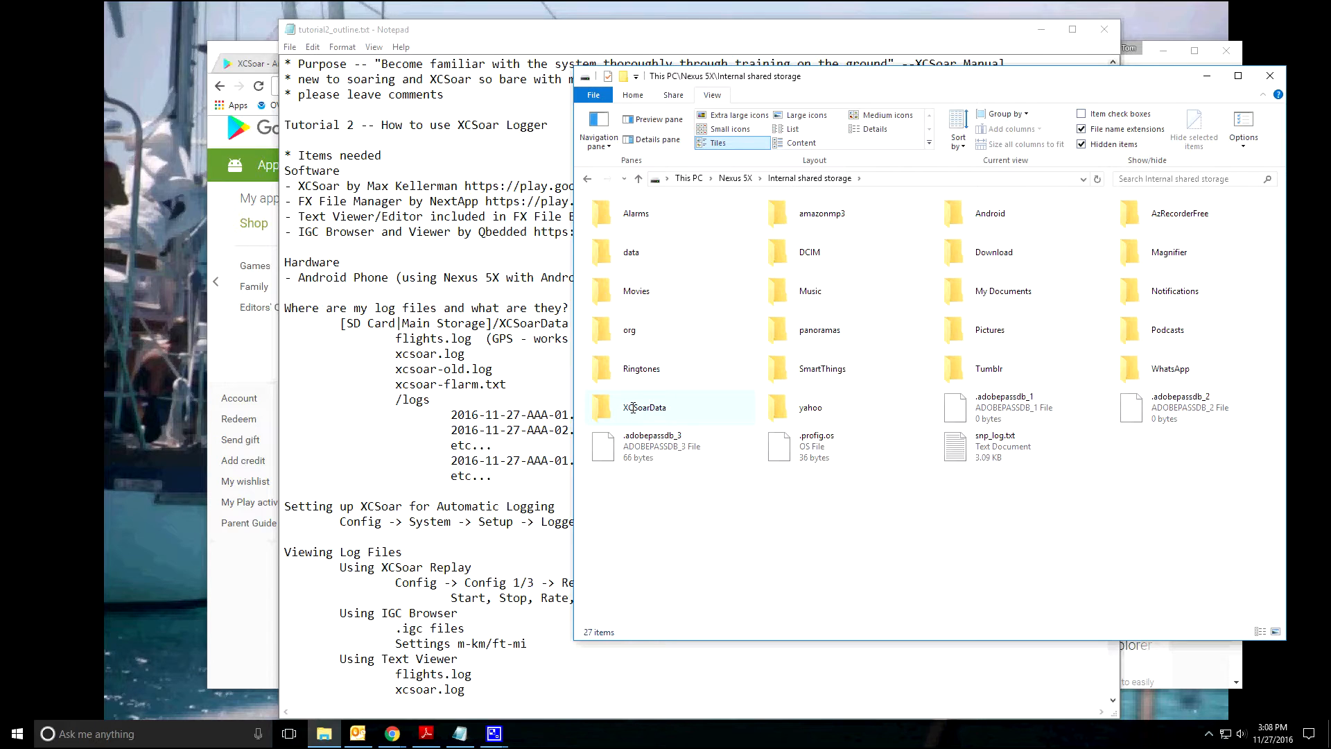
pyautogui.doubleClick(645, 407)
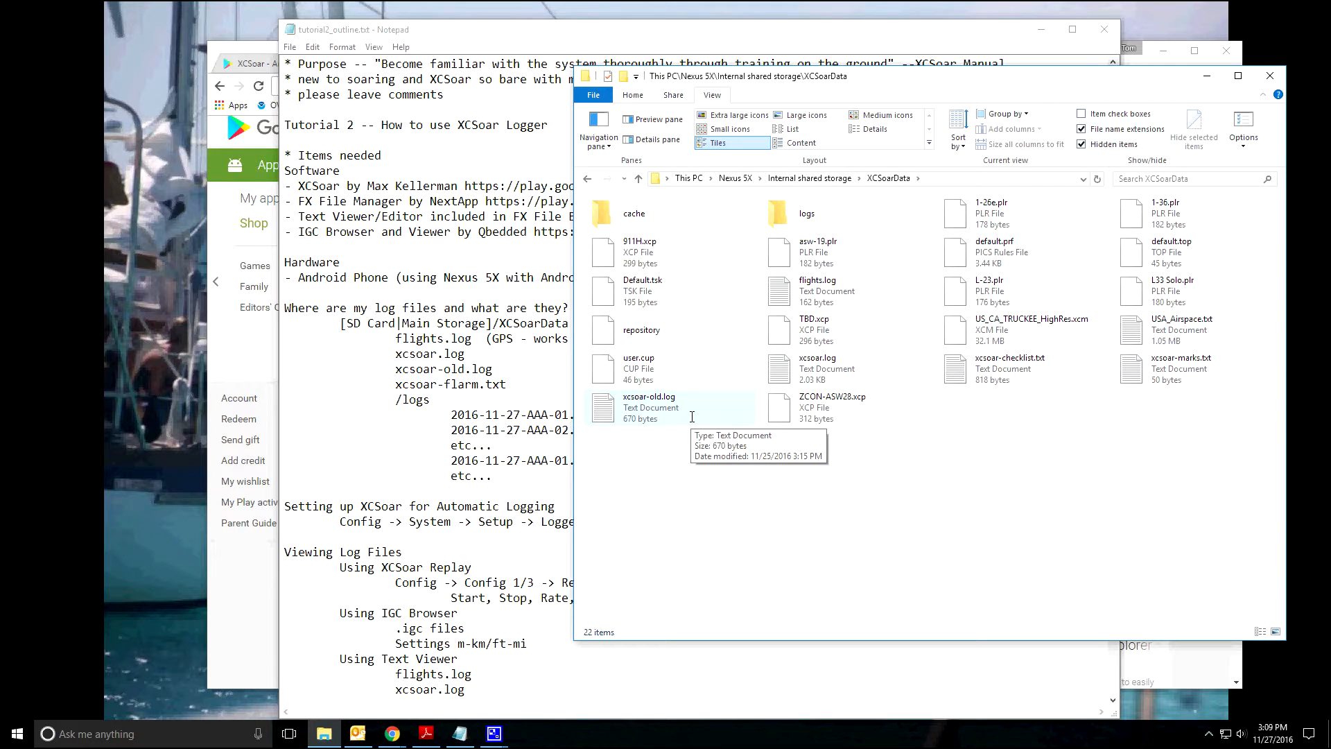
pyautogui.moveTo(707, 413)
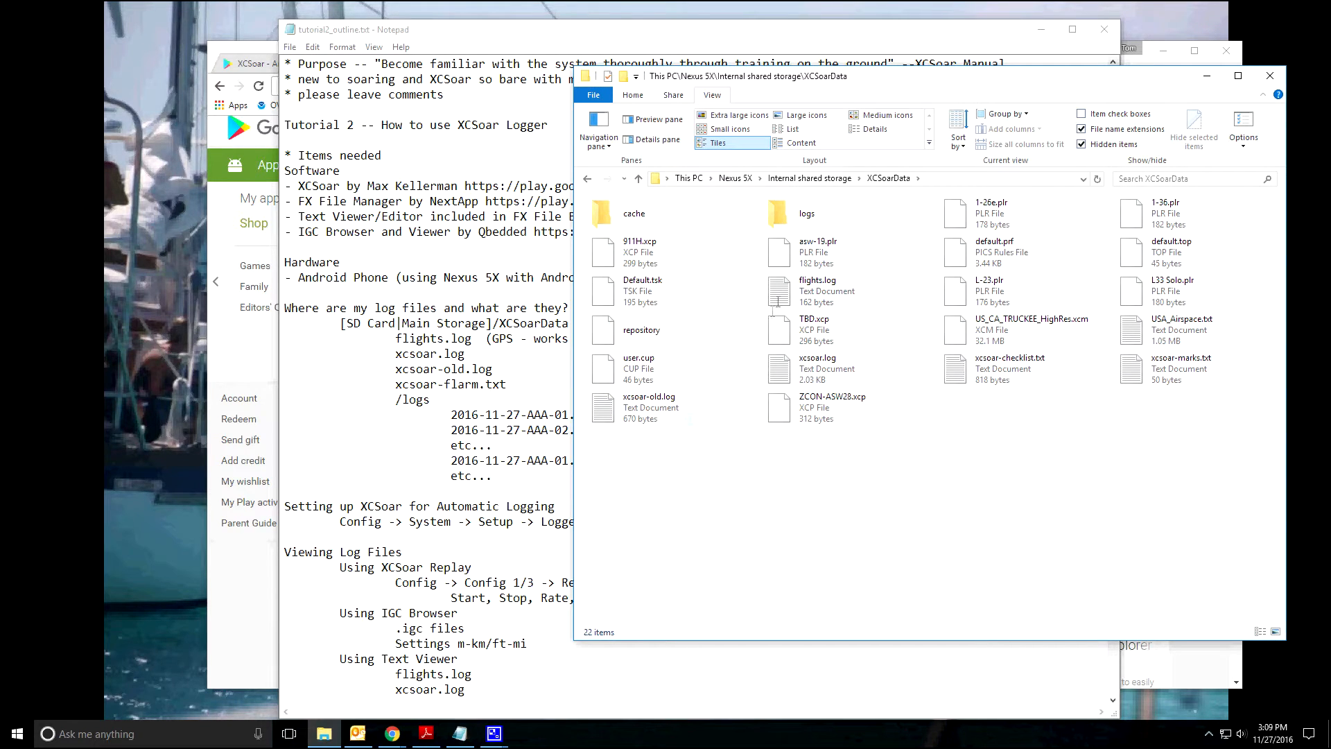
pyautogui.doubleClick(805, 213)
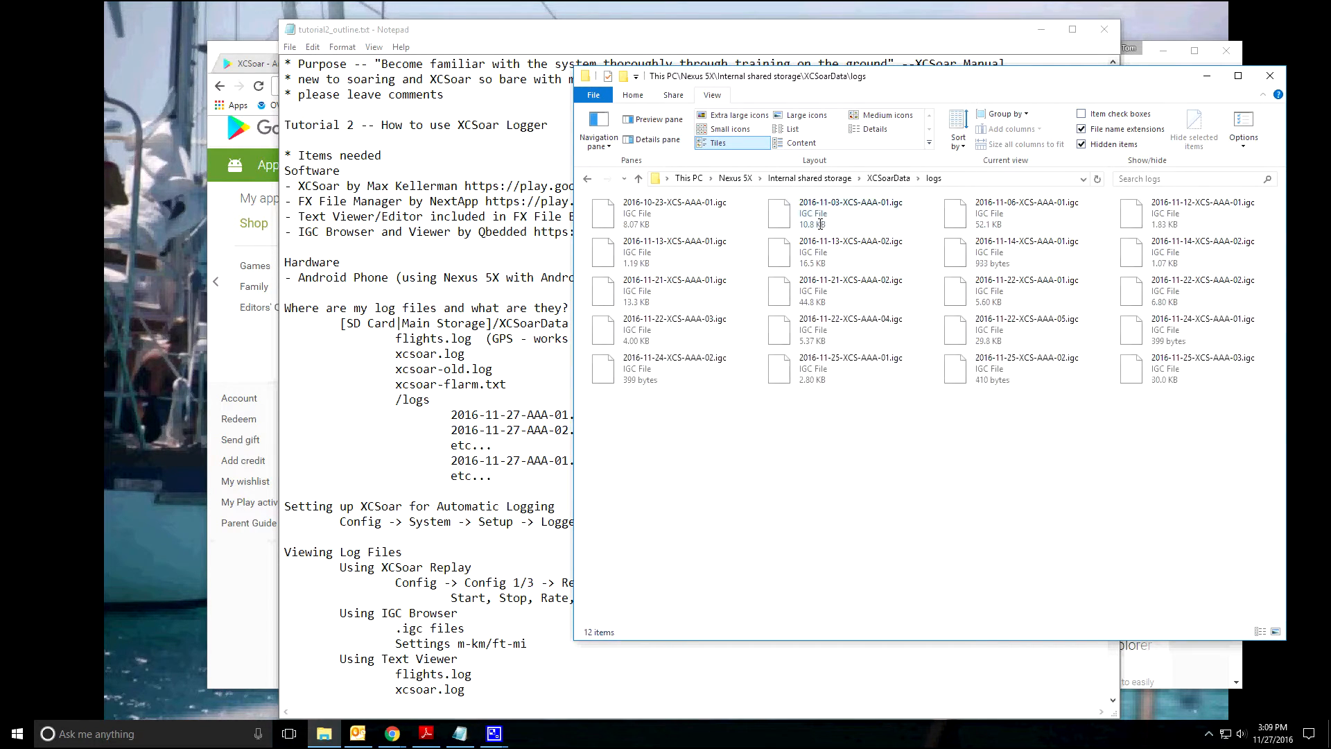
pyautogui.moveTo(848, 212)
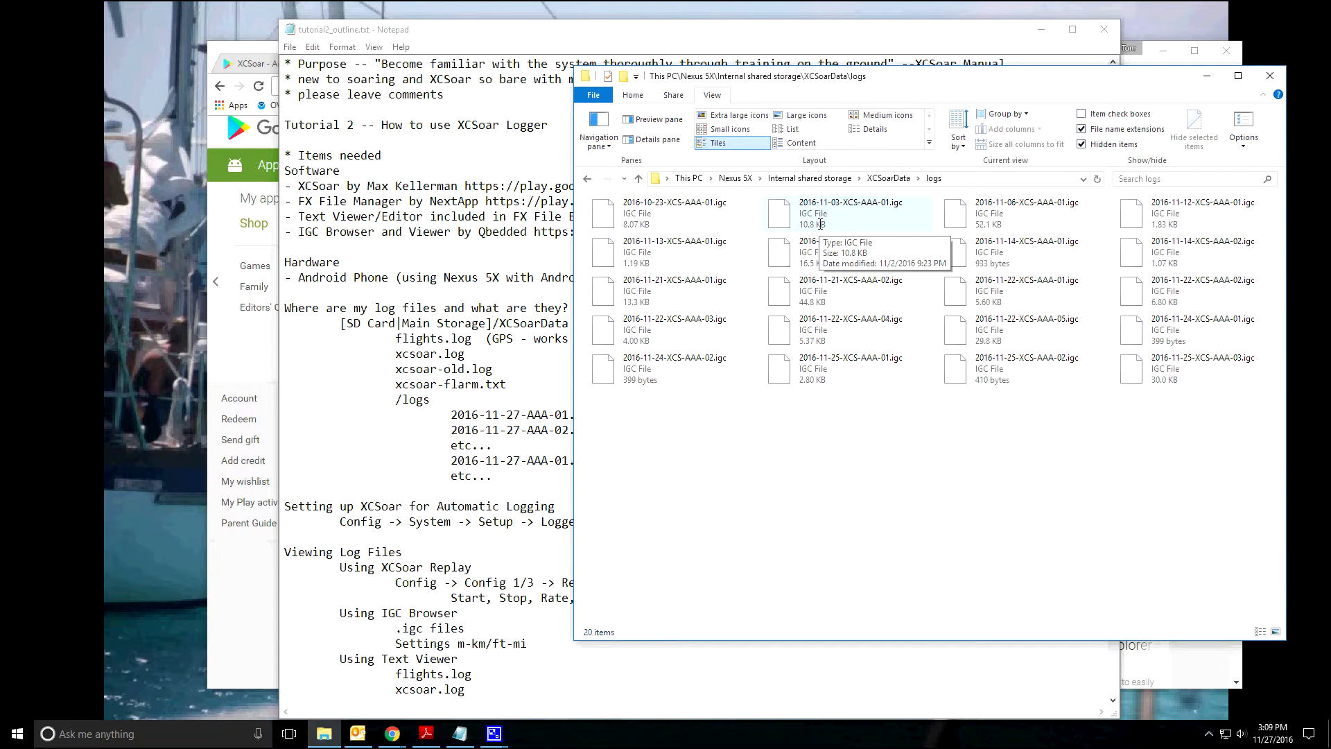
pyautogui.moveTo(704, 391)
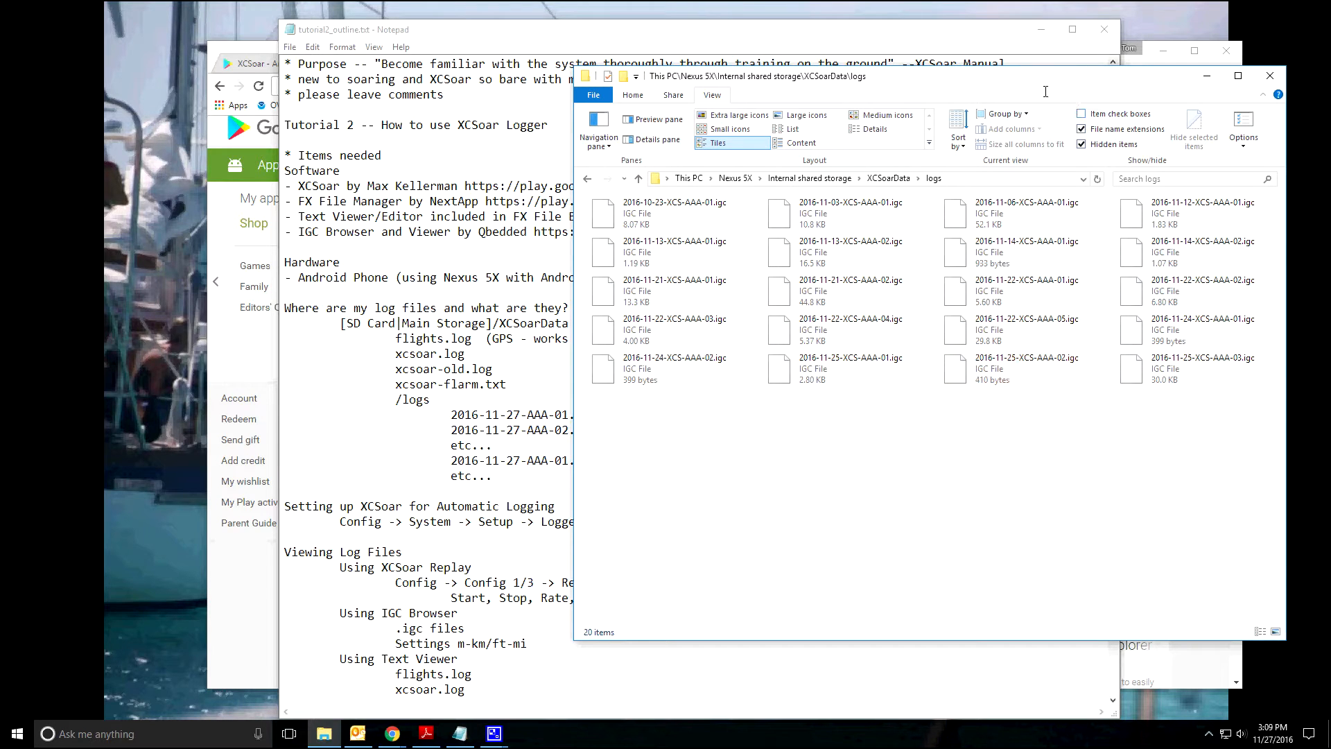
pyautogui.moveTo(868, 190)
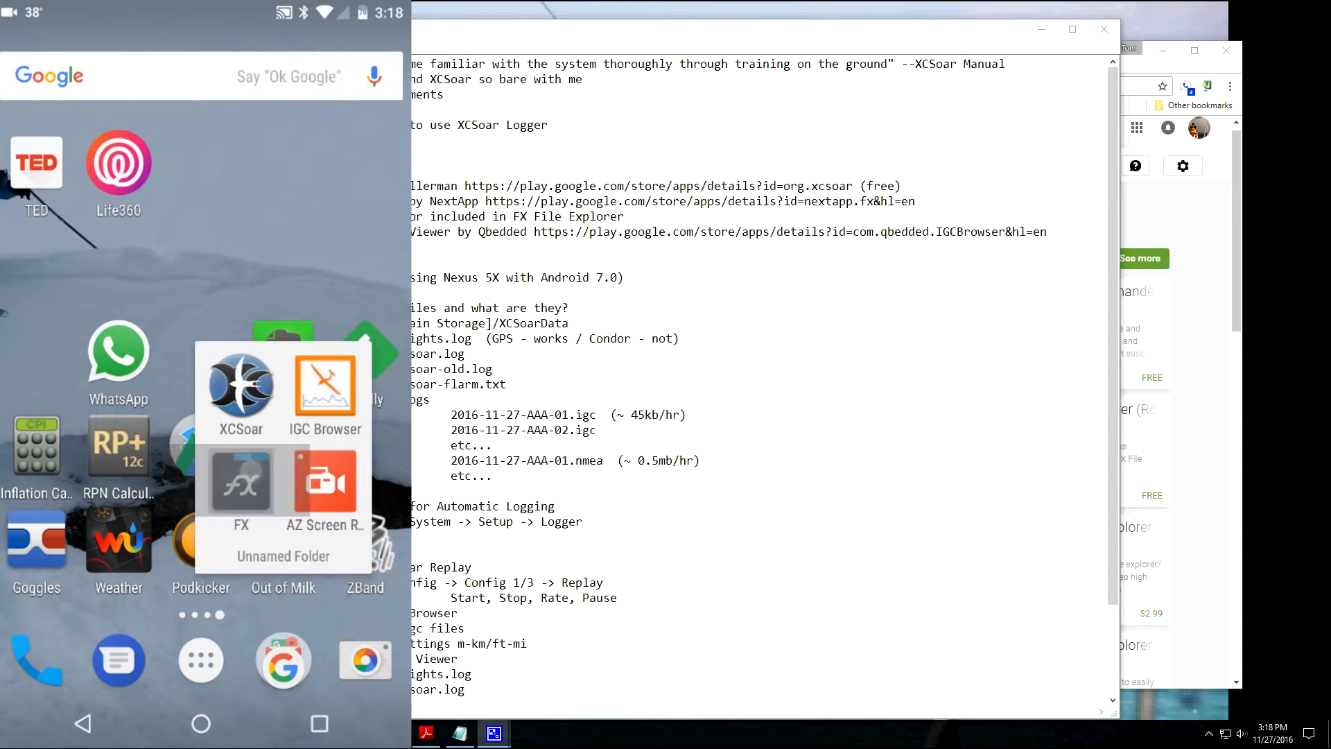
# - In FX on the phone, show main storage as a detailed list and enter the XCSoarData folder
pyautogui.click(240, 485)
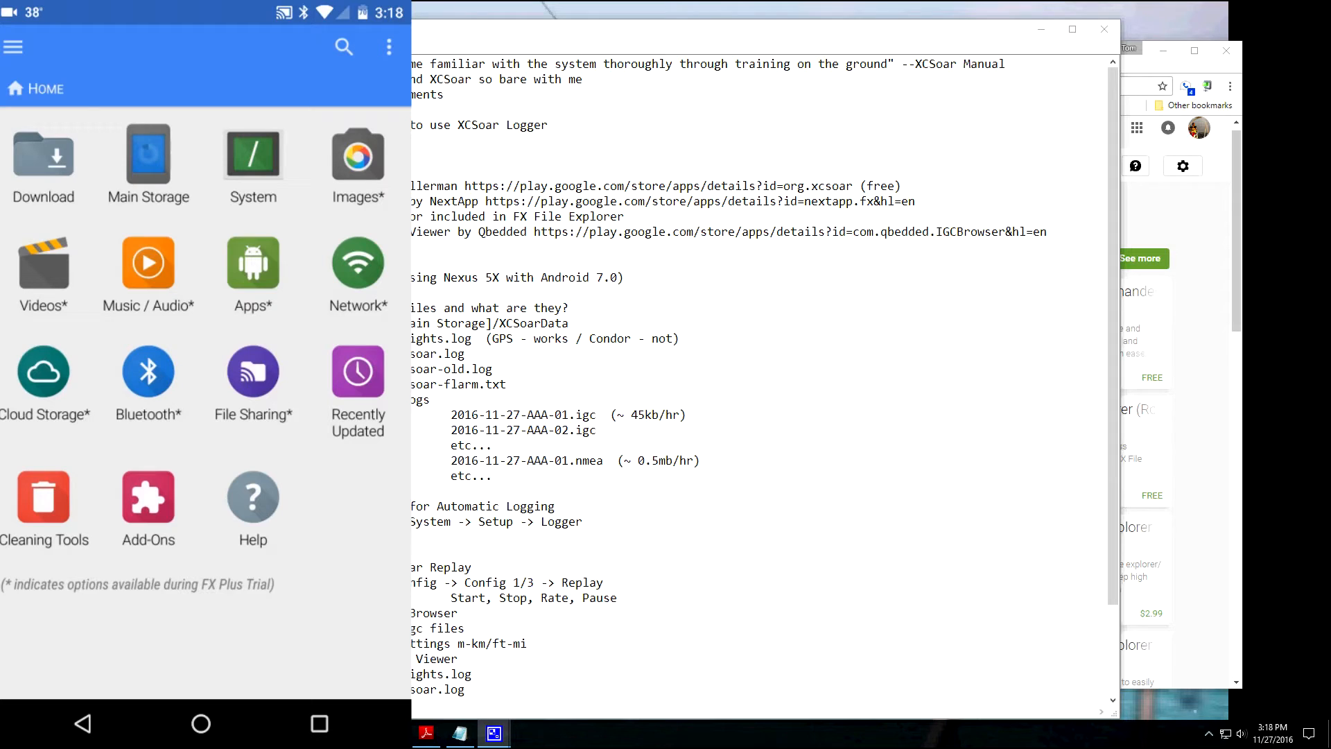
pyautogui.click(148, 157)
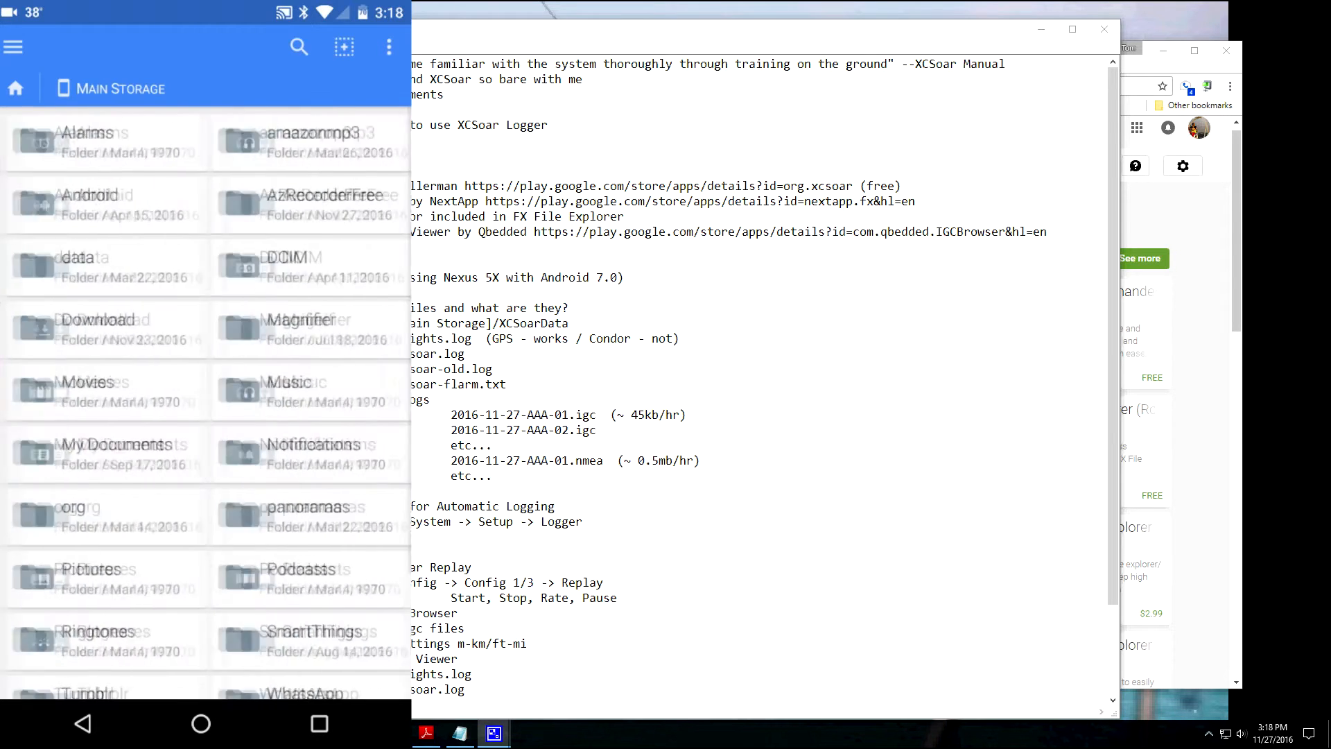
pyautogui.click(389, 47)
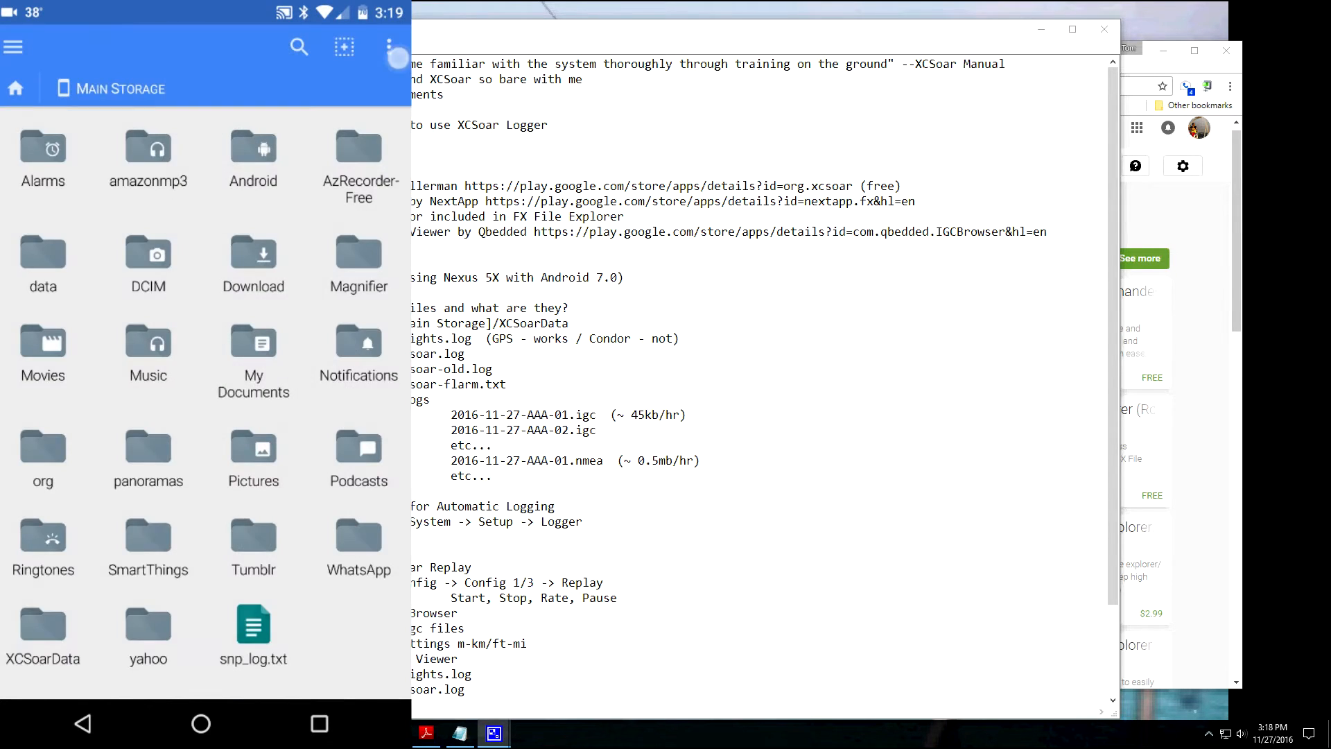
pyautogui.click(388, 47)
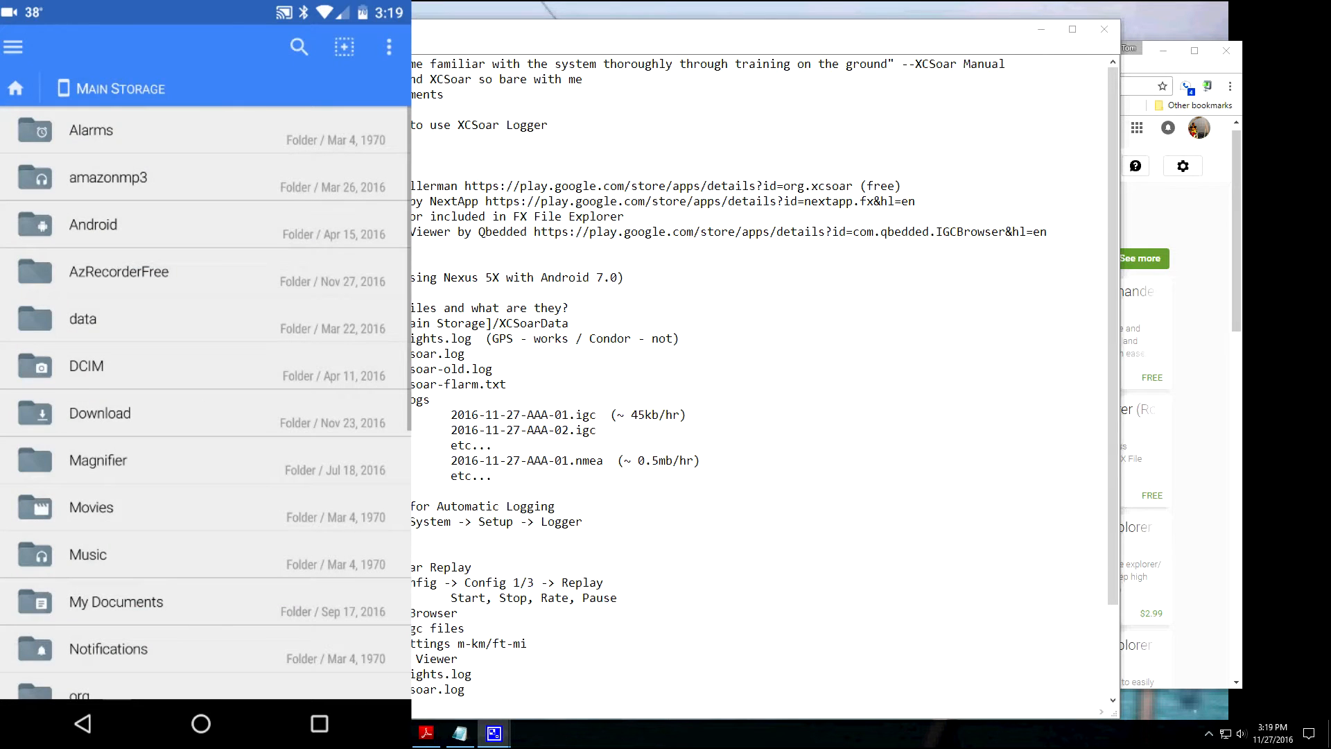
pyautogui.click(344, 47)
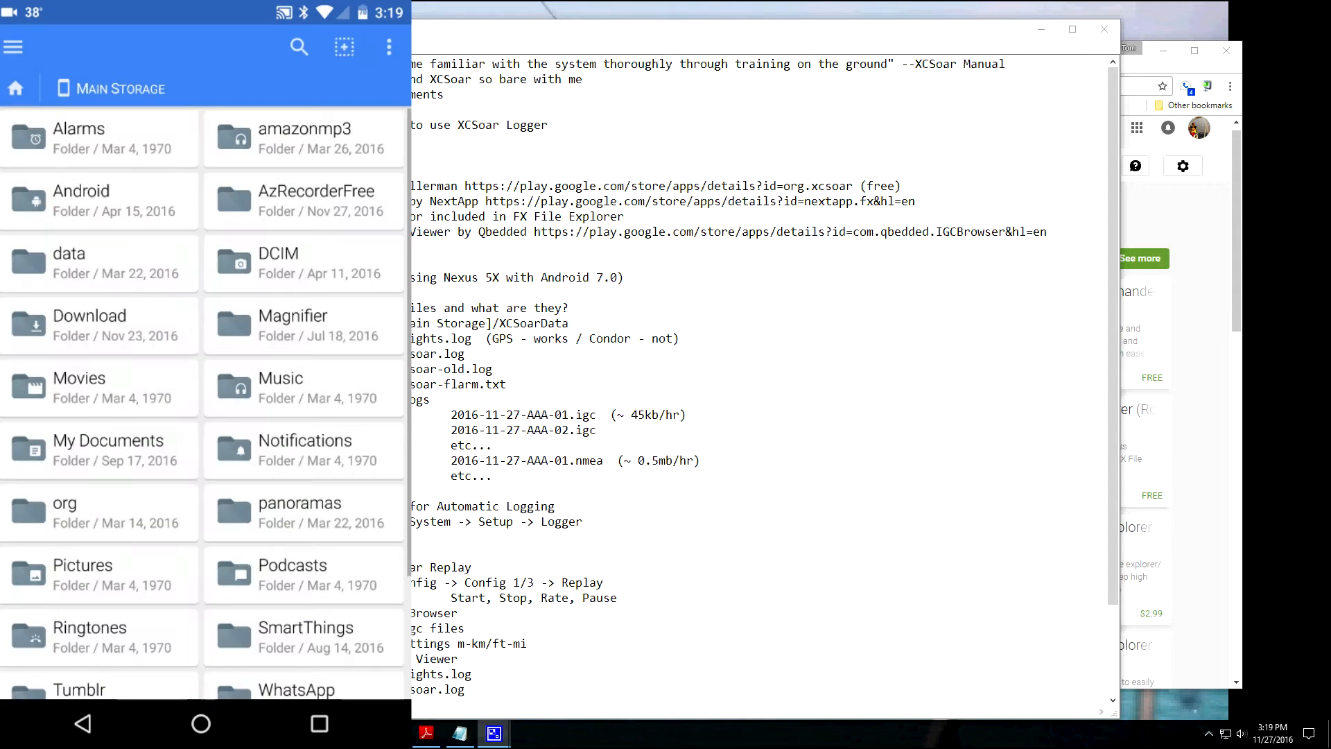
pyautogui.scroll(-3)
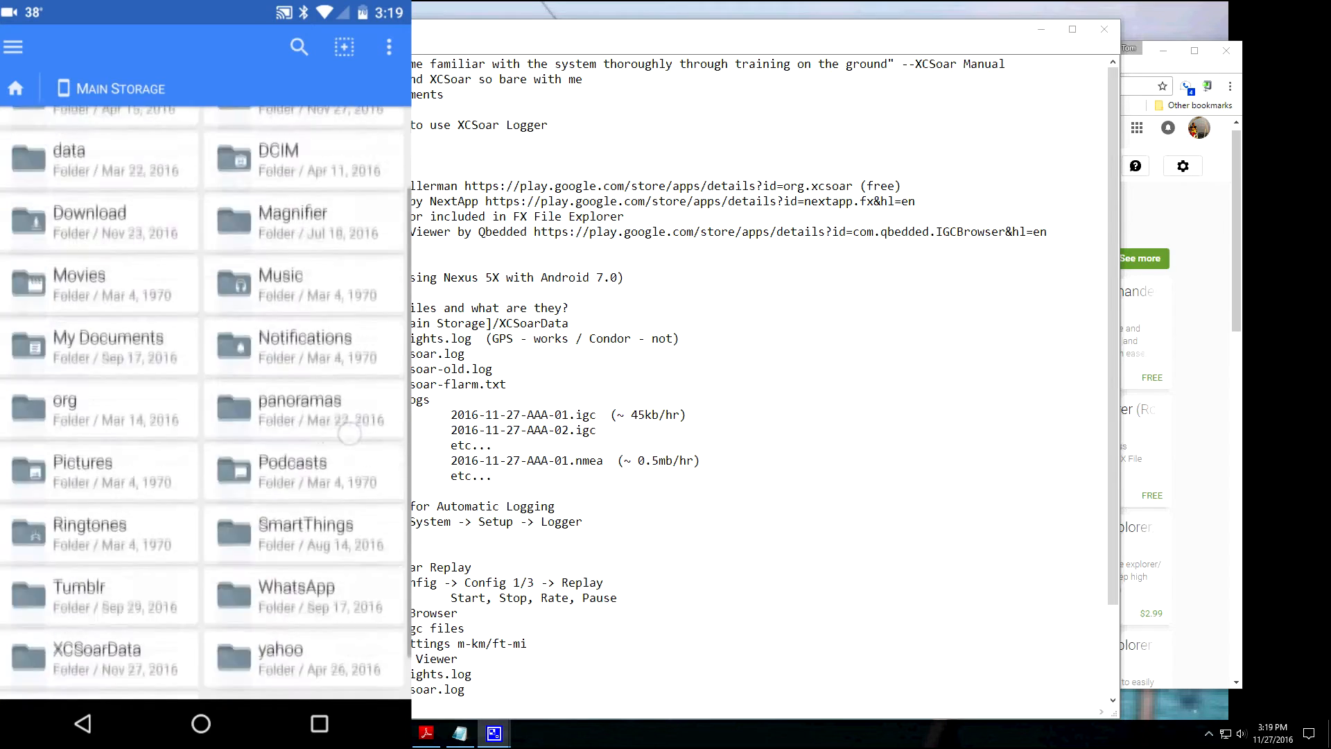
pyautogui.scroll(-3)
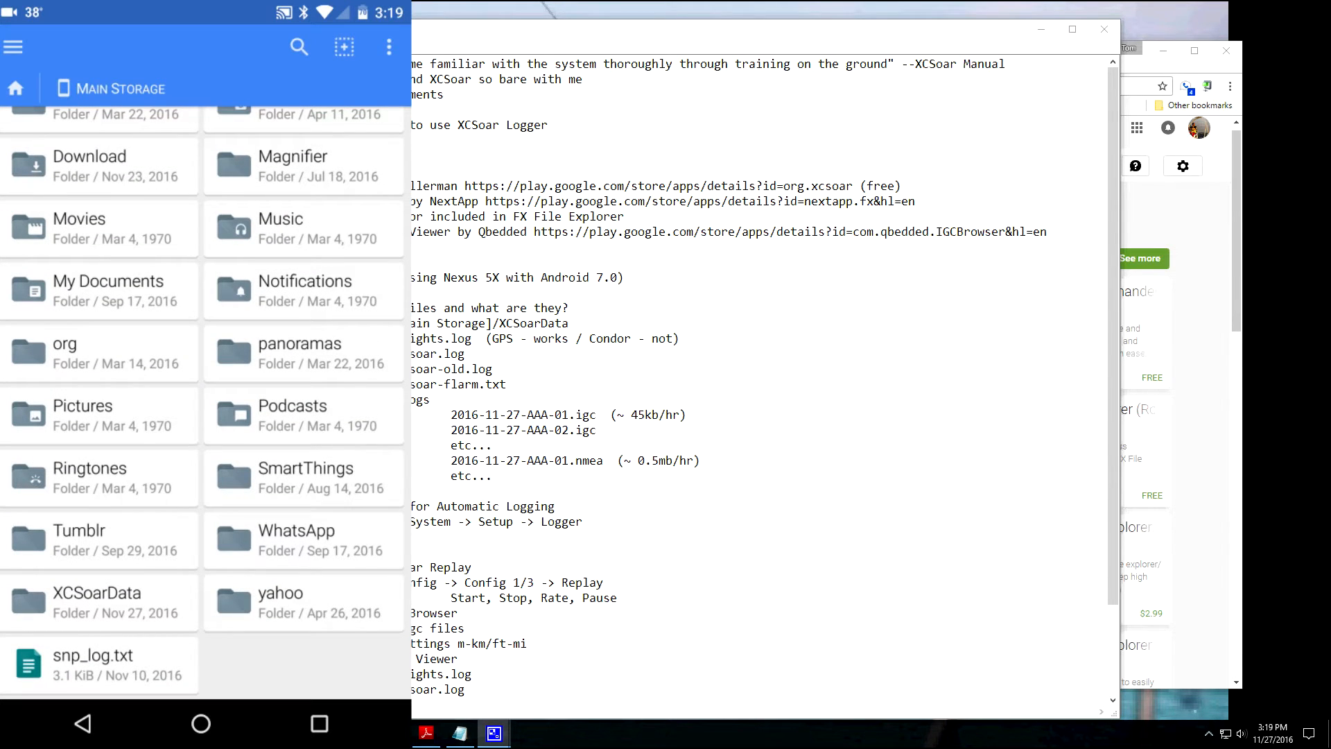
pyautogui.click(97, 600)
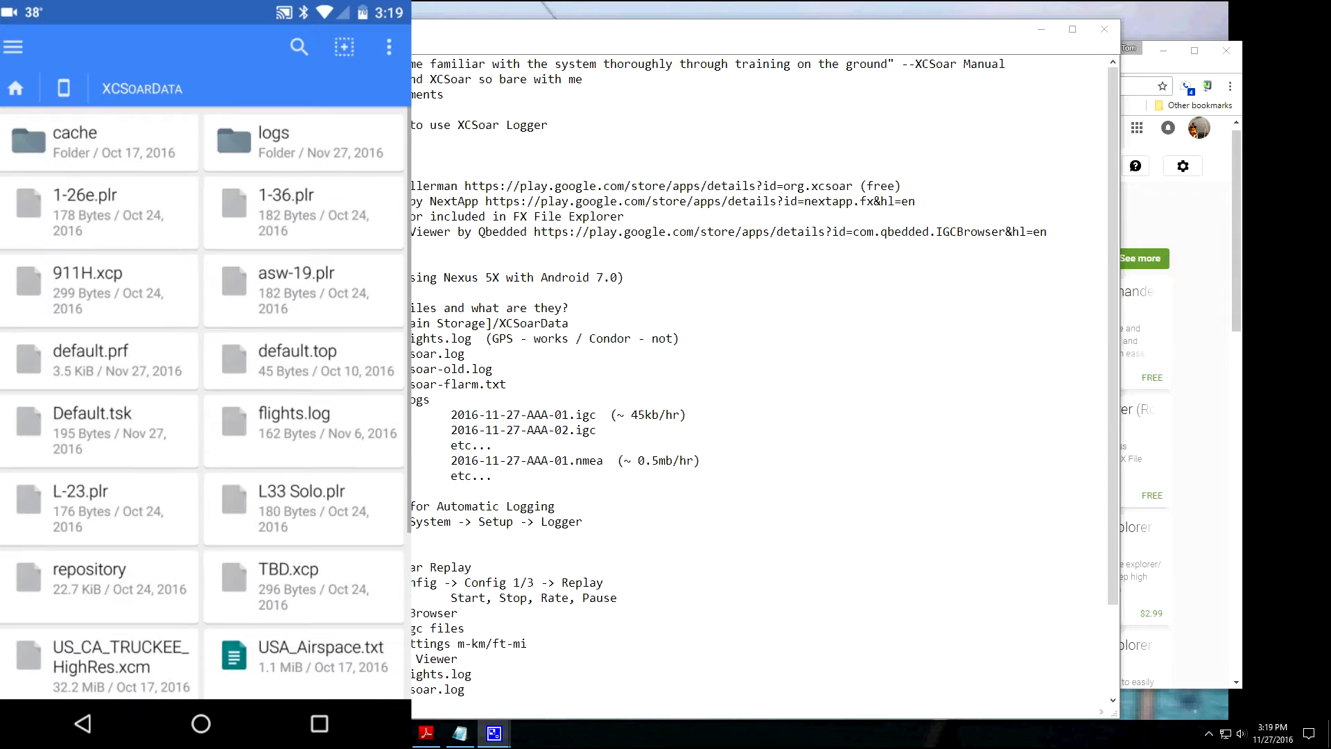
# - Enter the logs folder and scroll through its IGC flight recordings
pyautogui.scroll(-3)
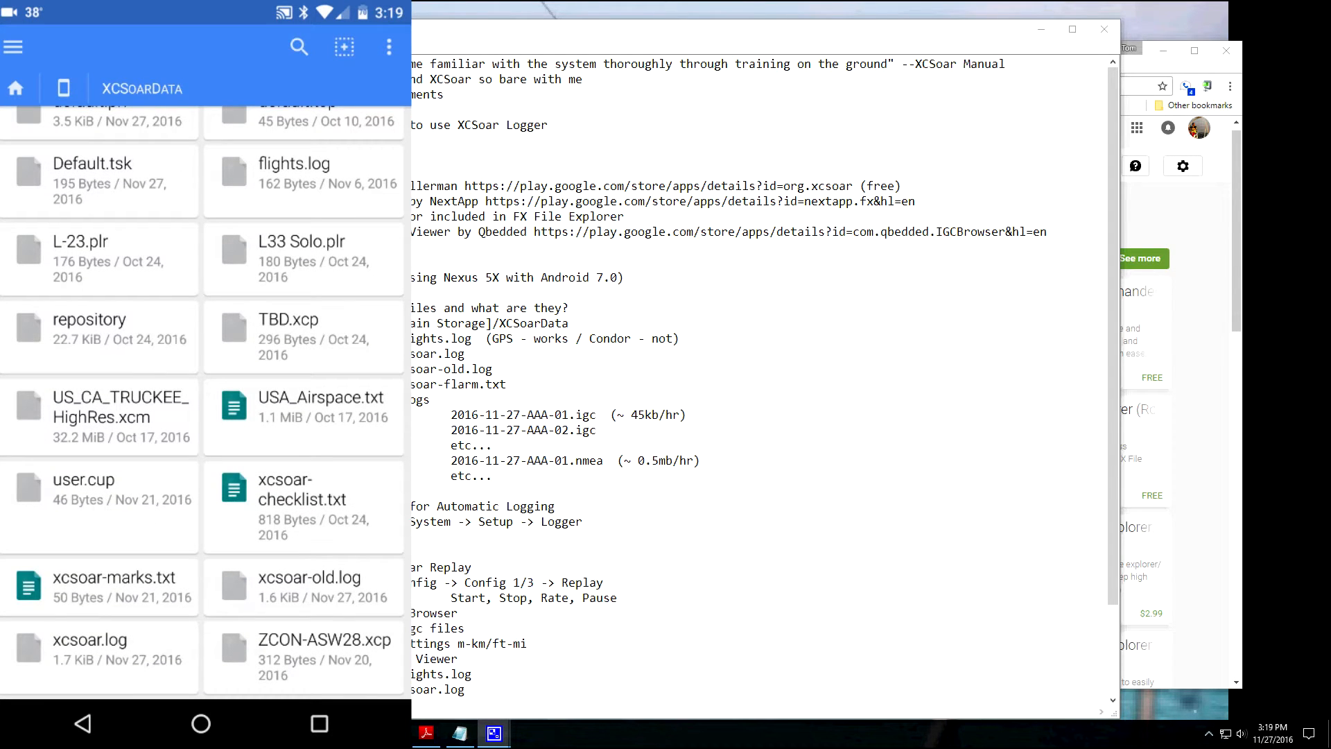
pyautogui.scroll(3)
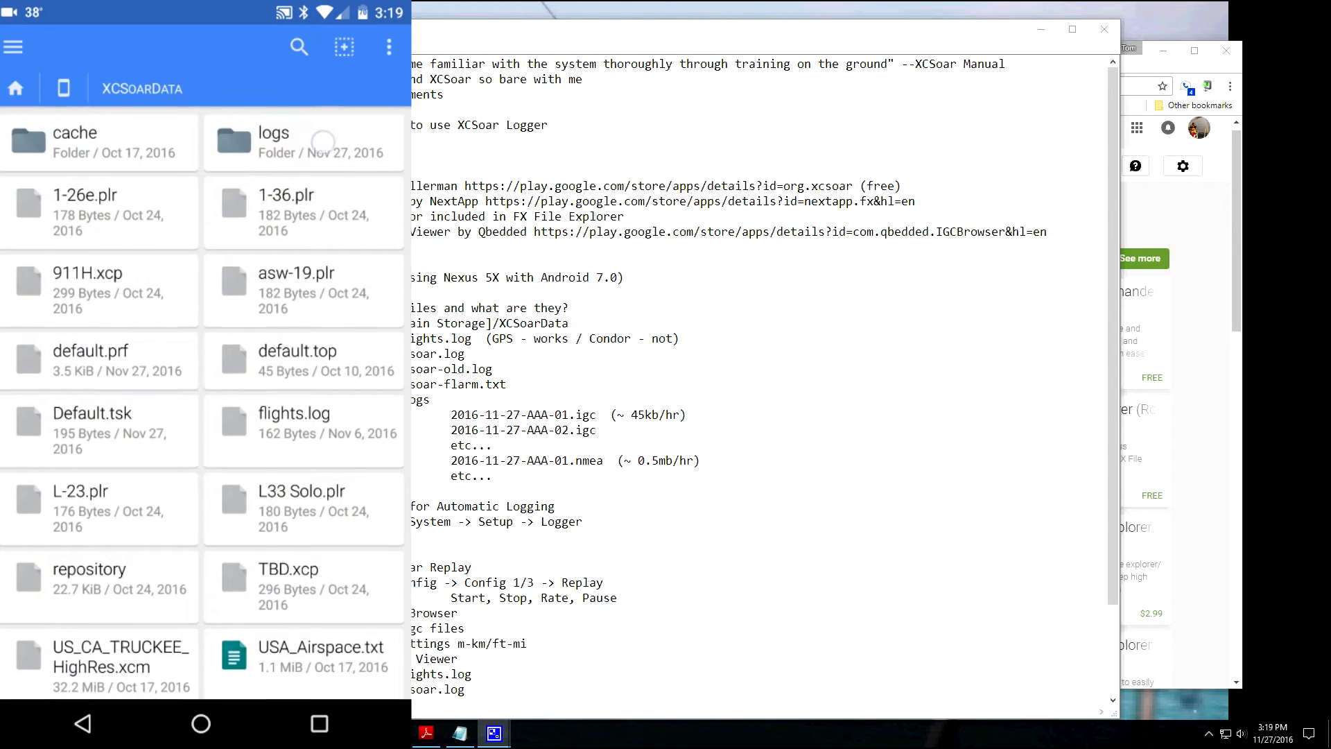
pyautogui.click(273, 133)
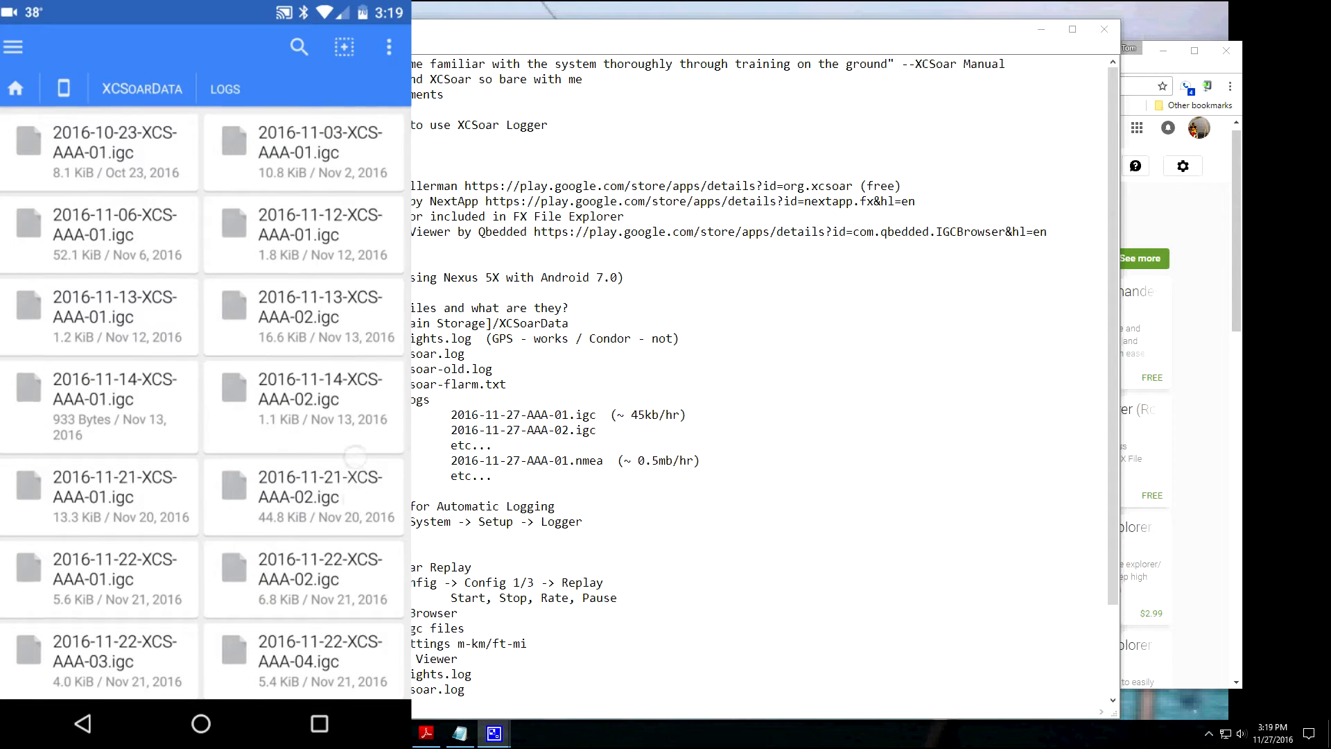
pyautogui.scroll(-3)
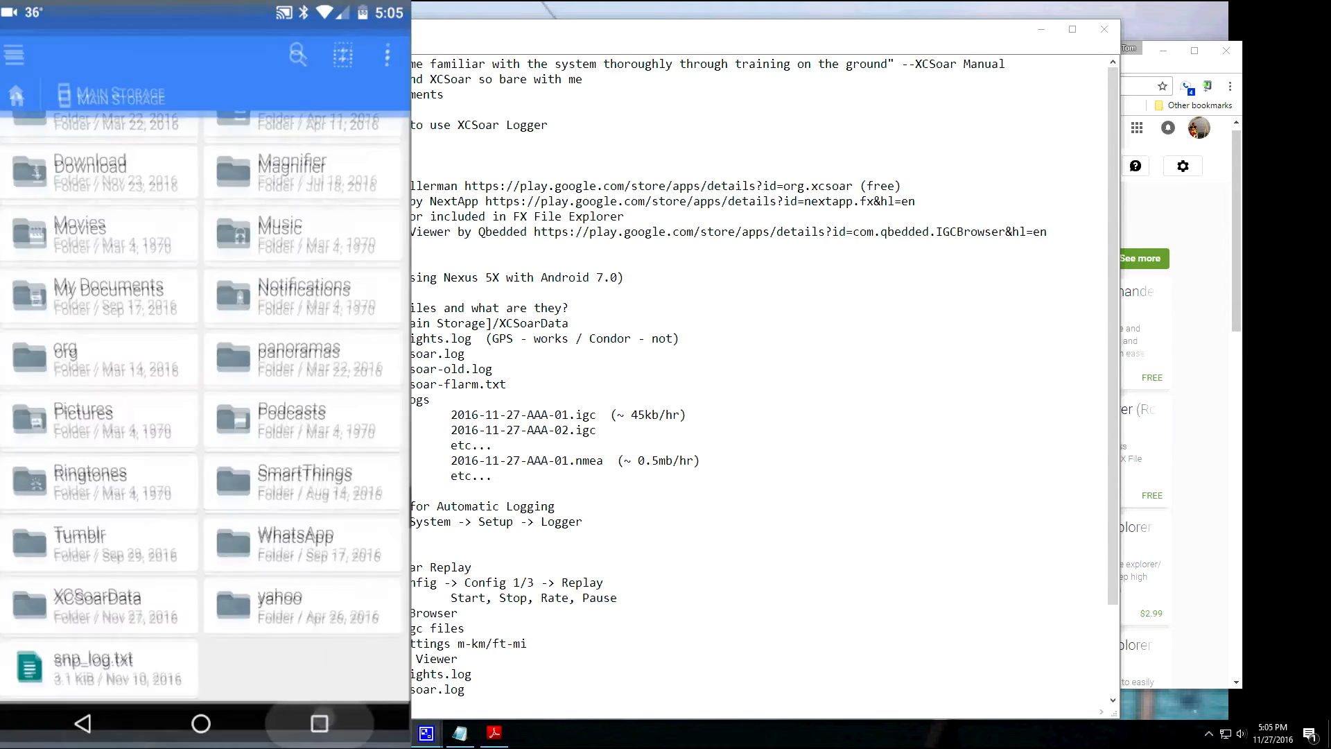
# - Launch XCSoar from the gliding apps group on the home screen
pyautogui.click(200, 723)
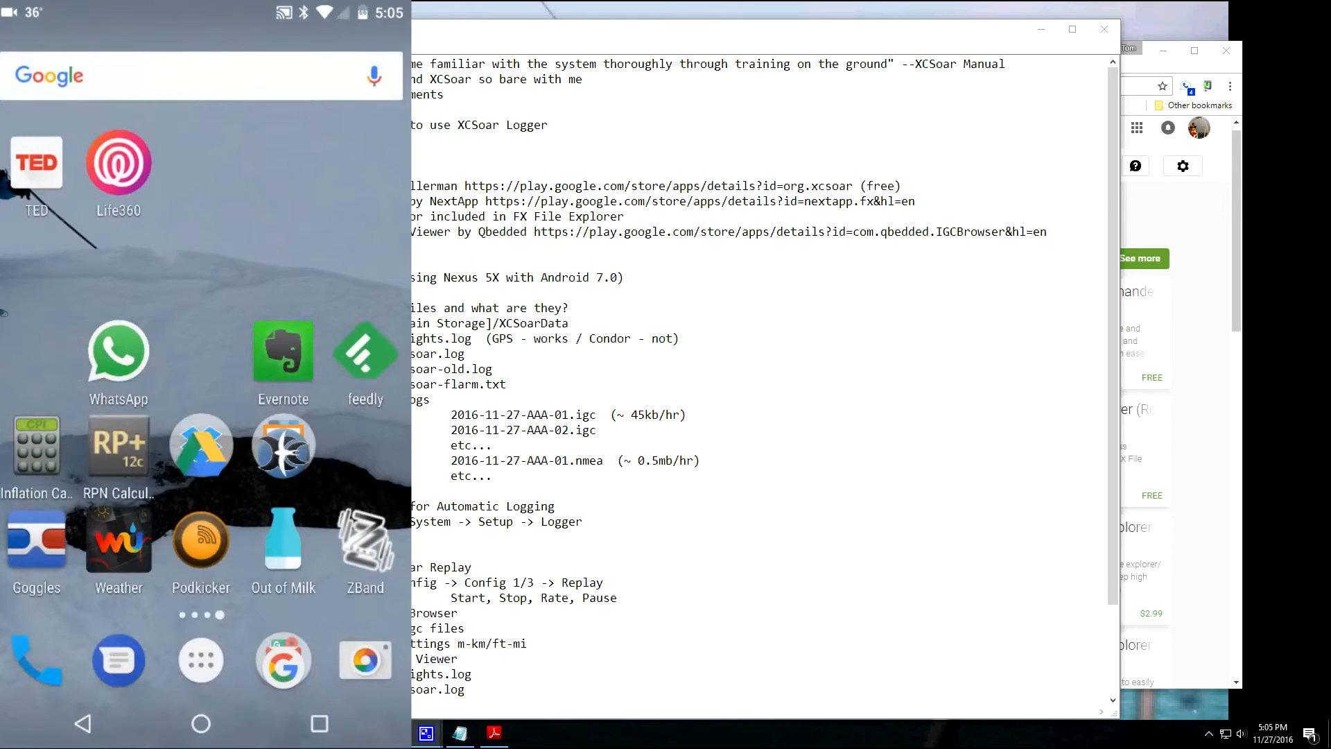
pyautogui.click(283, 444)
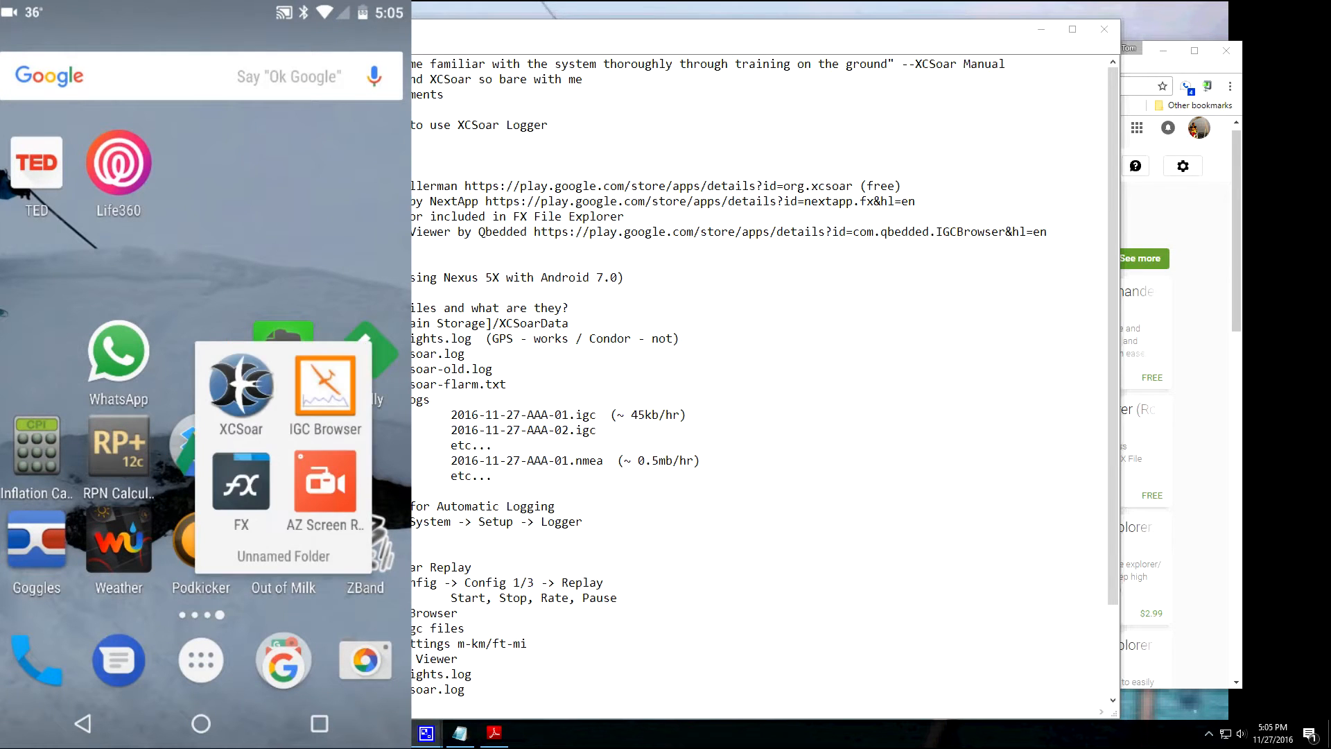
pyautogui.click(240, 388)
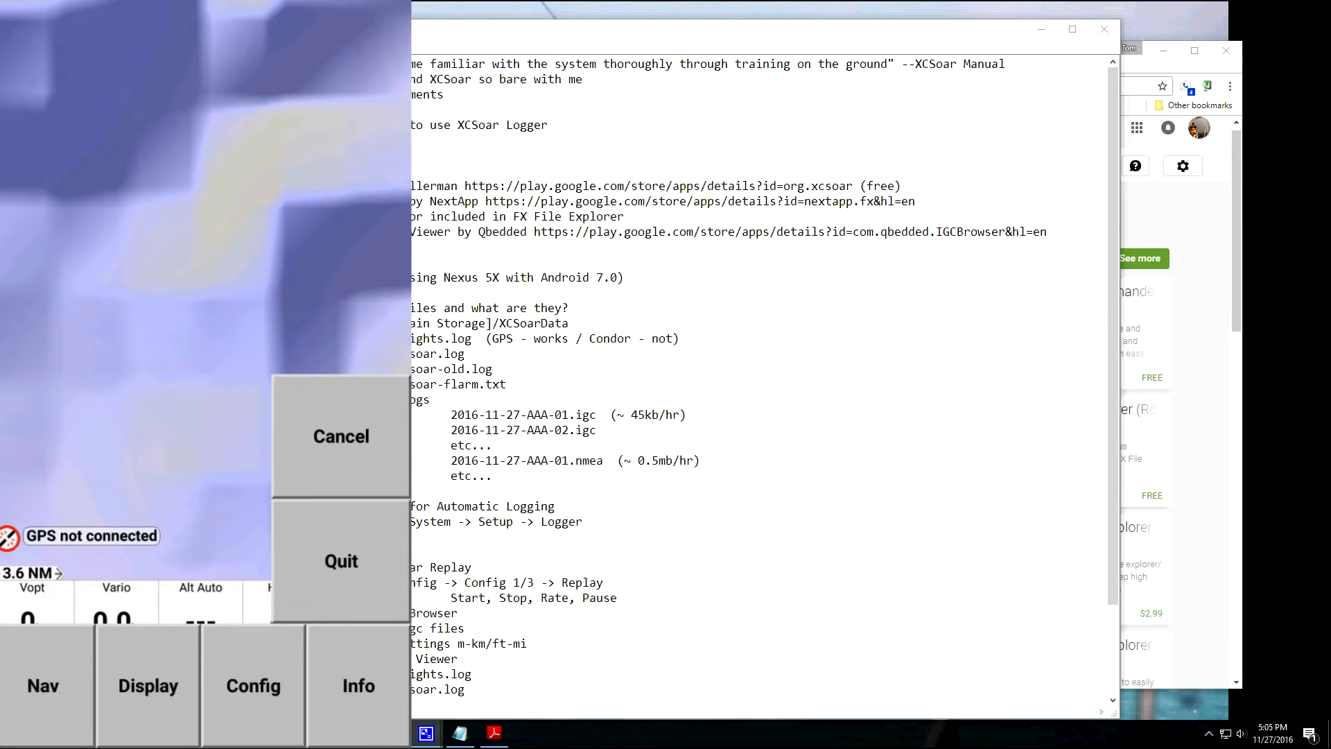
# - In System config Setup, choose the NMEA logger setting under Logger
pyautogui.click(252, 684)
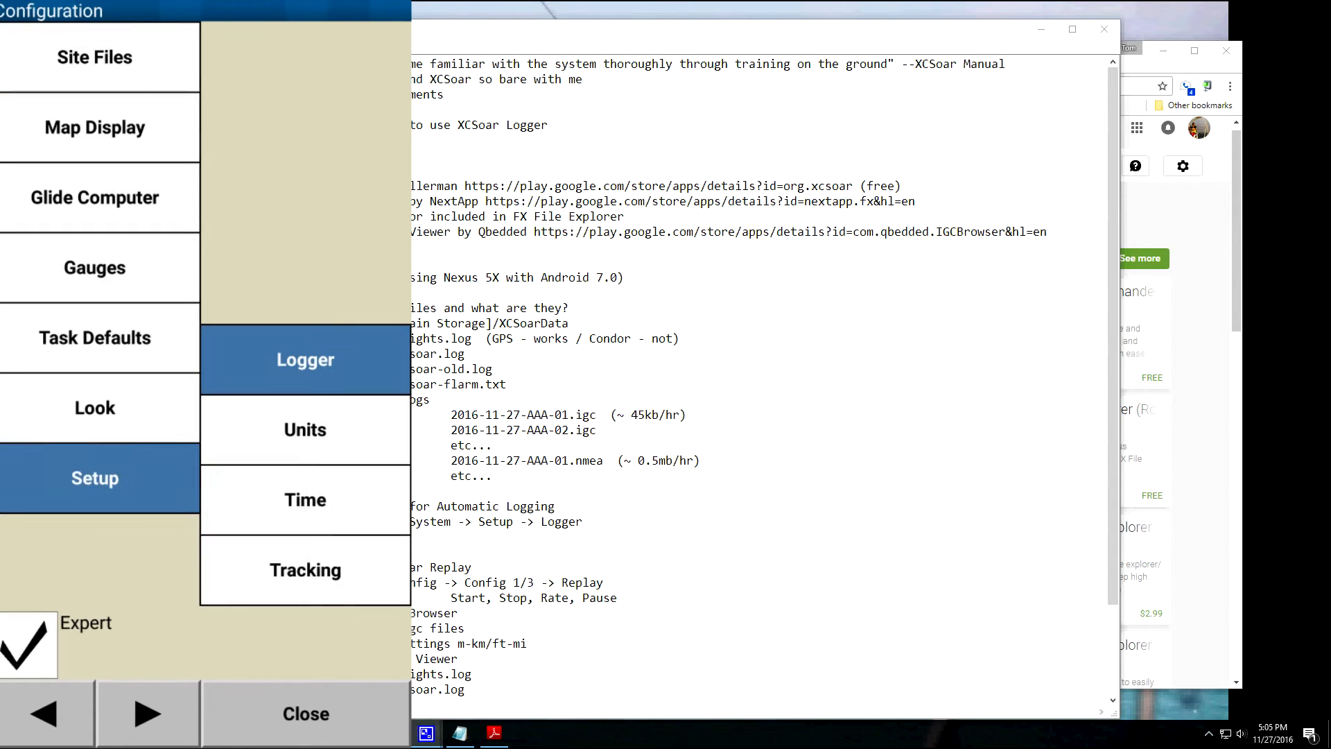
pyautogui.click(304, 359)
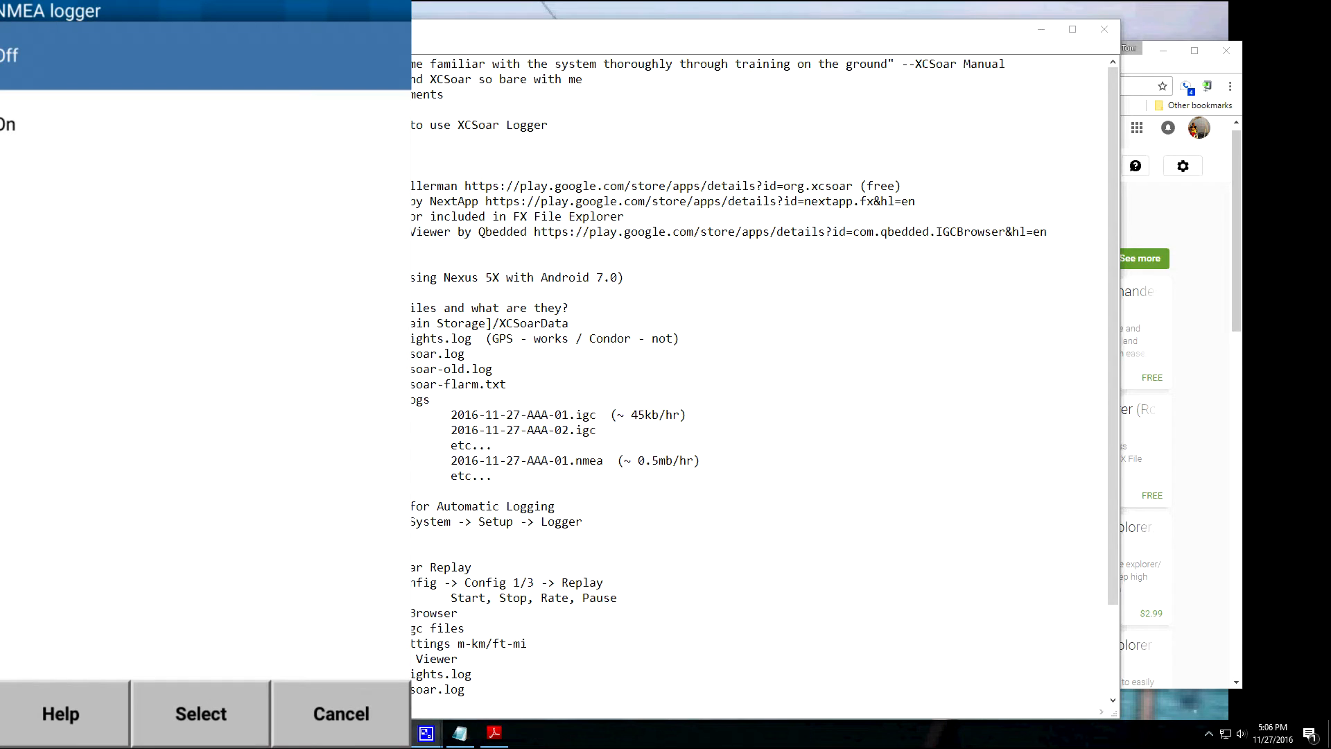
pyautogui.click(200, 712)
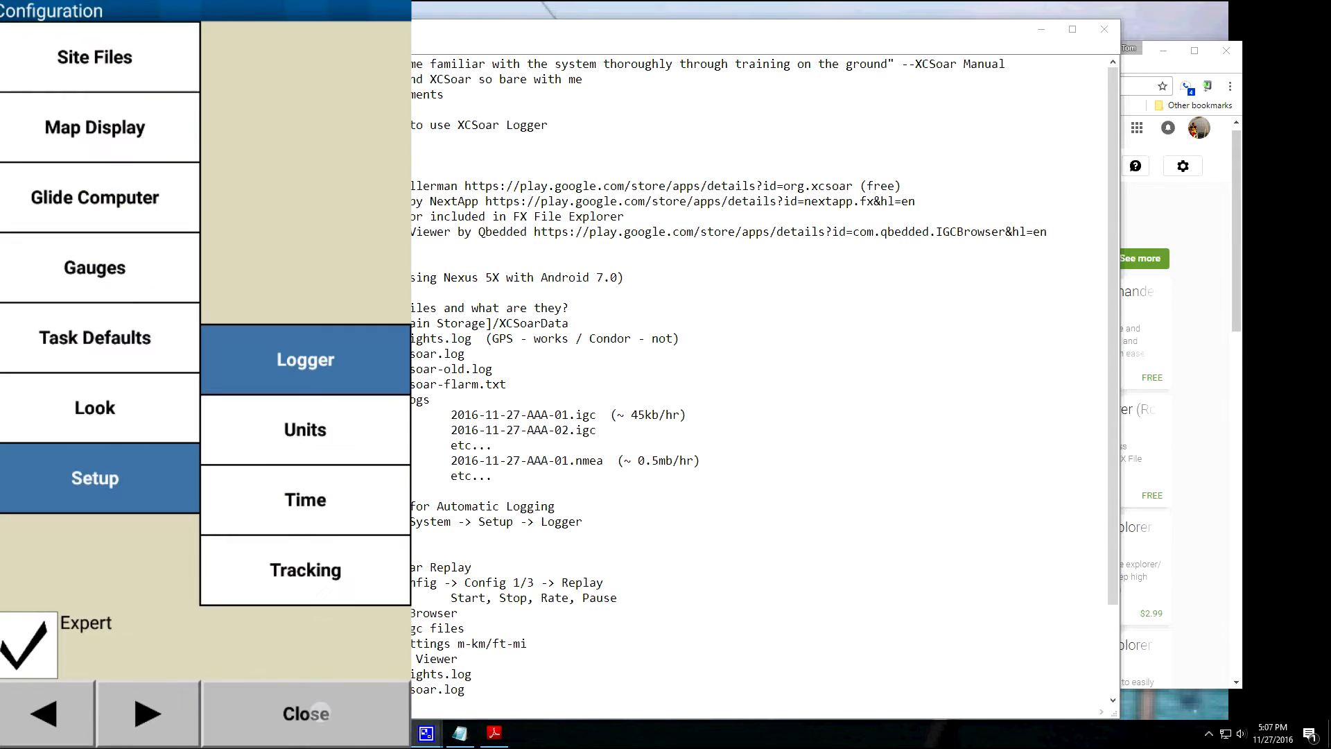
# - Close the configuration, returning to the map with the main menu
pyautogui.click(305, 713)
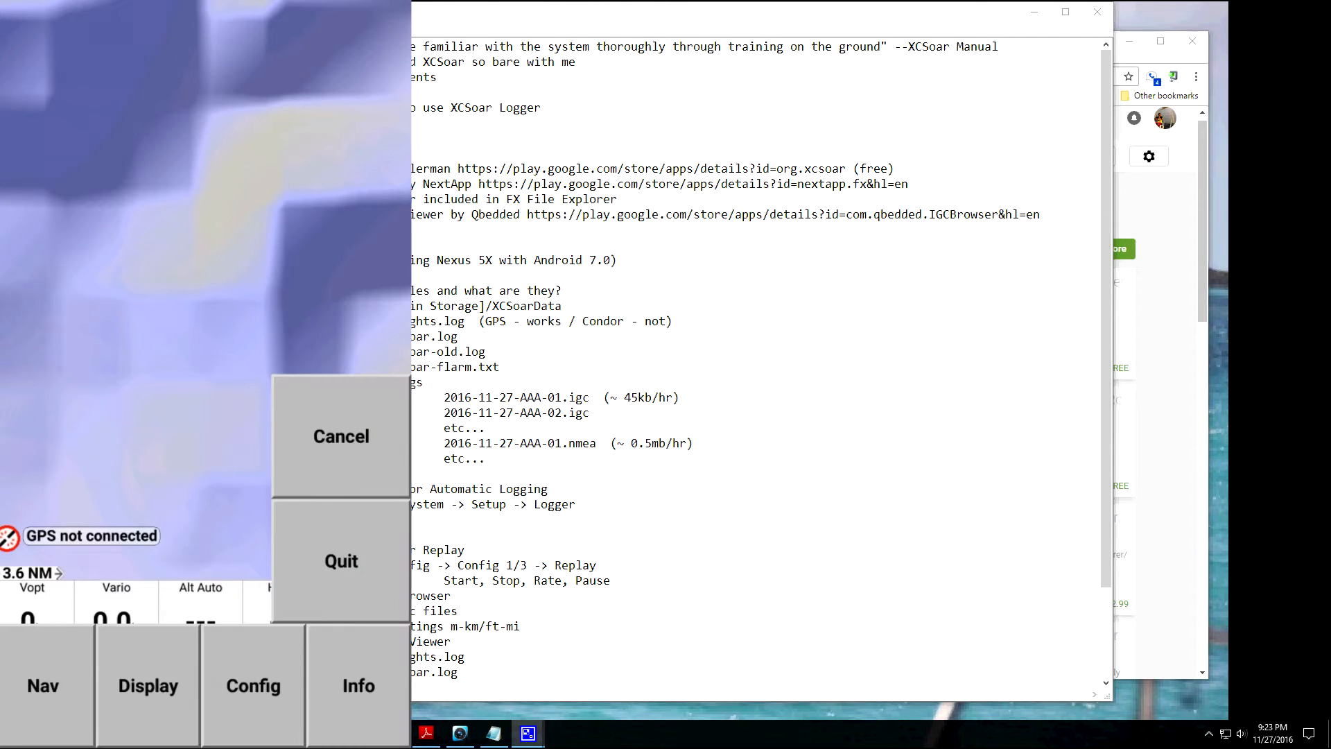
# - Load the 2016-11-25-XCS-AAA-03.igc flight into Replay and start it
pyautogui.click(252, 685)
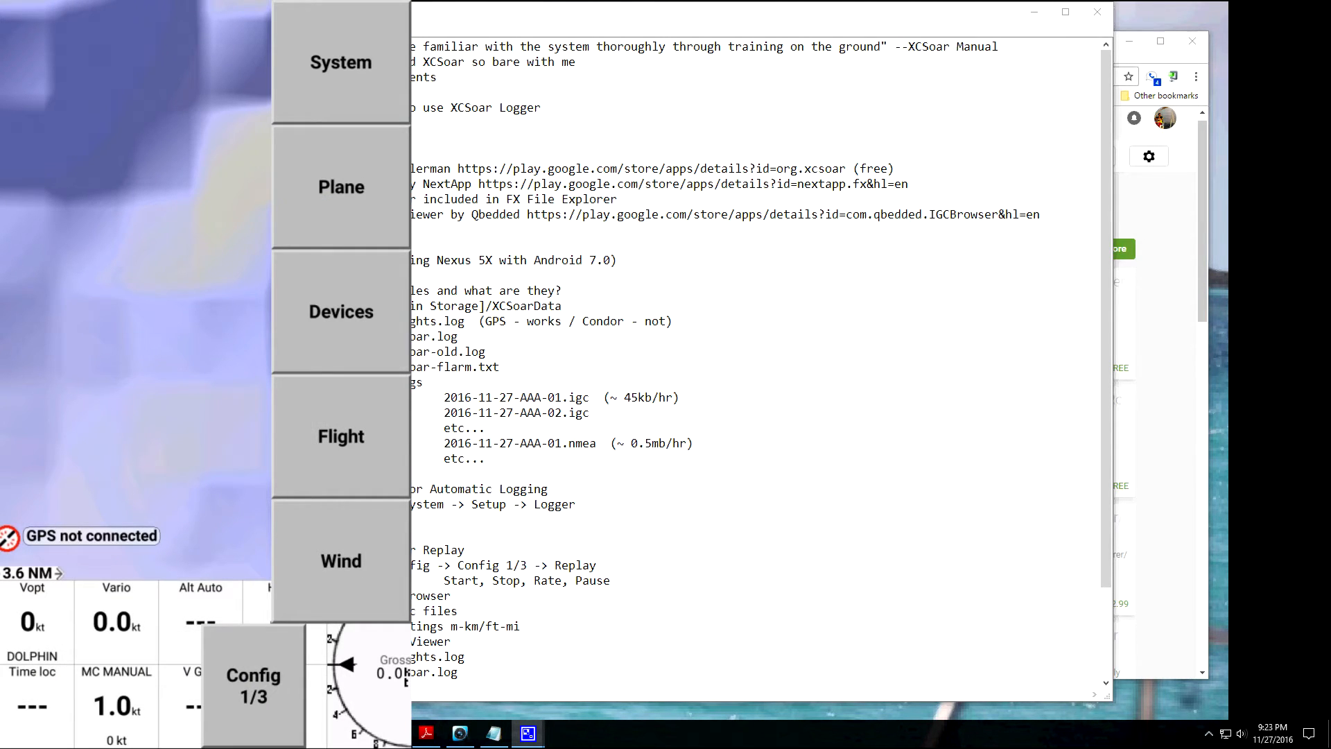
pyautogui.click(252, 686)
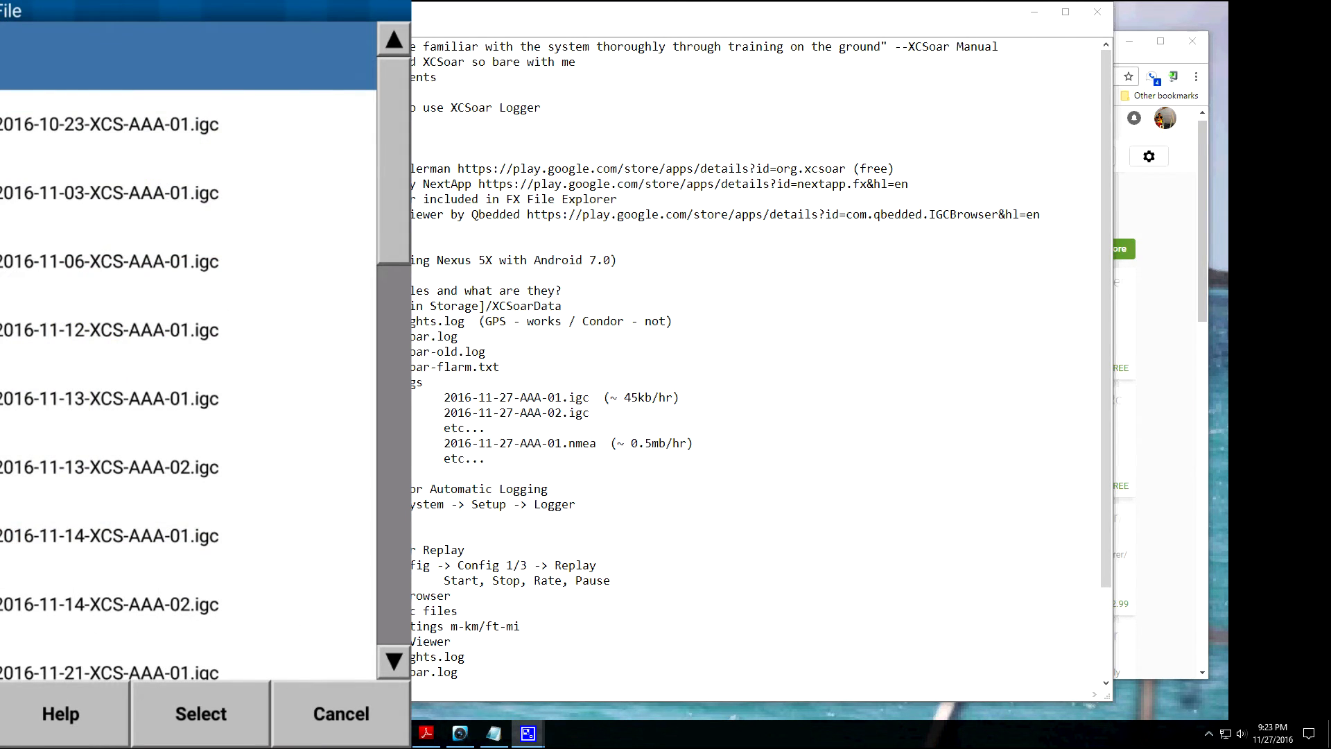
pyautogui.scroll(-3)
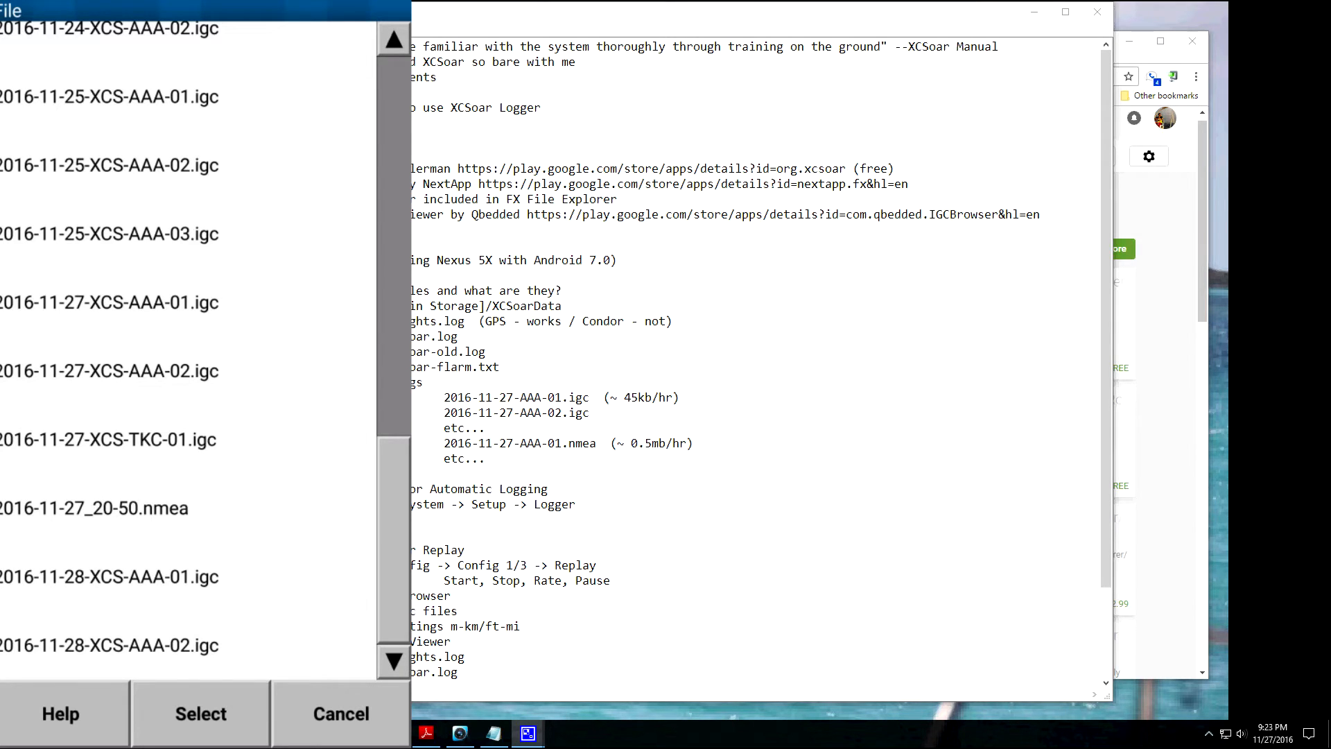
pyautogui.click(200, 712)
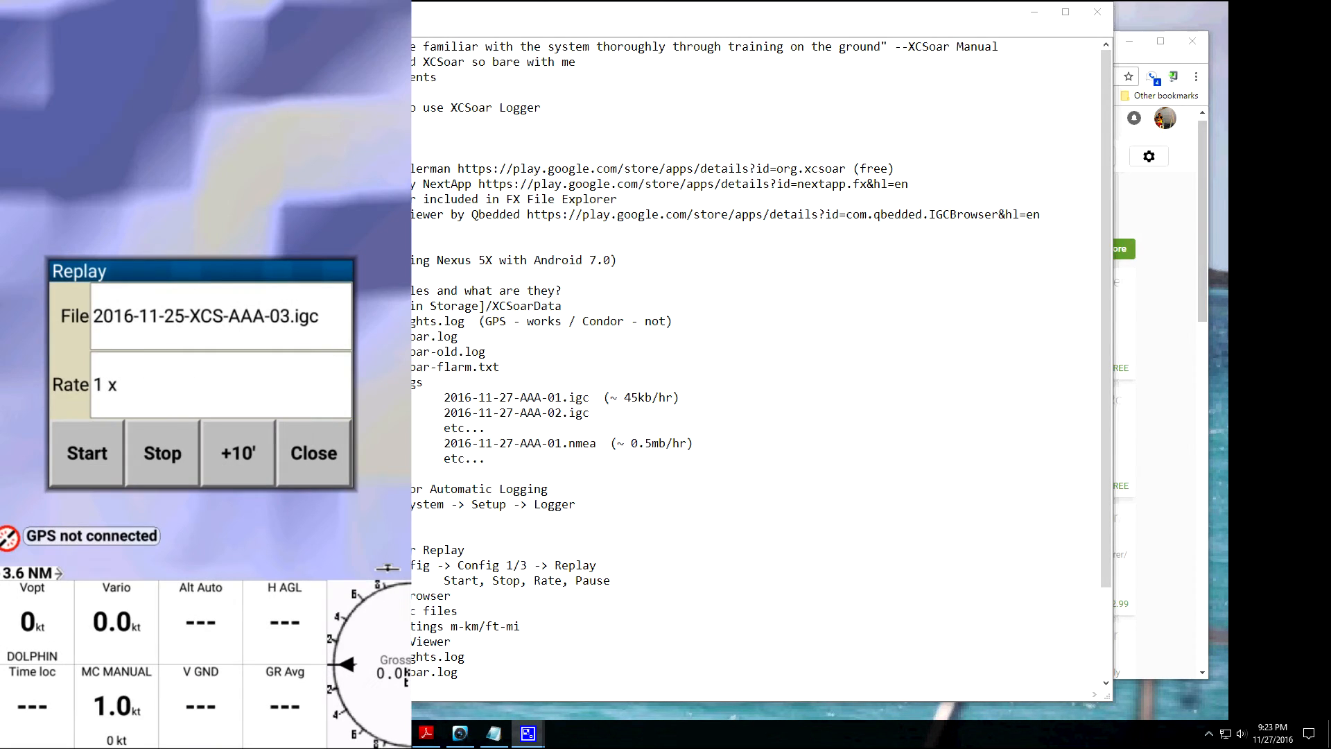
pyautogui.click(86, 452)
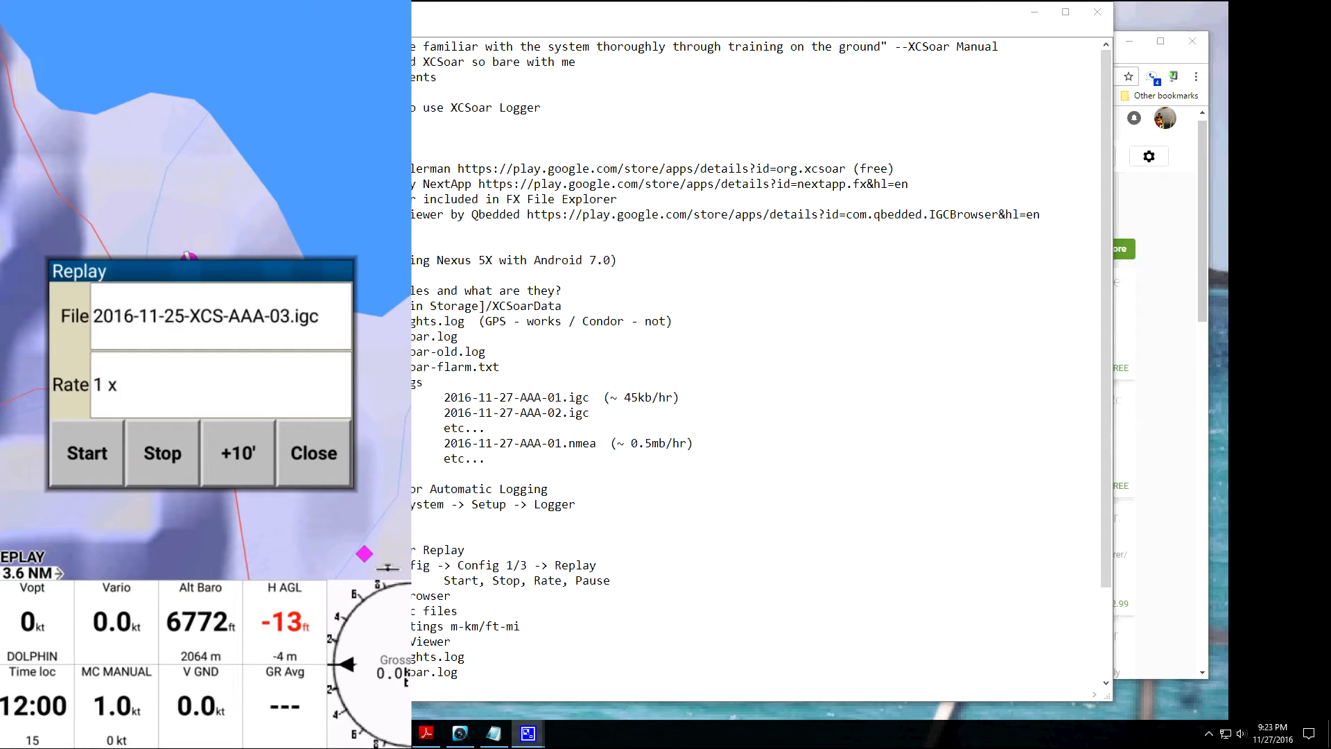
# - Change the replay rate, then stop the flight replay
pyautogui.click(86, 452)
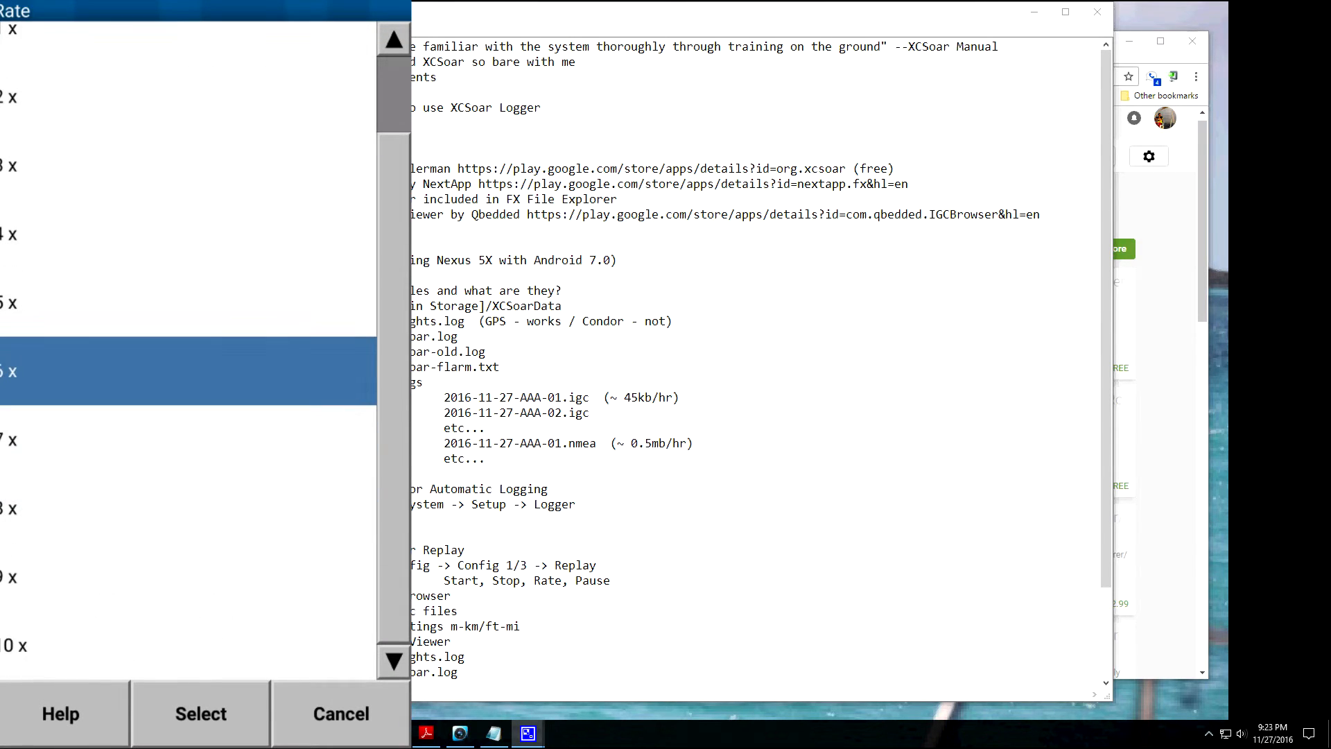
pyautogui.click(200, 713)
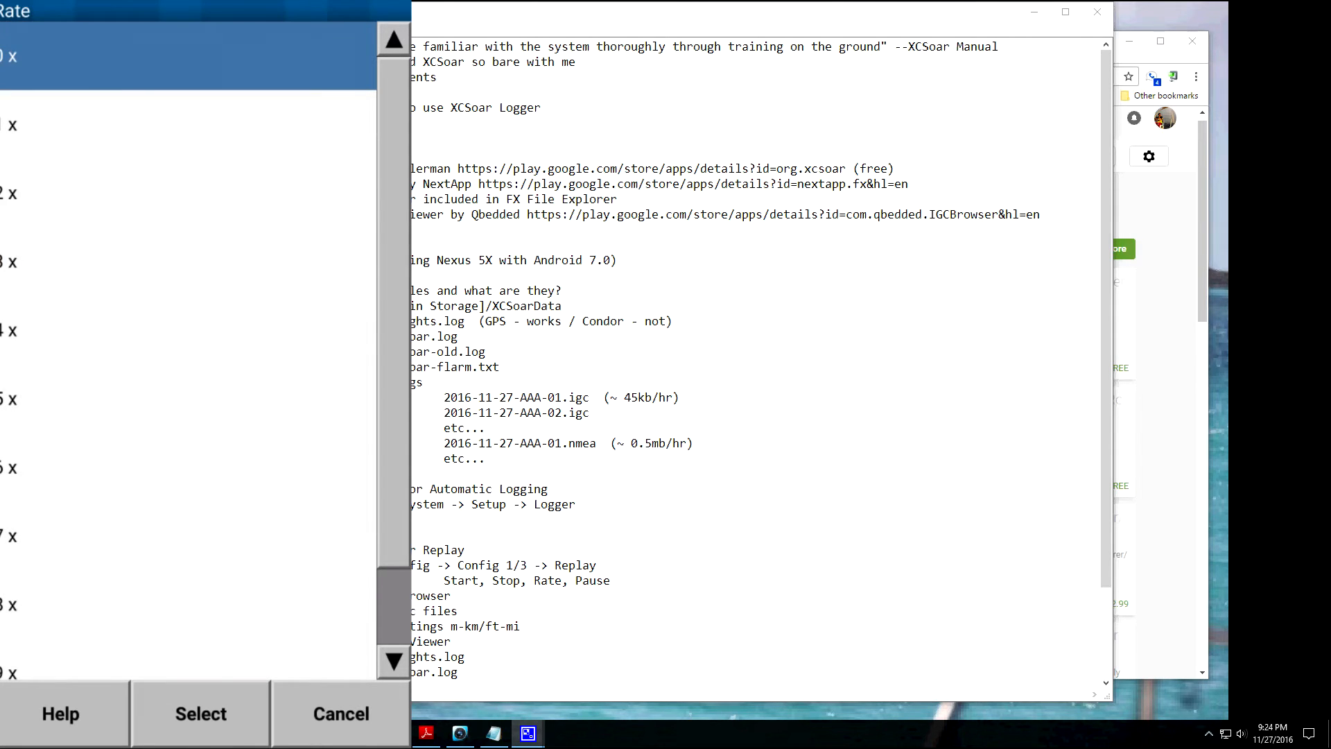
pyautogui.click(199, 712)
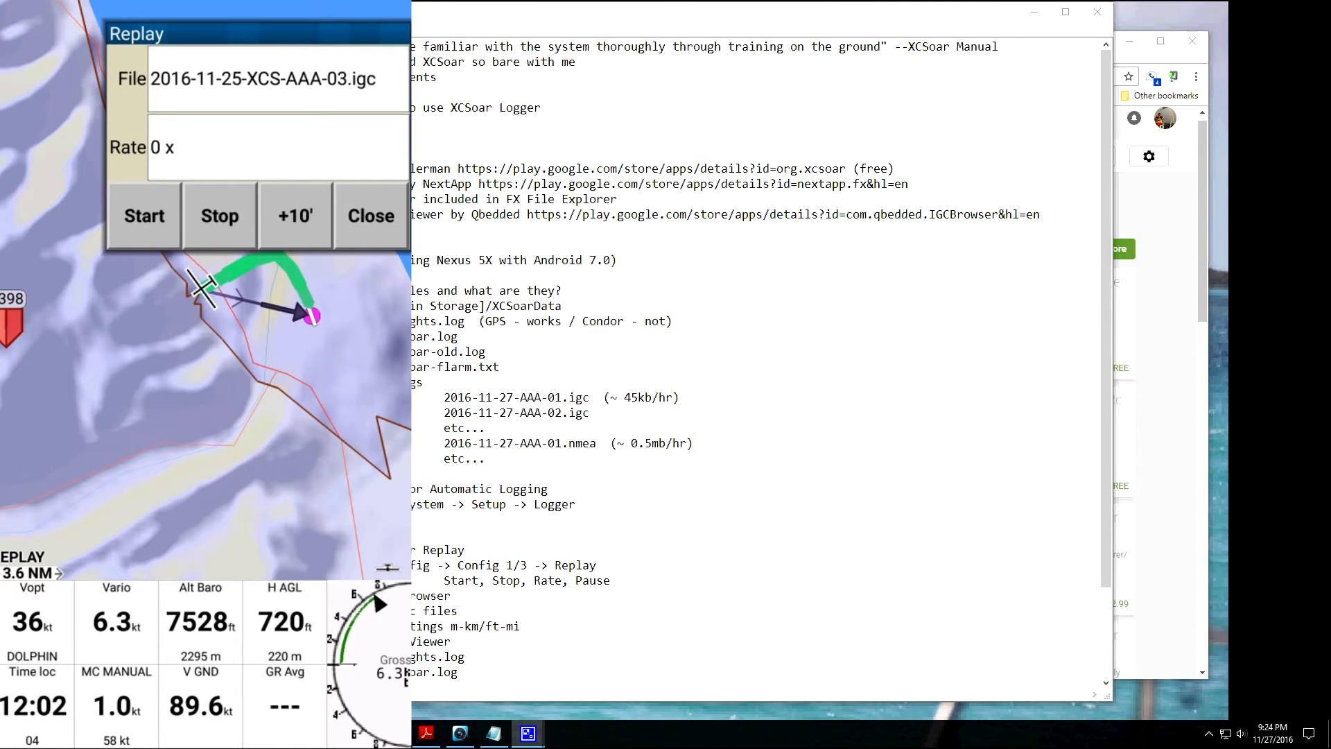
pyautogui.click(217, 215)
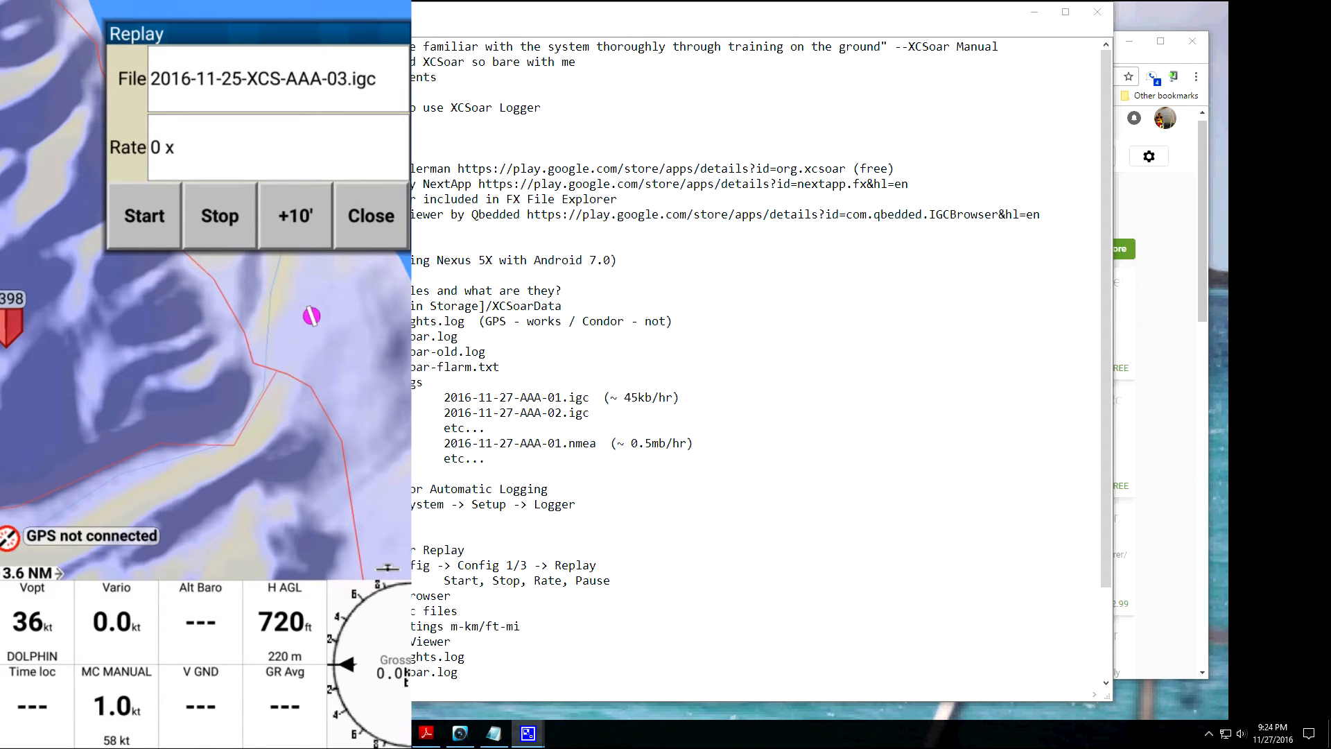
# - Launch IGC Browser and show the 2016-11-25-XCS-AAA-03 flight details
pyautogui.click(370, 215)
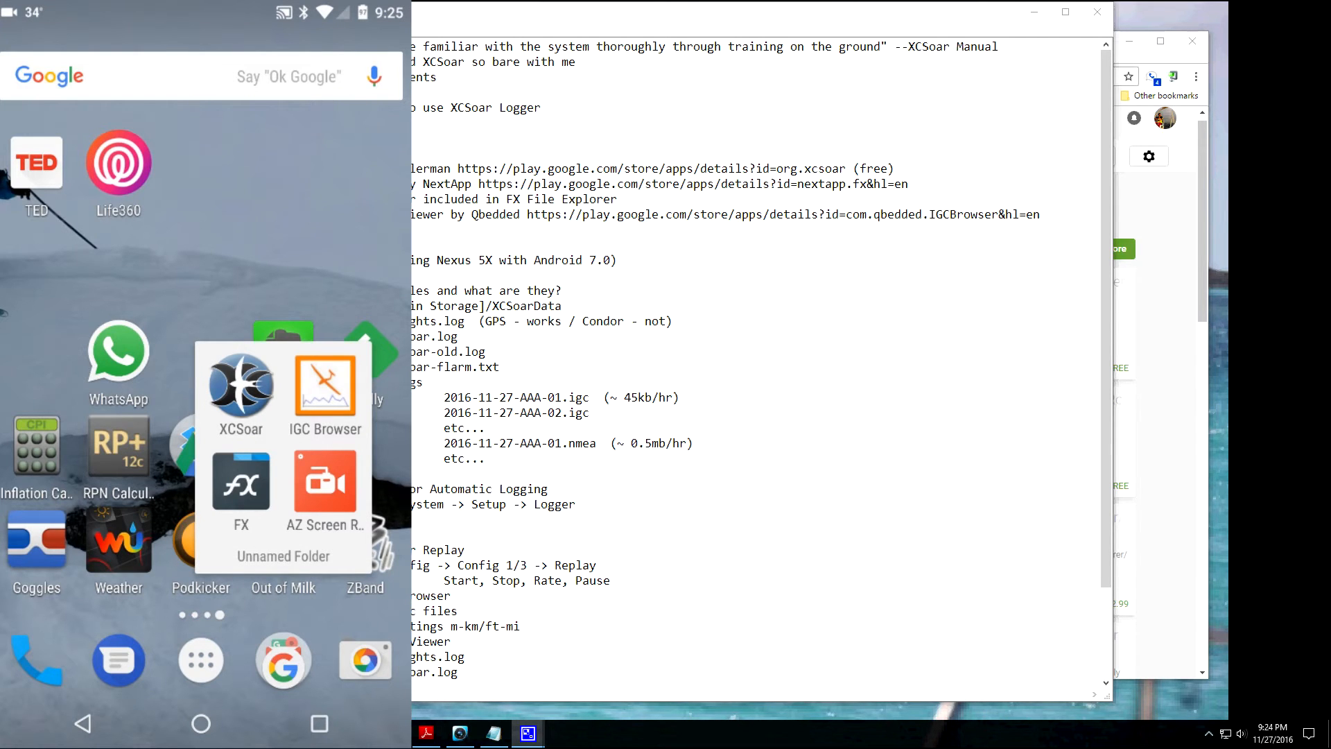
pyautogui.click(324, 387)
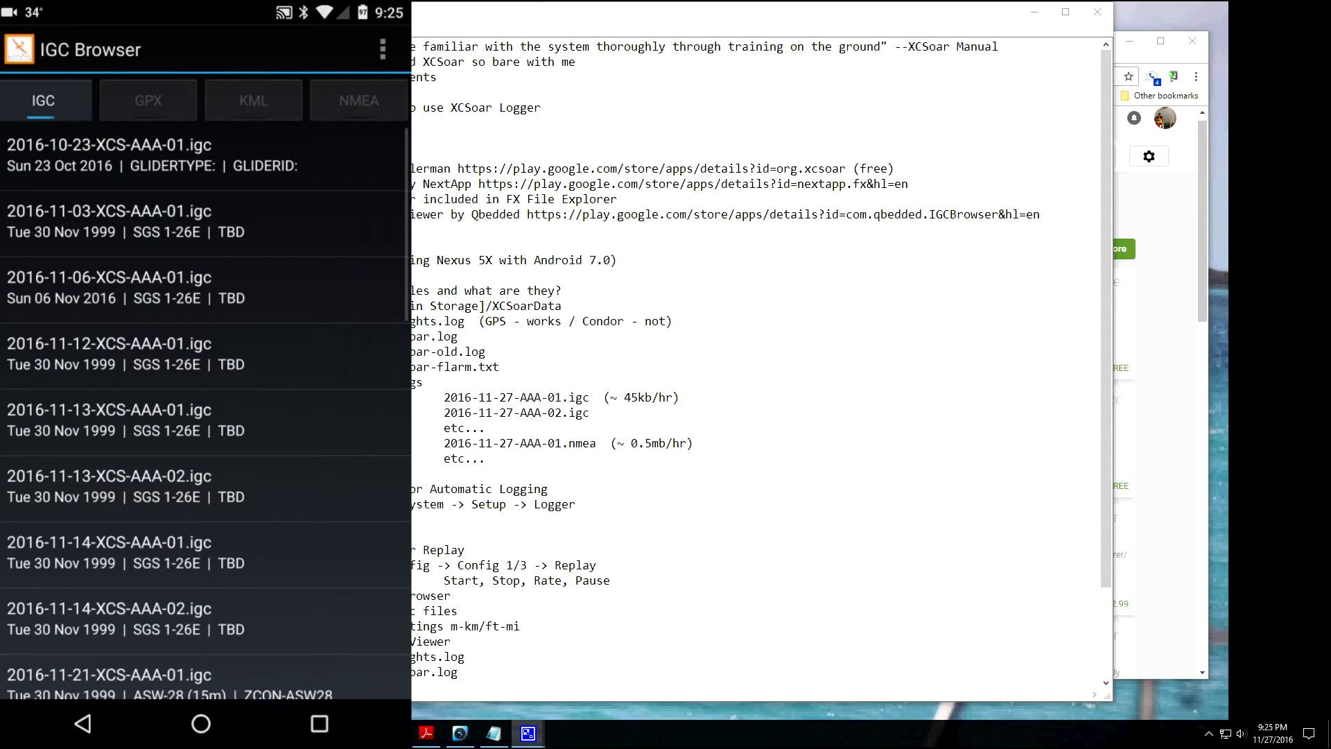
pyautogui.scroll(-3)
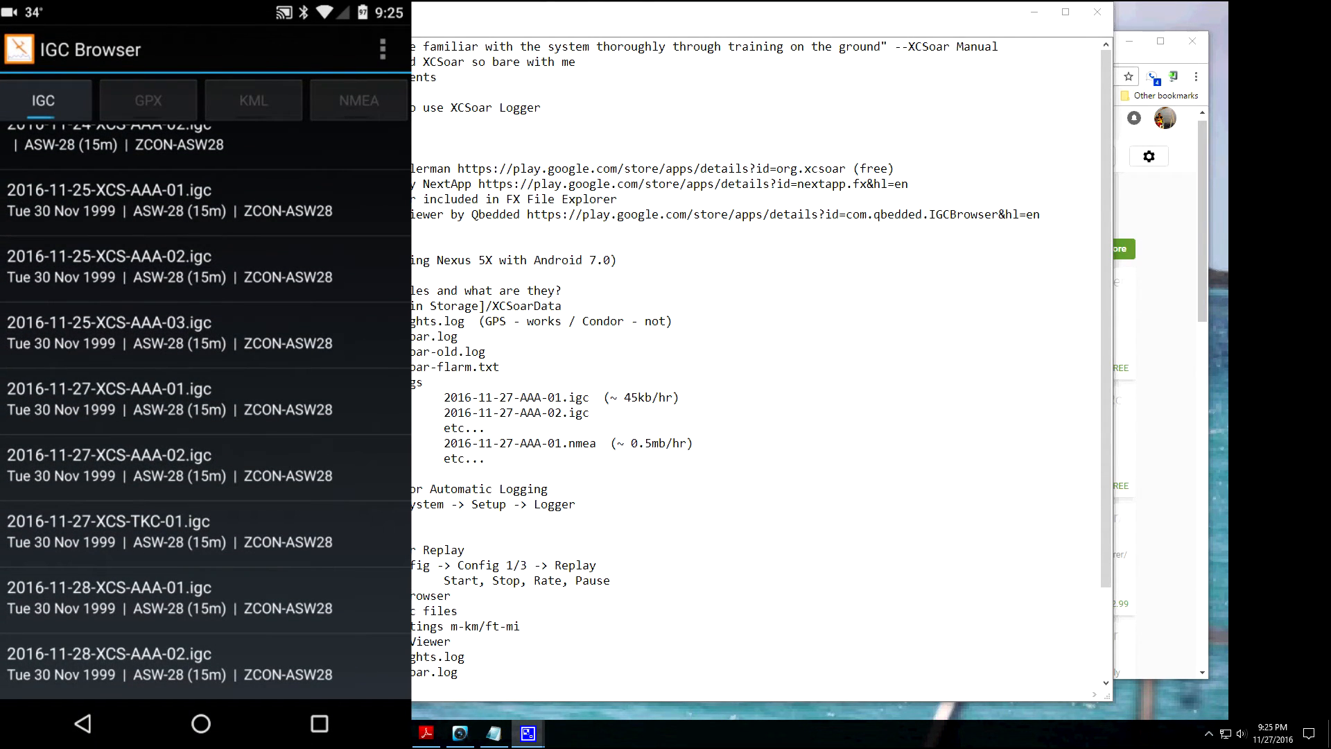
pyautogui.click(108, 322)
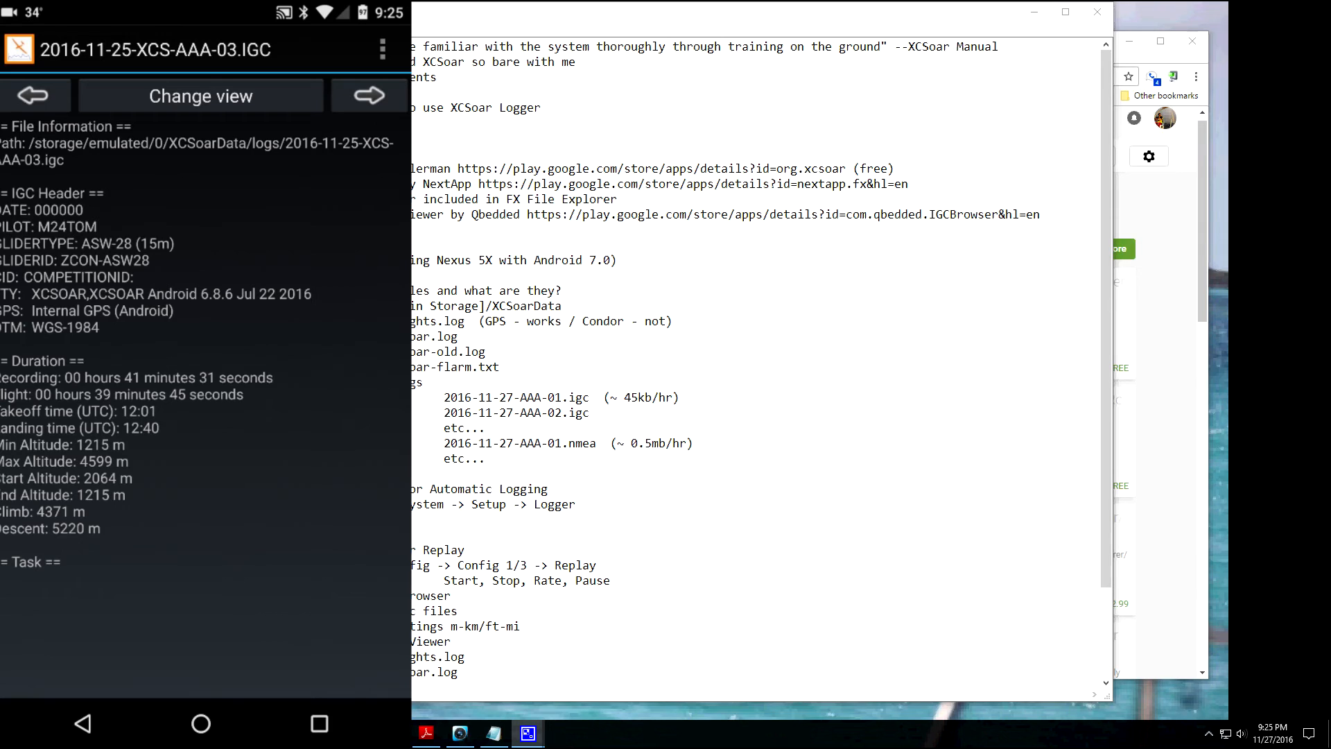
# - Uncheck Units km/miles so altitudes show in feet, then return home
pyautogui.click(381, 49)
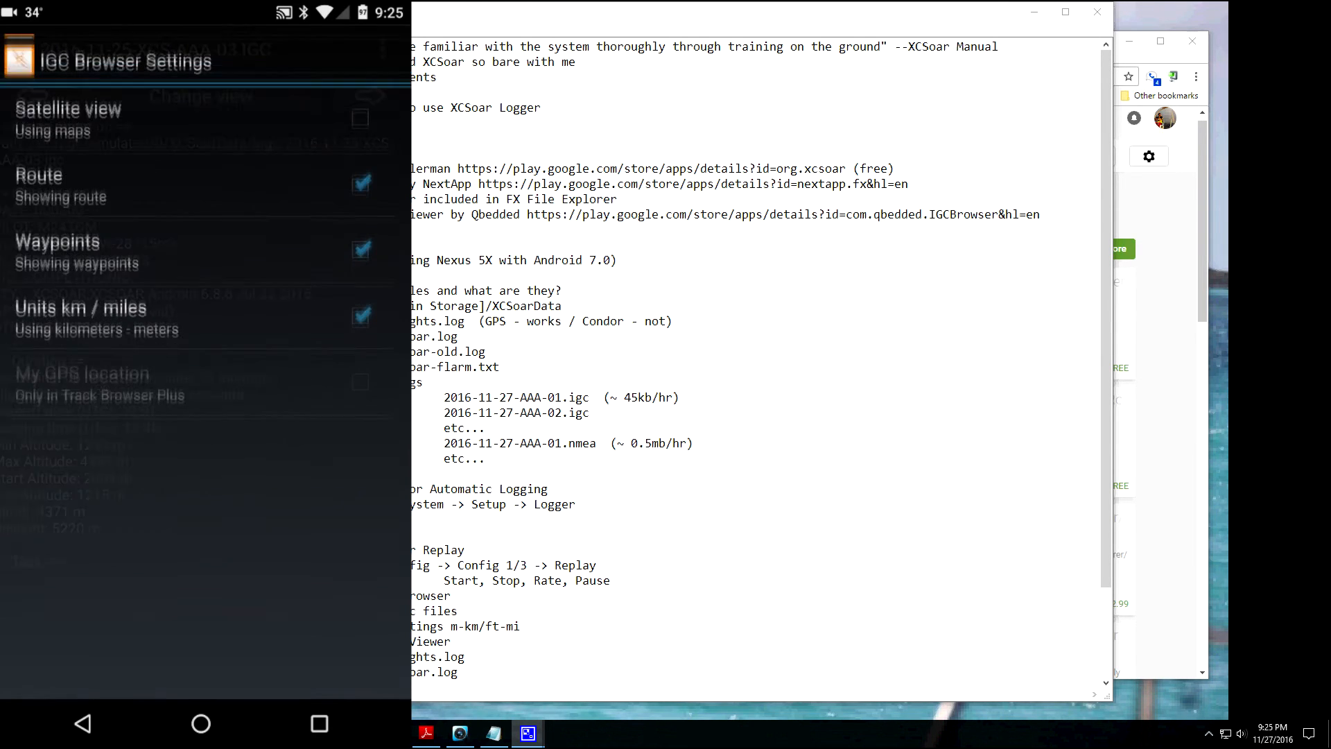
pyautogui.click(359, 305)
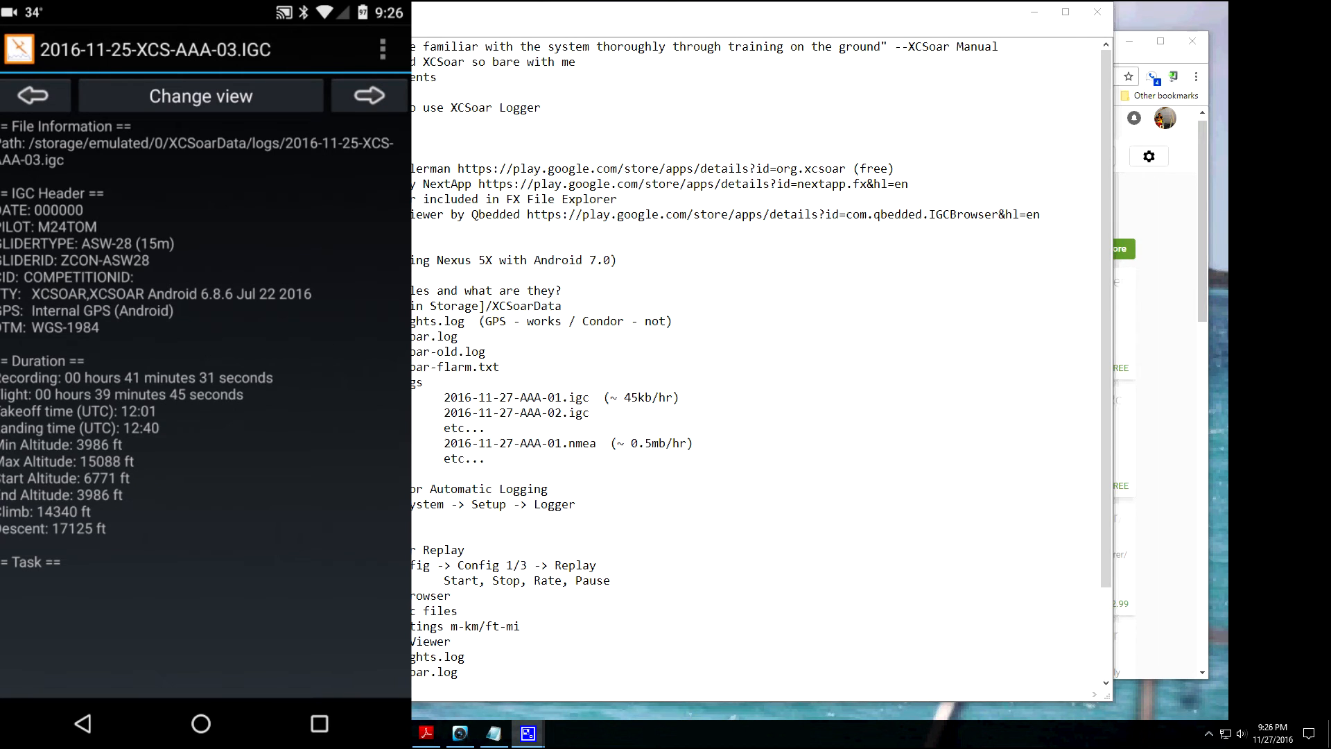
pyautogui.click(200, 723)
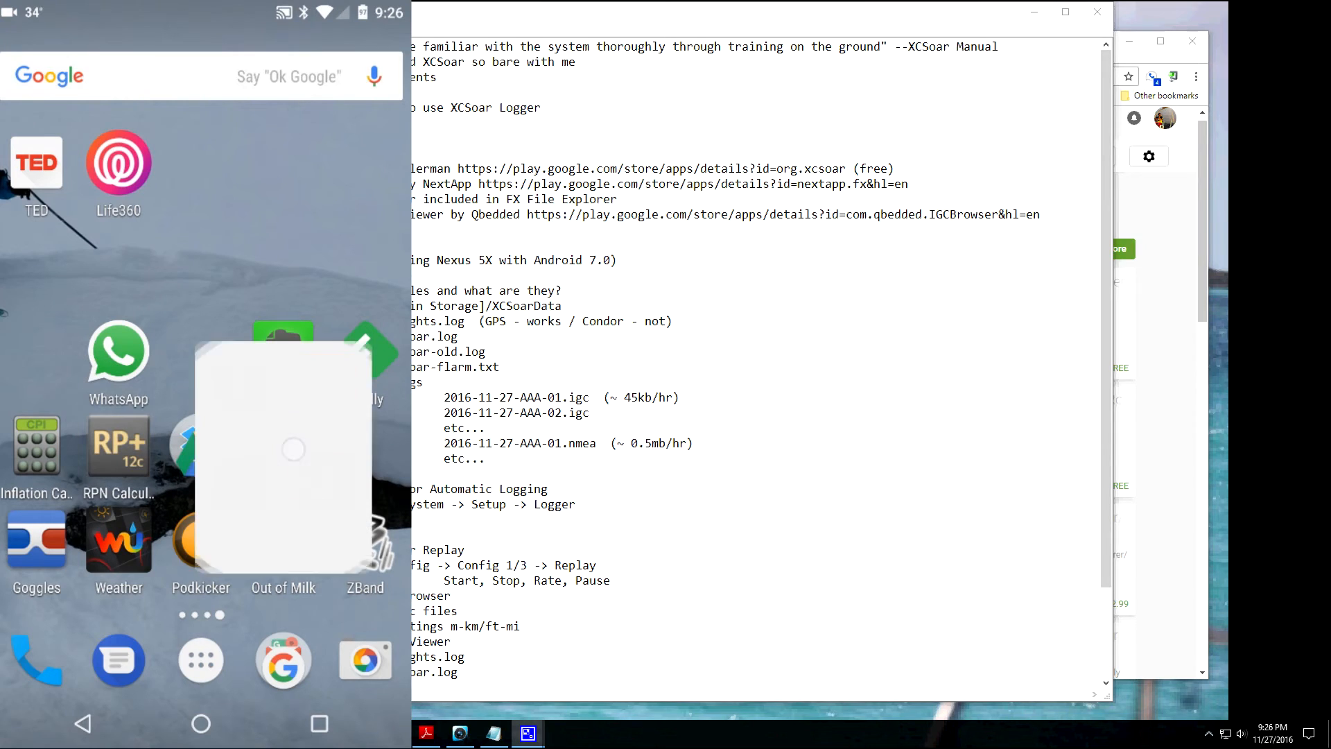
# - In FX's XCSoarData folder, read flights.log in the text viewer and go back
pyautogui.click(282, 449)
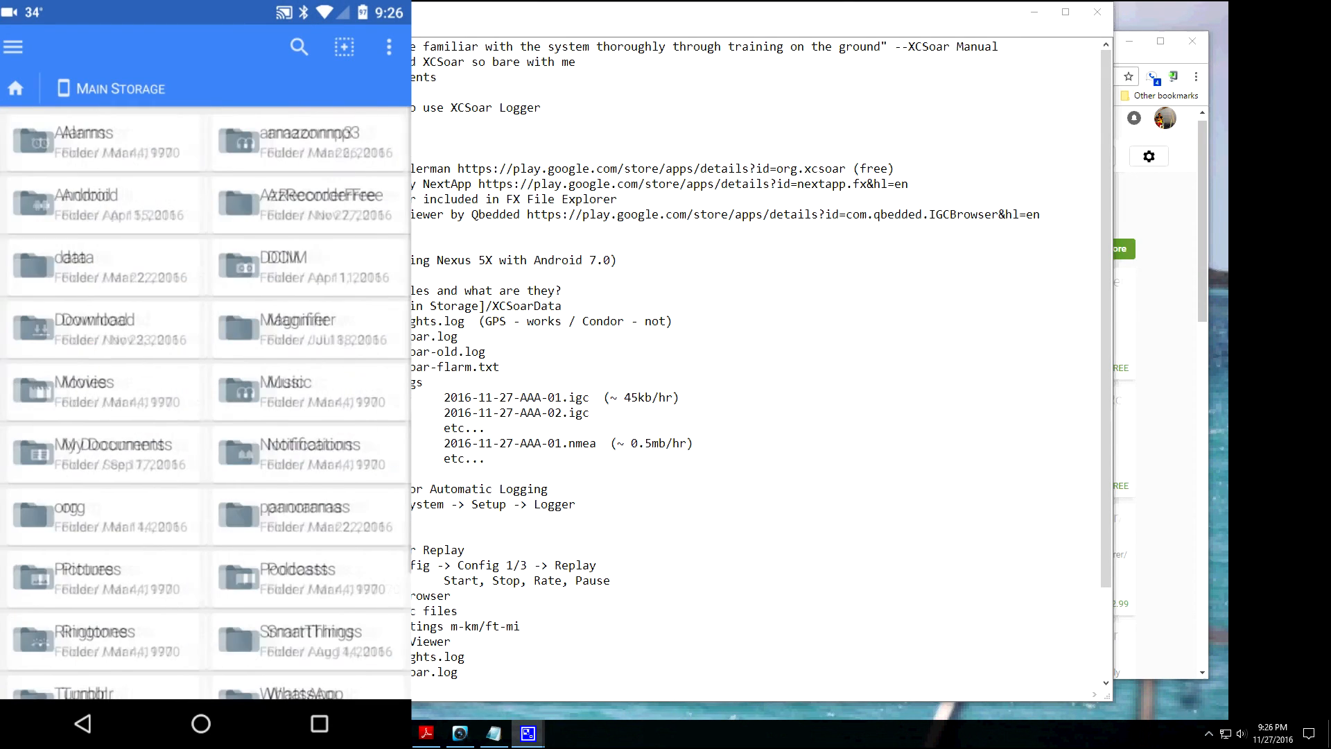
pyautogui.scroll(-3)
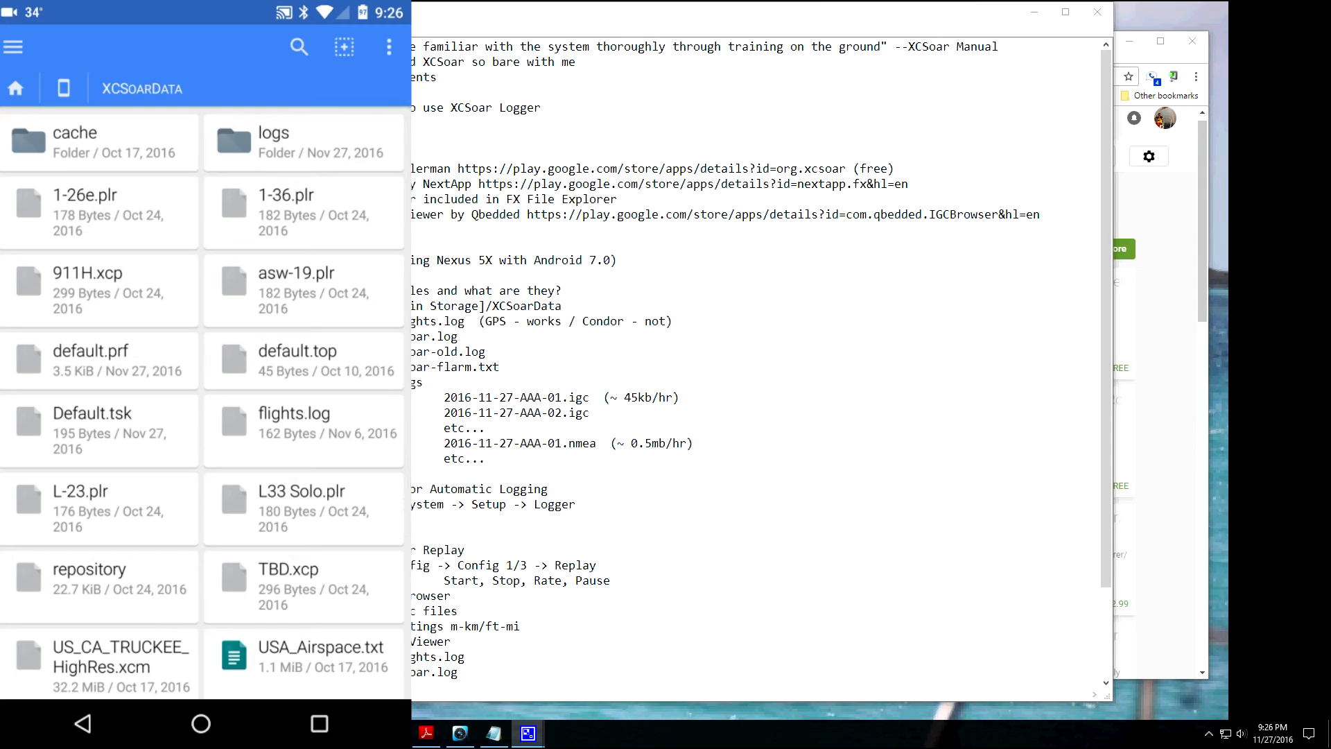
pyautogui.click(294, 413)
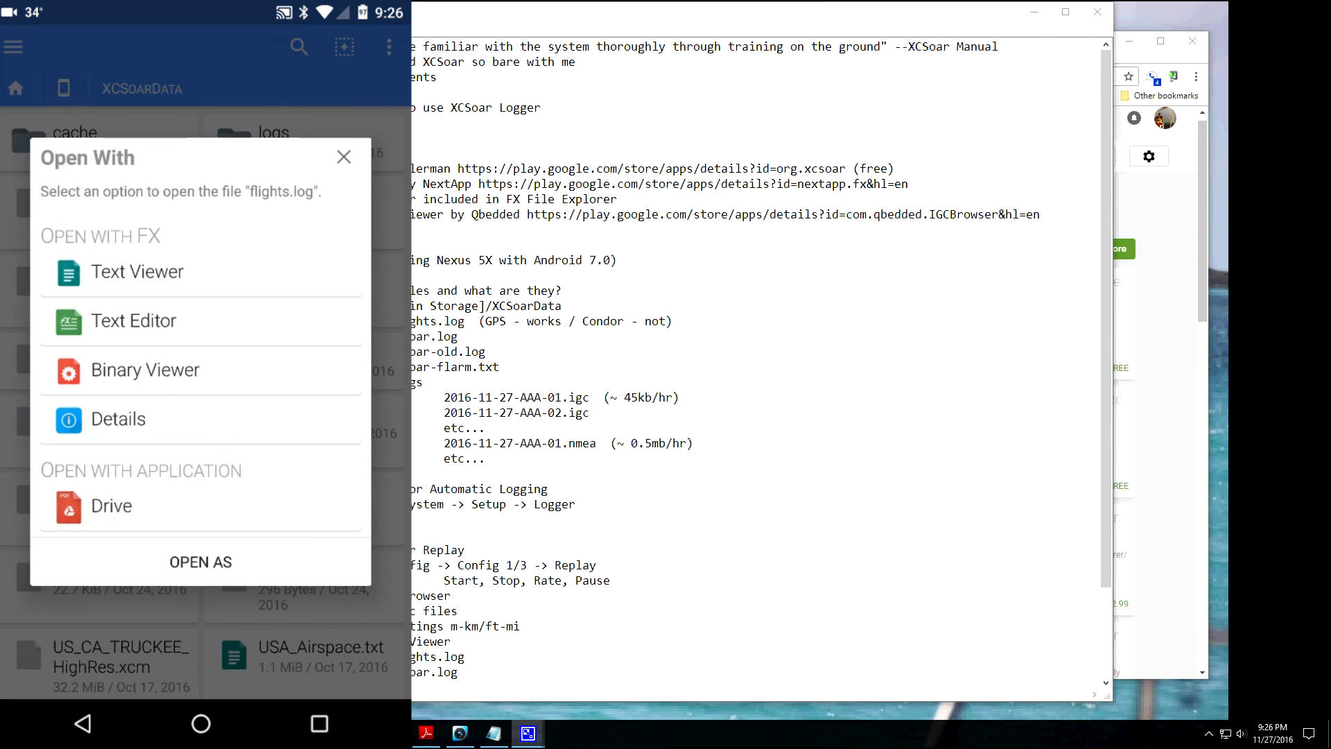
pyautogui.click(137, 272)
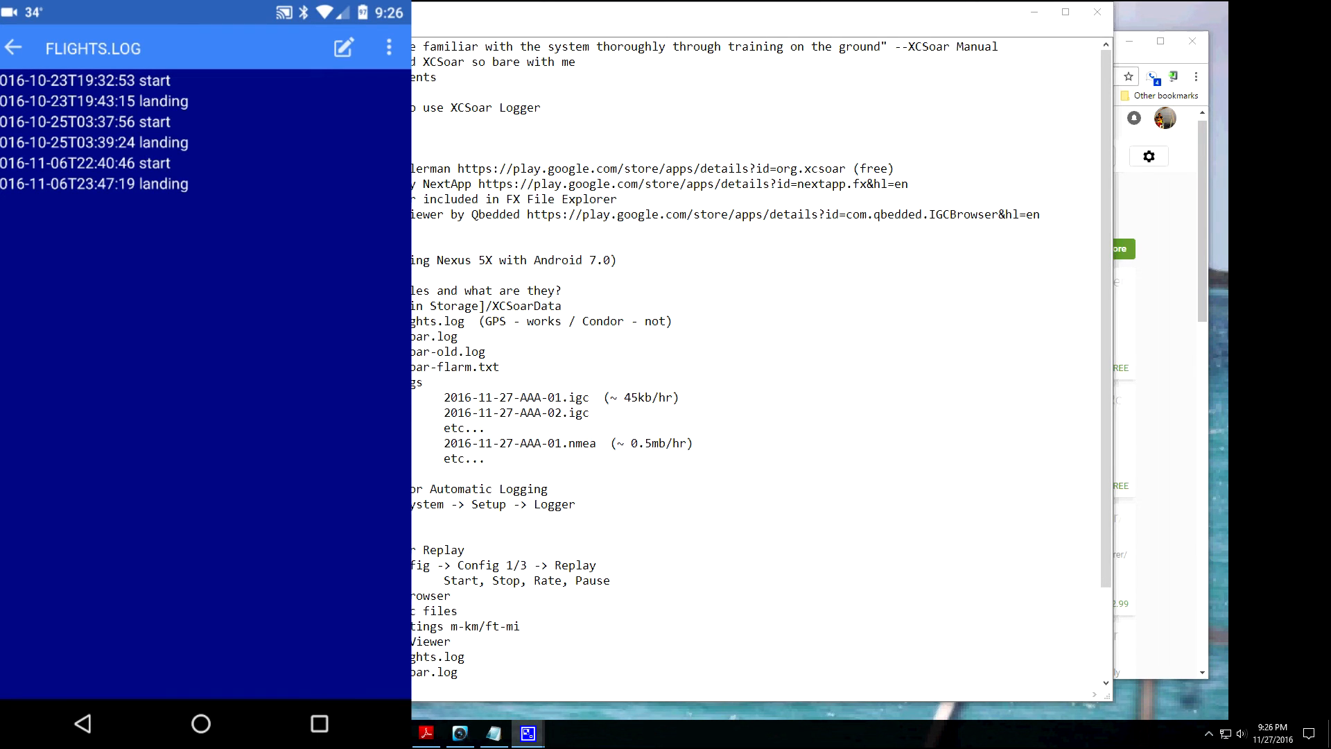
pyautogui.click(14, 47)
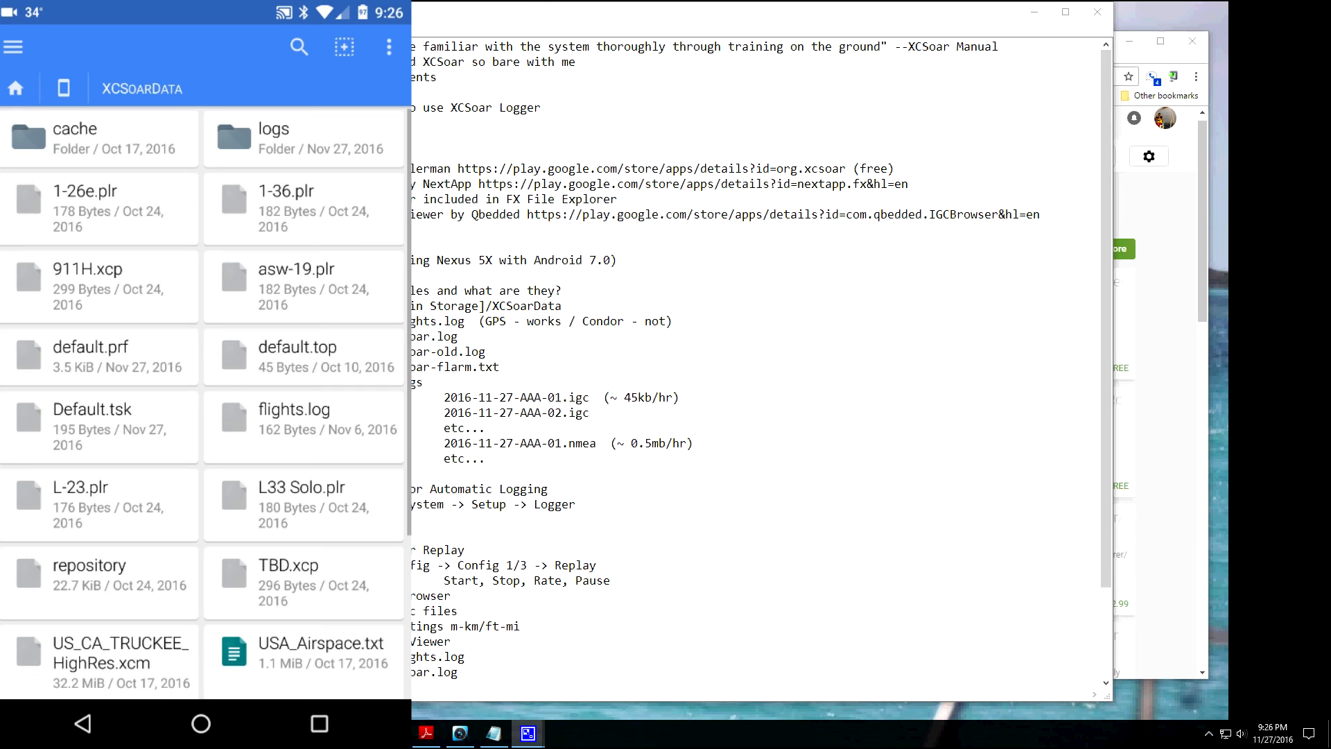
# - Read xcsoar.log in the text viewer, then return to the XCSoarData listing
pyautogui.scroll(-3)
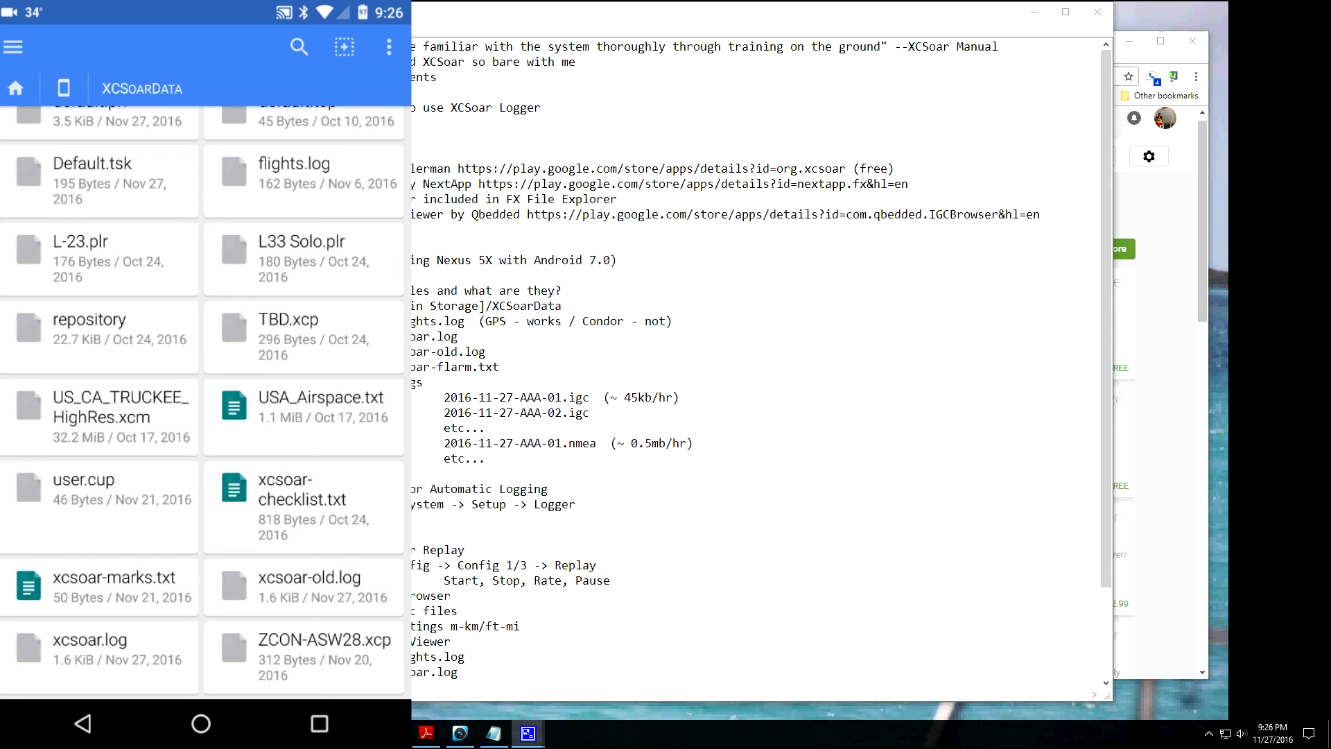
pyautogui.click(83, 639)
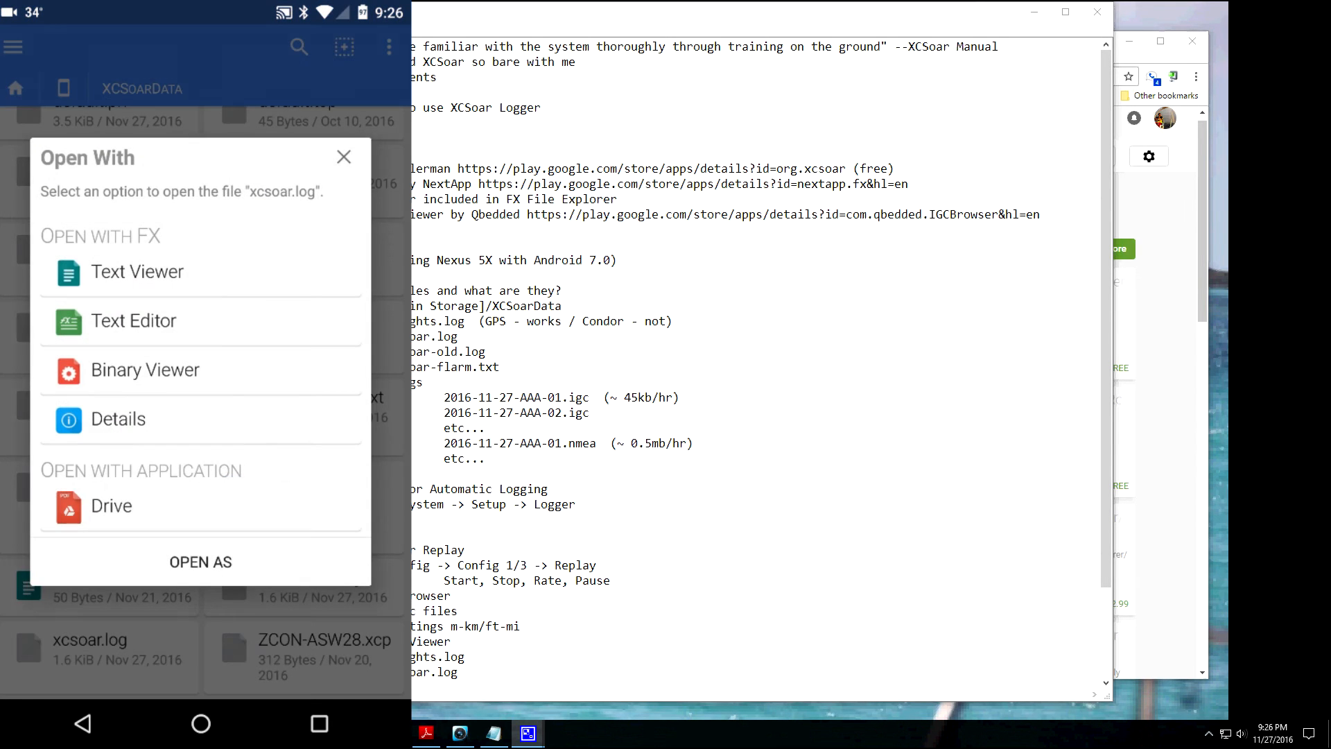
pyautogui.click(138, 271)
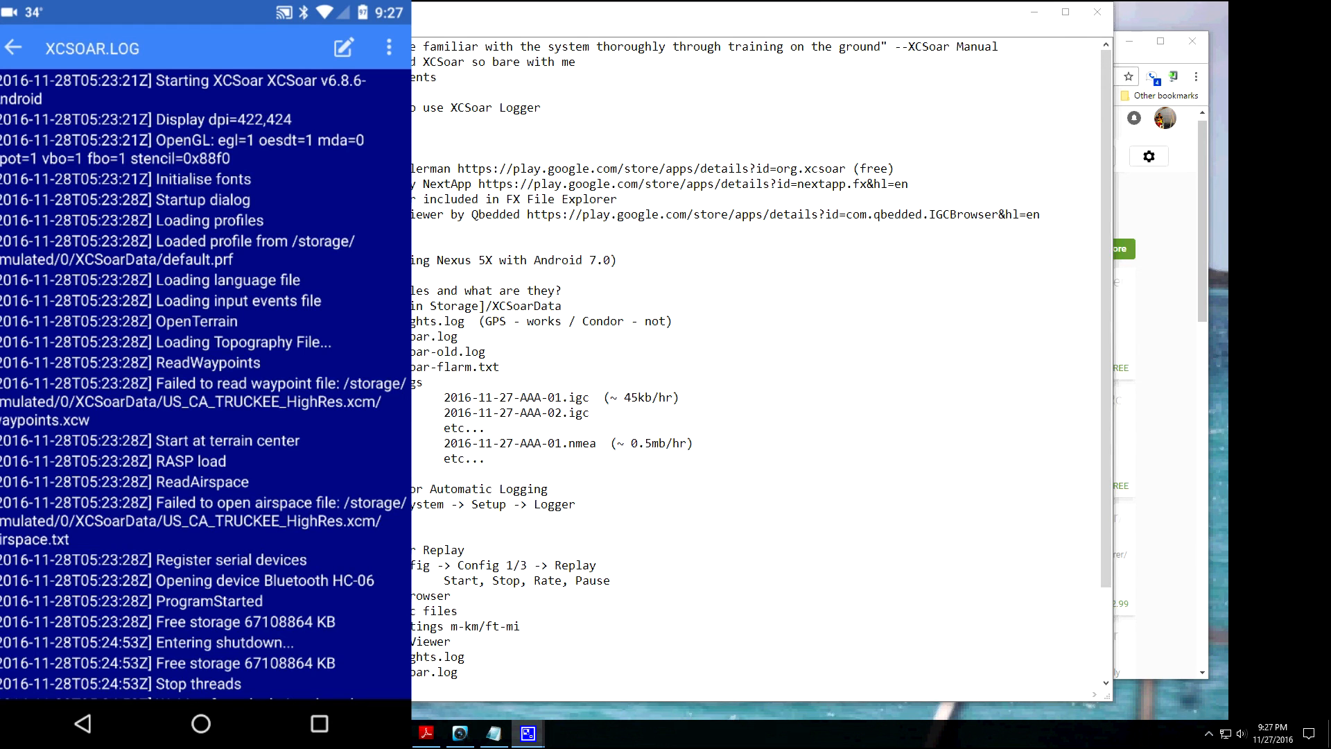
pyautogui.scroll(-3)
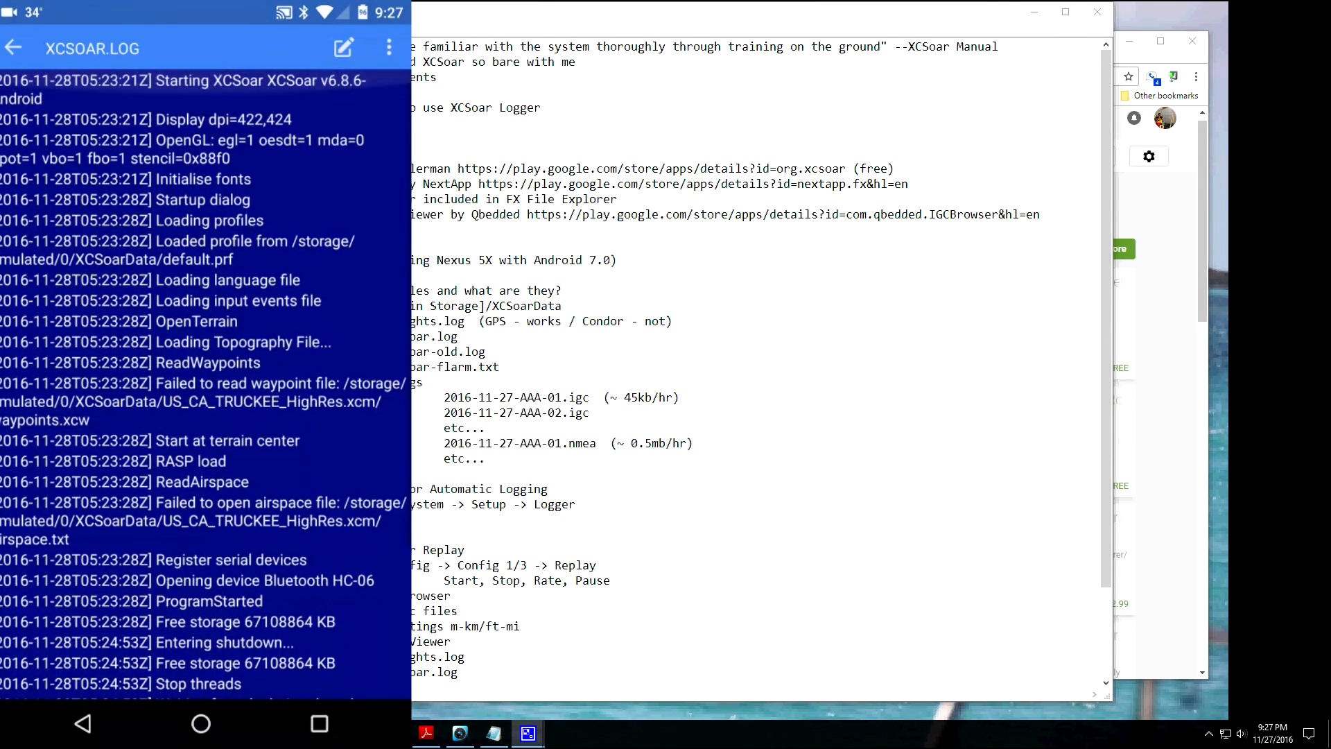
pyautogui.click(14, 47)
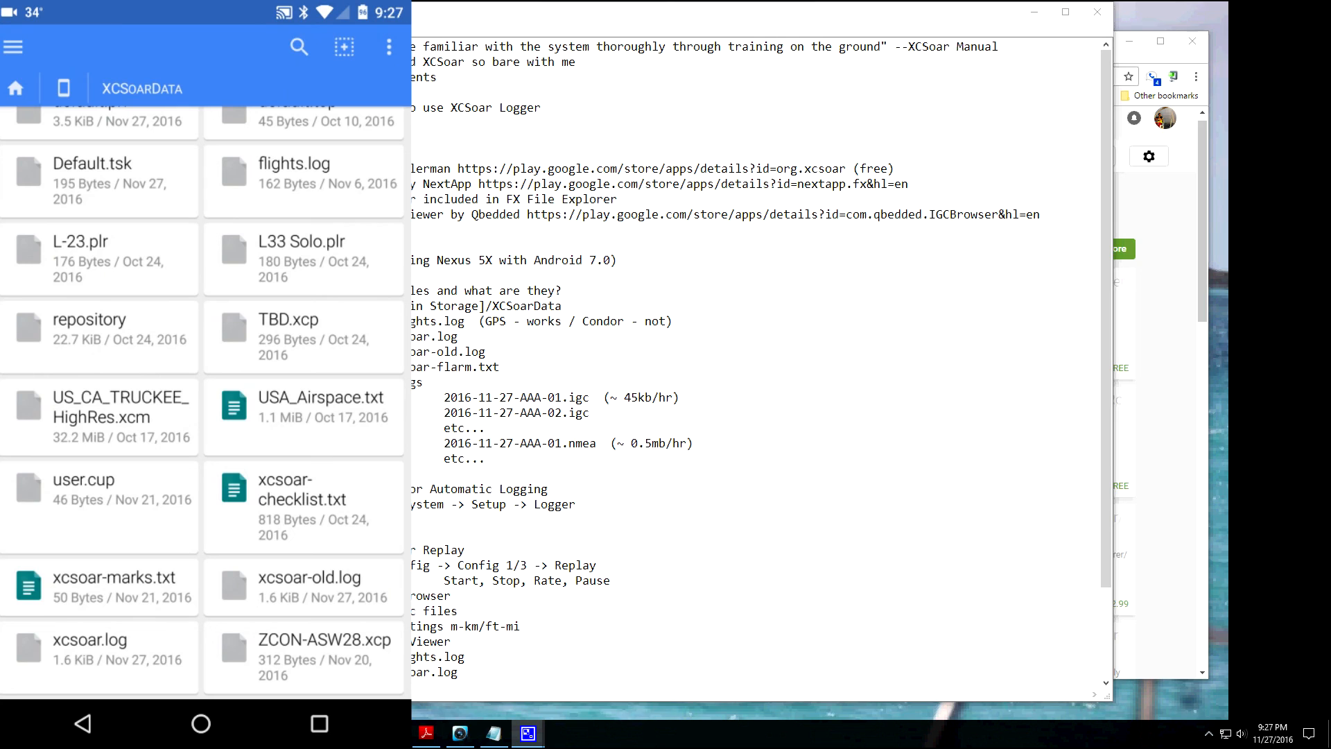
# - View the 2016-11-27_20-50.nmea log as text and return to the logs folder
pyautogui.scroll(3)
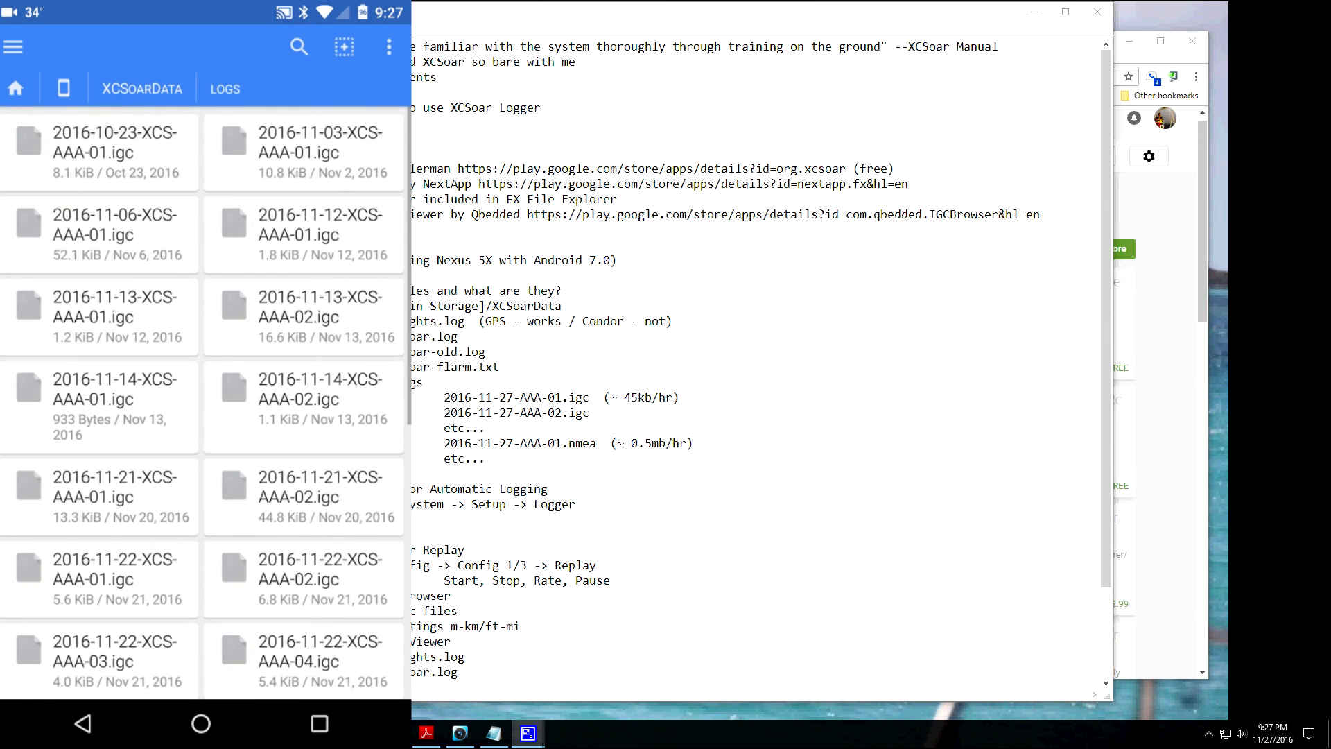
pyautogui.scroll(-3)
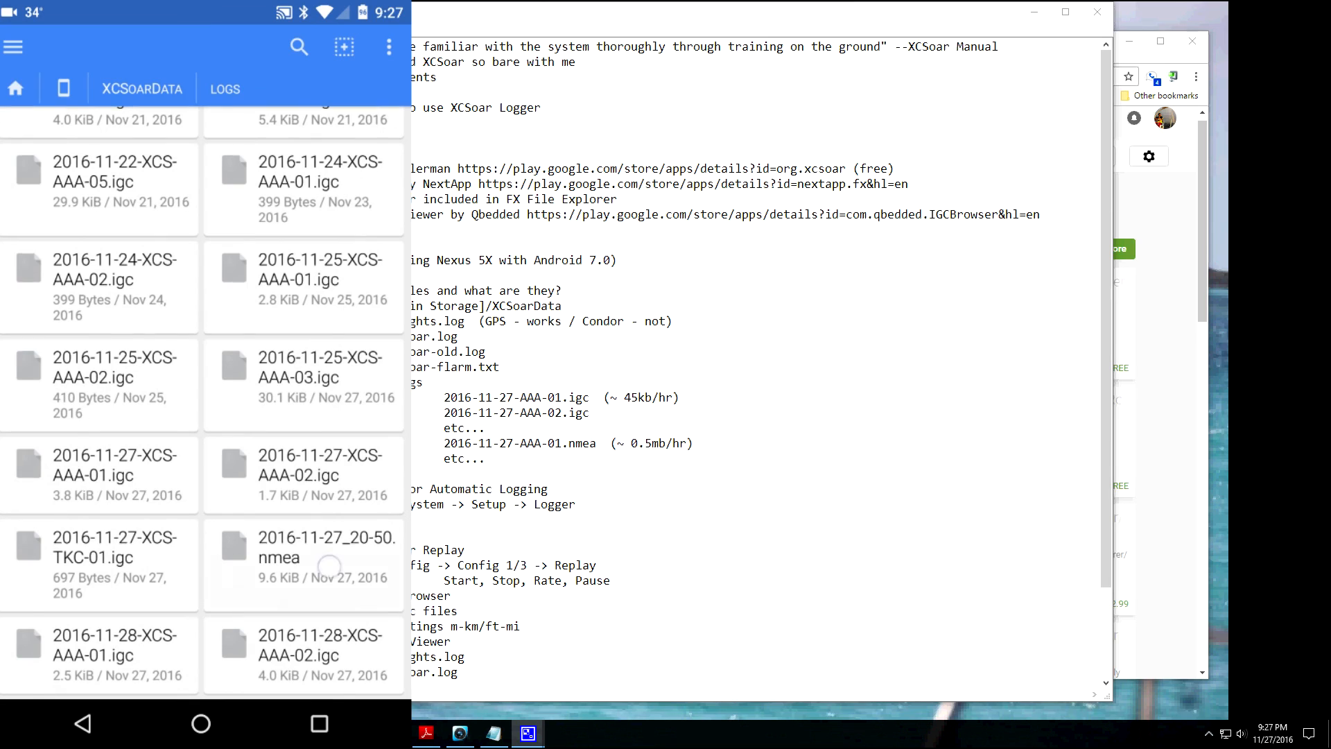
pyautogui.click(303, 563)
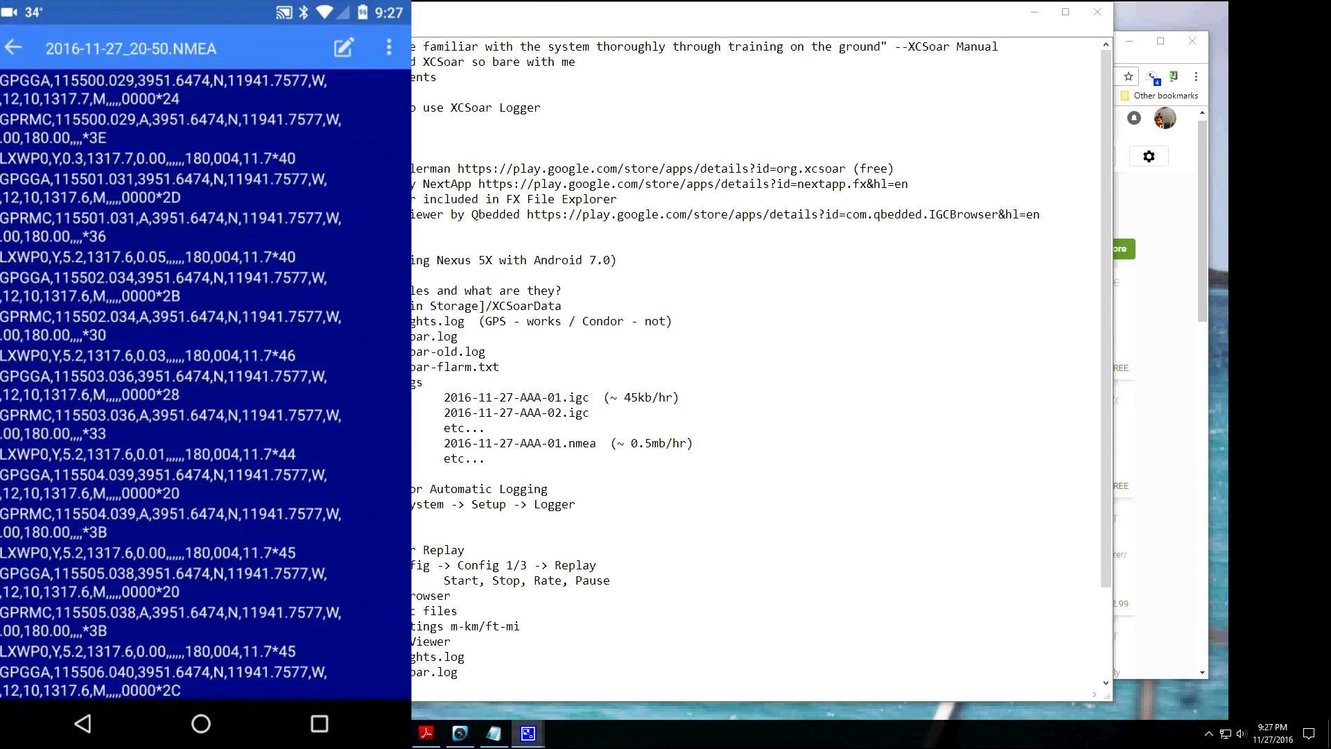
pyautogui.click(13, 47)
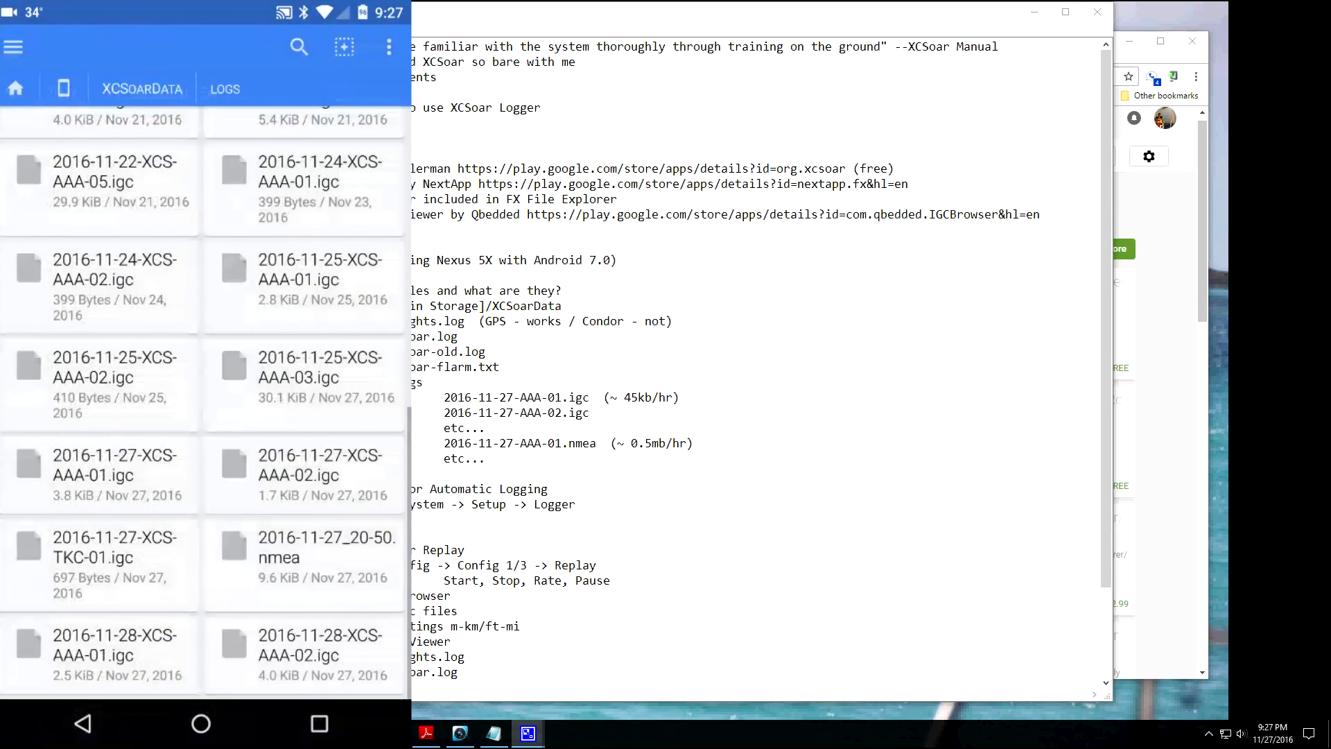
# - View 2016-11-27-XCS-AAA-02.igc as text and return to the logs listing
pyautogui.click(303, 465)
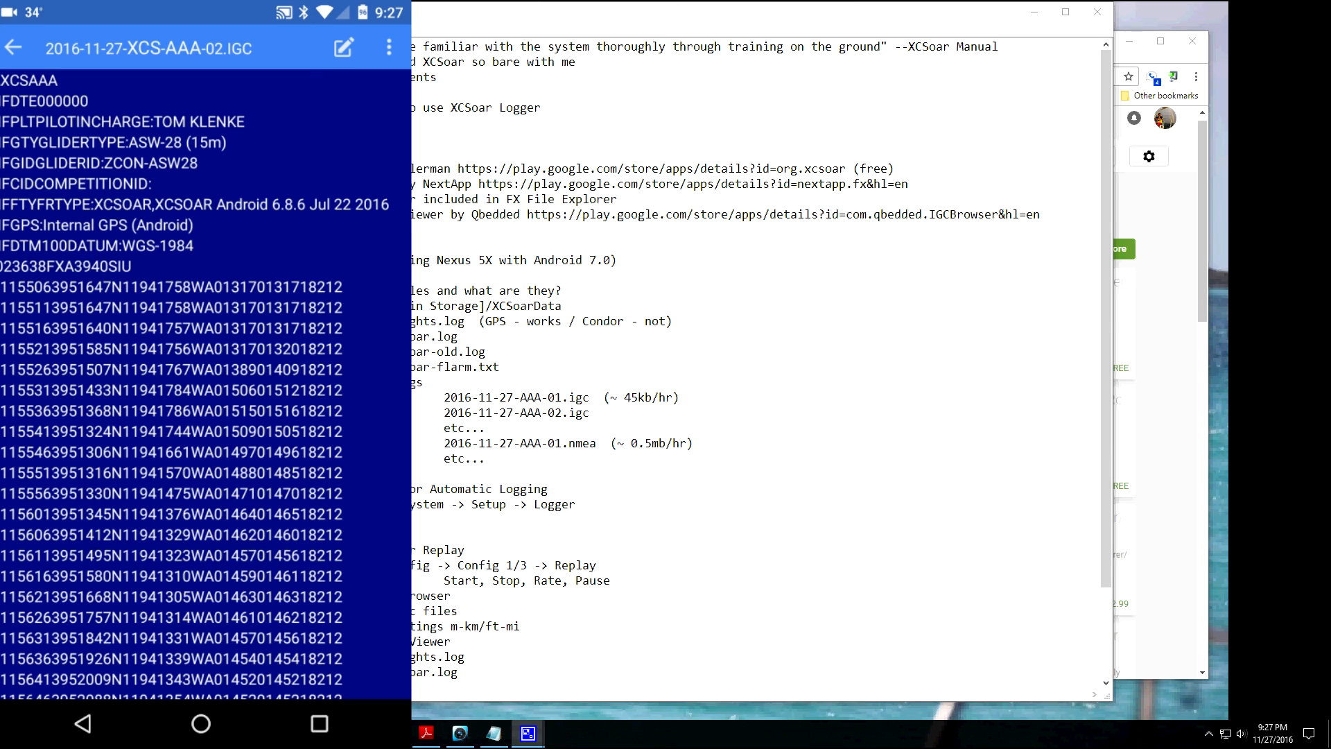
pyautogui.click(15, 49)
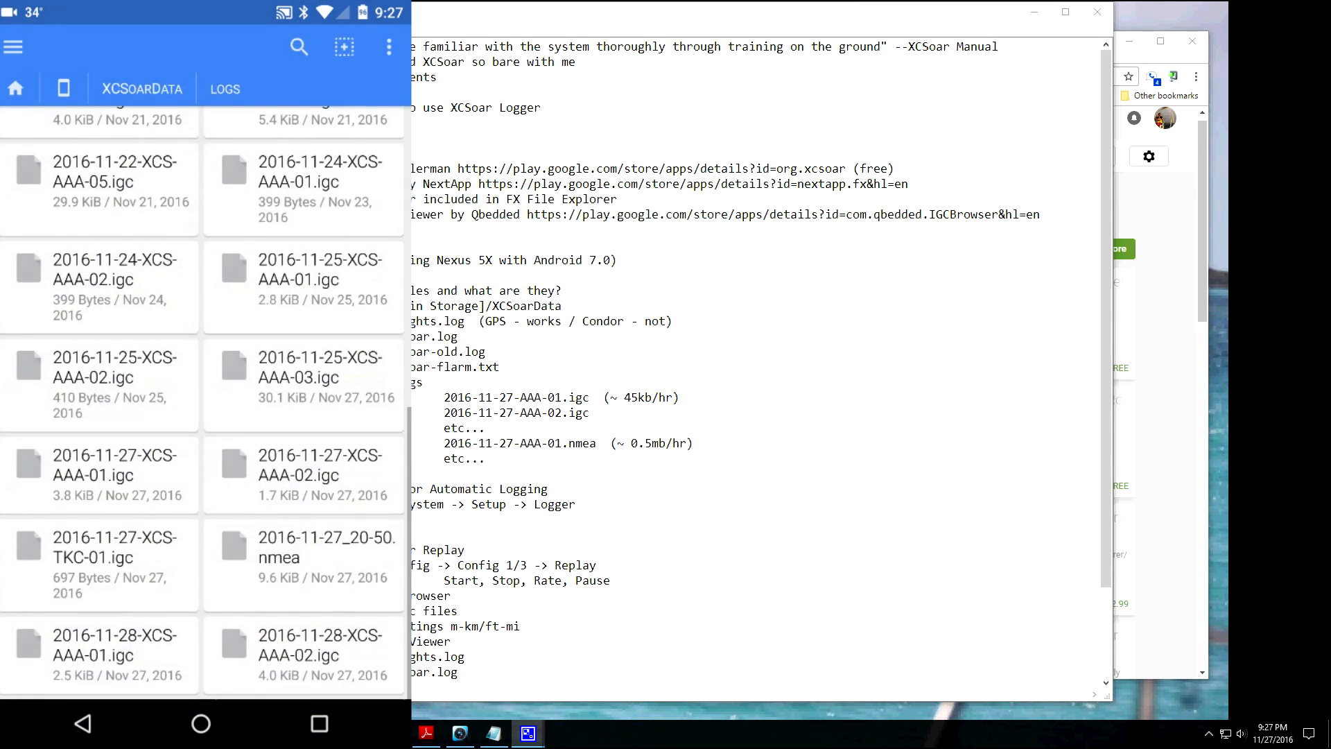